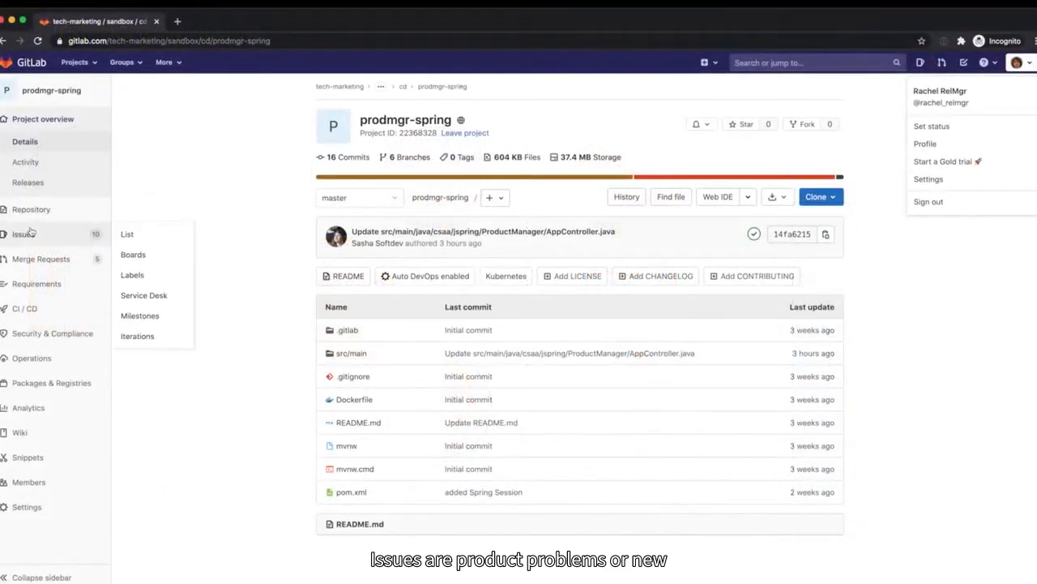
- Open prodmgr-spring's merge requests list showing the five open draft merge requests
left_click(22, 234)
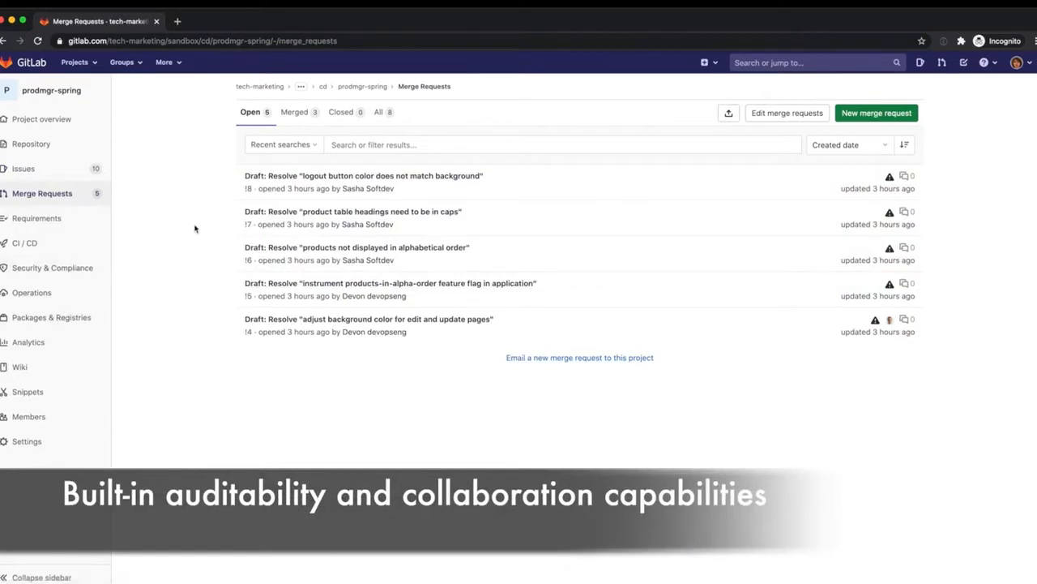
mouse_move(225, 245)
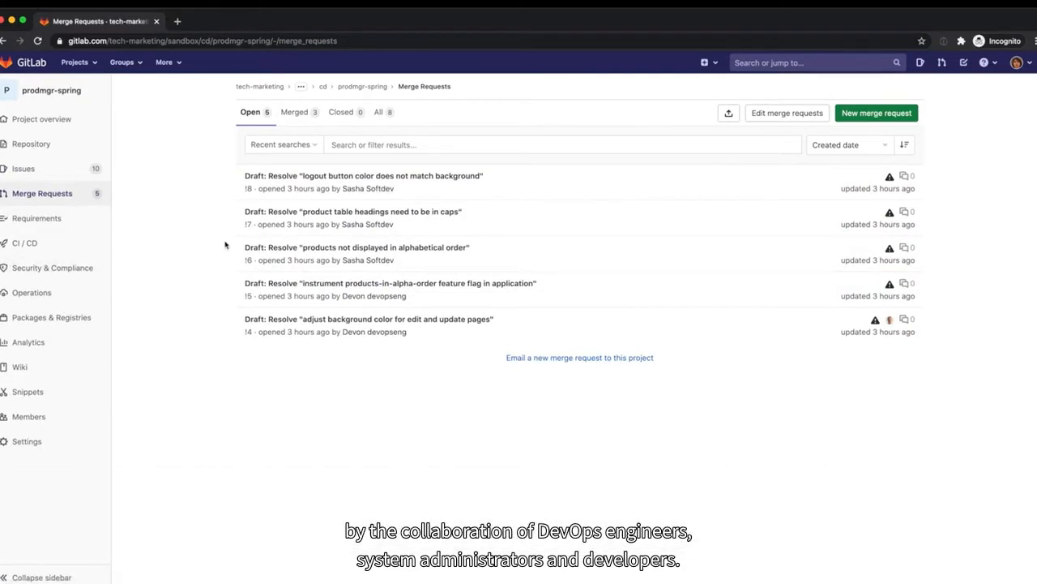
mouse_move(217, 320)
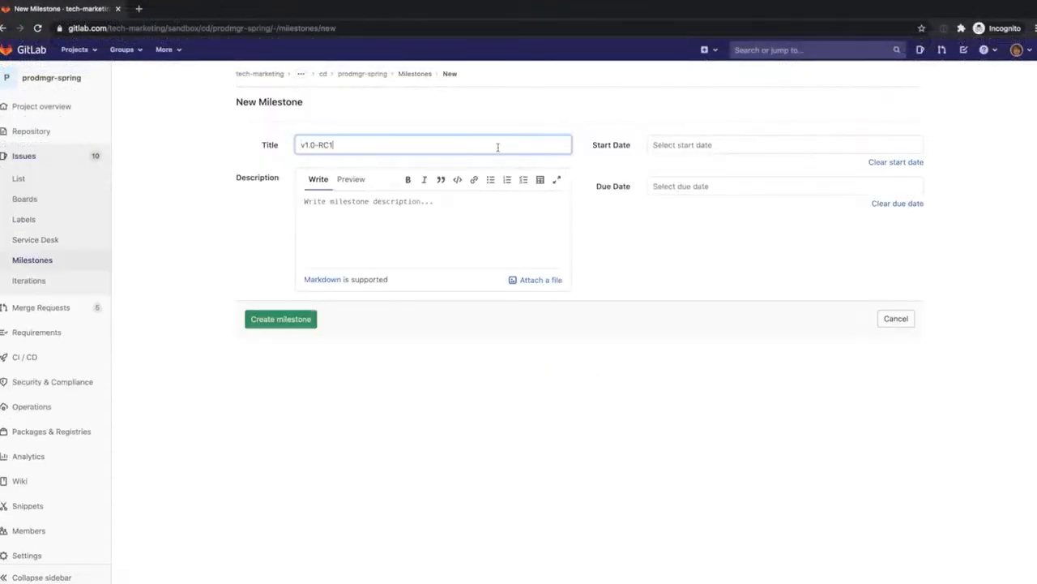
- Set the milestone start date to January 4, then view the v1.0-RC1 milestone details
left_click(783, 144)
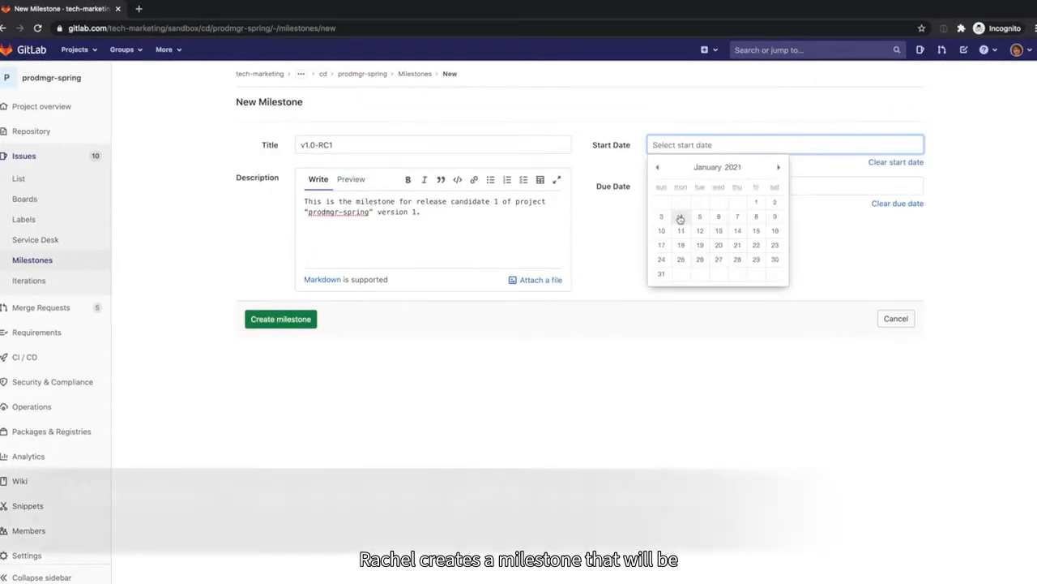
left_click(680, 216)
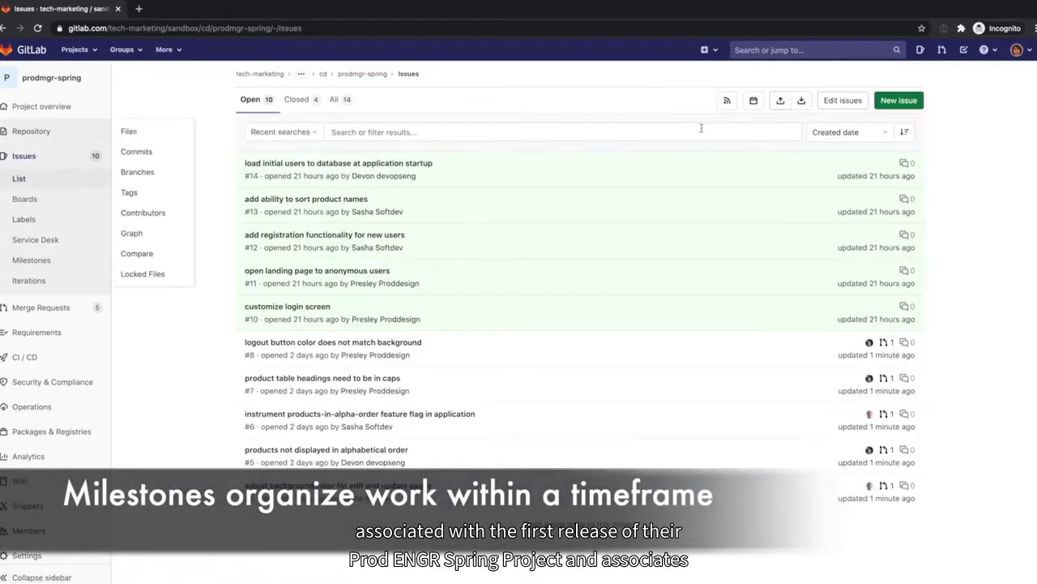
left_click(843, 99)
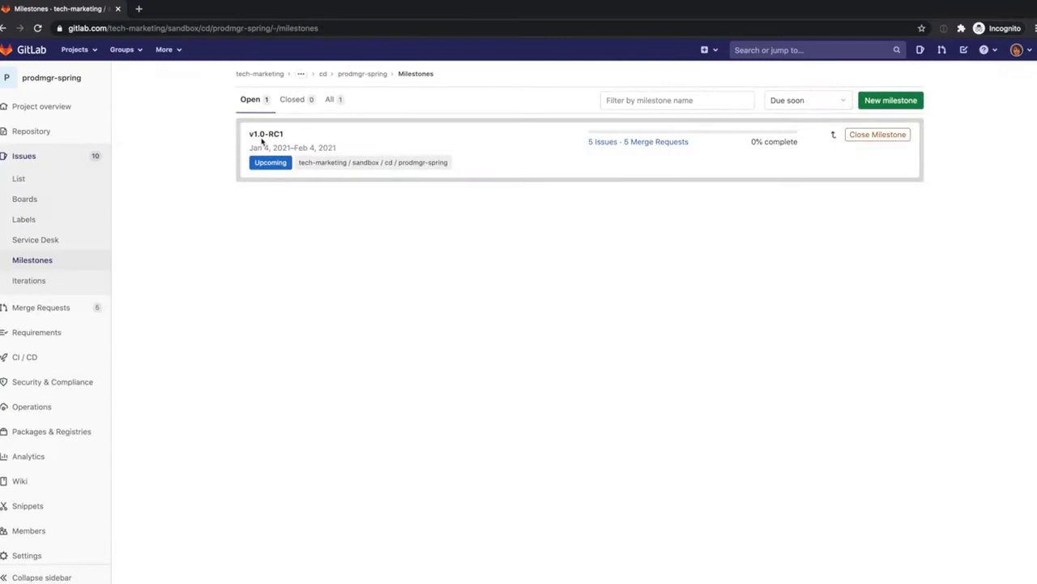
left_click(266, 134)
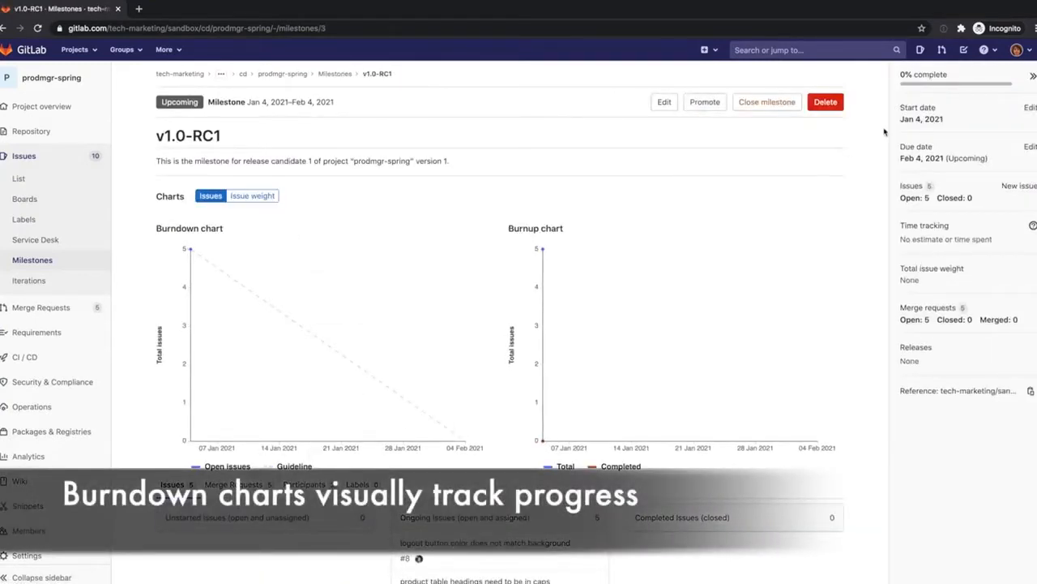
scroll("down", 3)
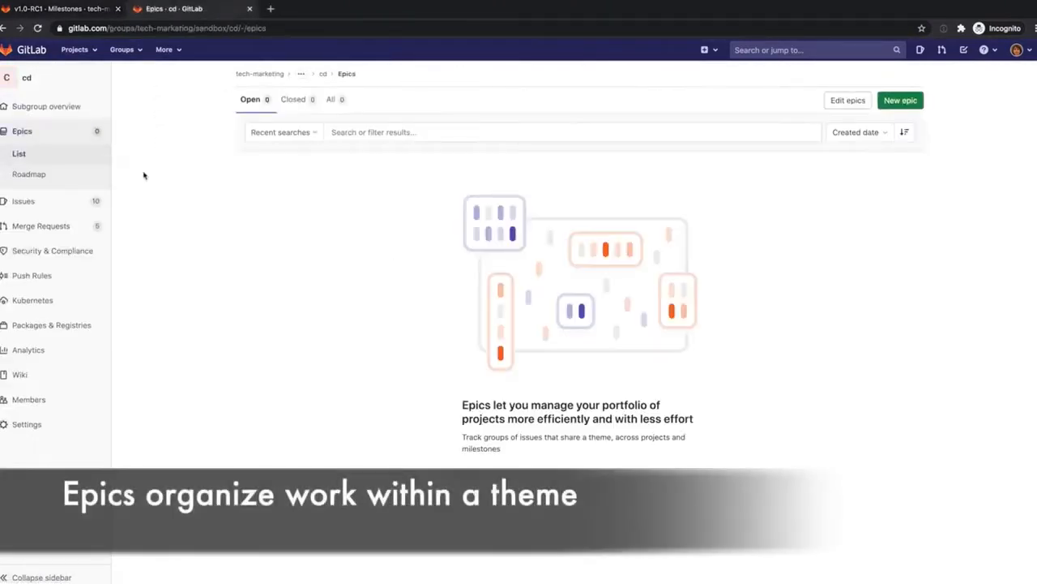
- Create the Front-end work epic labelled To Do and begin a second epic
left_click(900, 99)
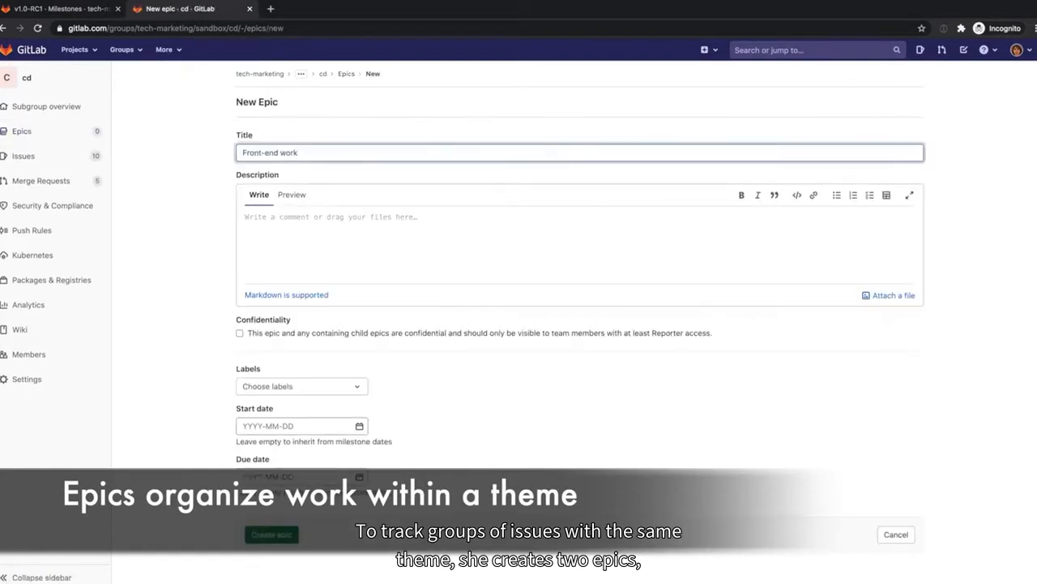
left_click(302, 386)
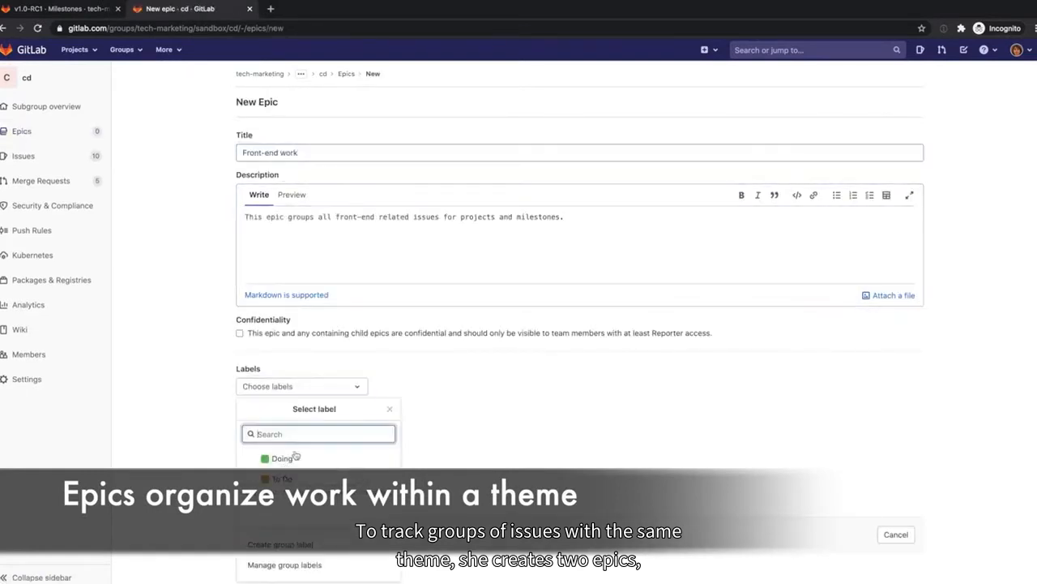
left_click(281, 478)
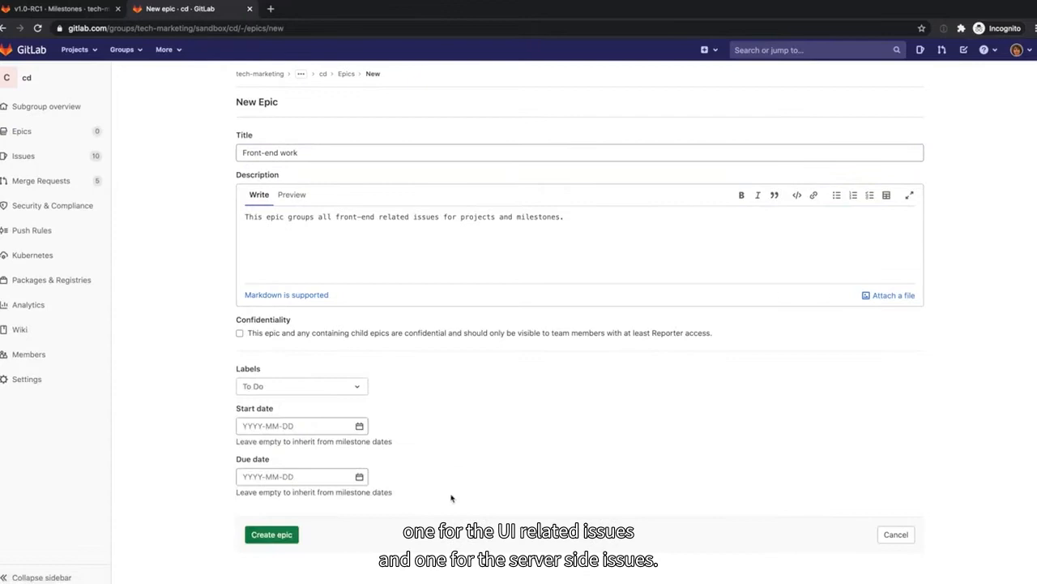
left_click(270, 535)
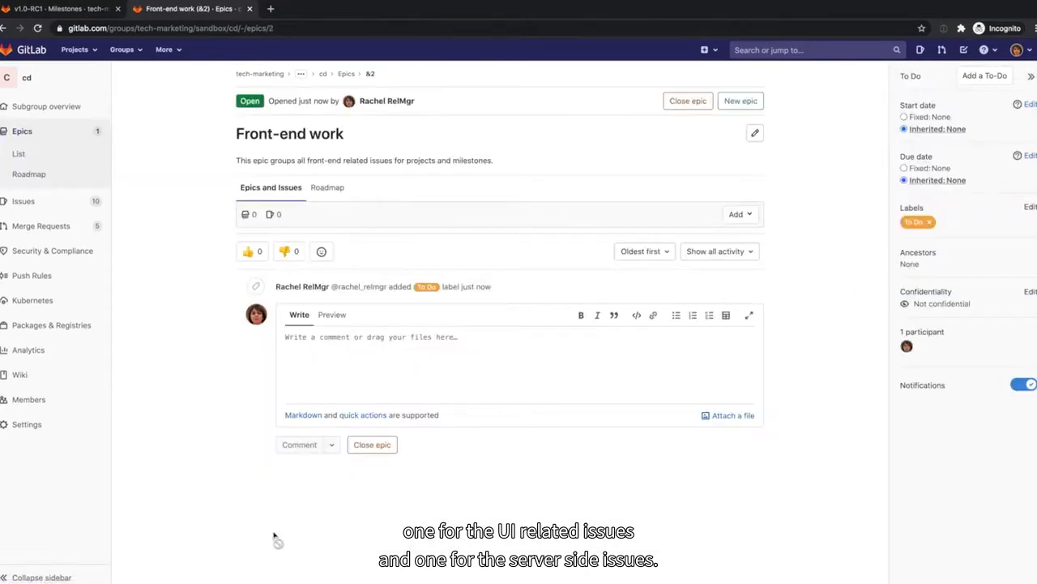
left_click(736, 214)
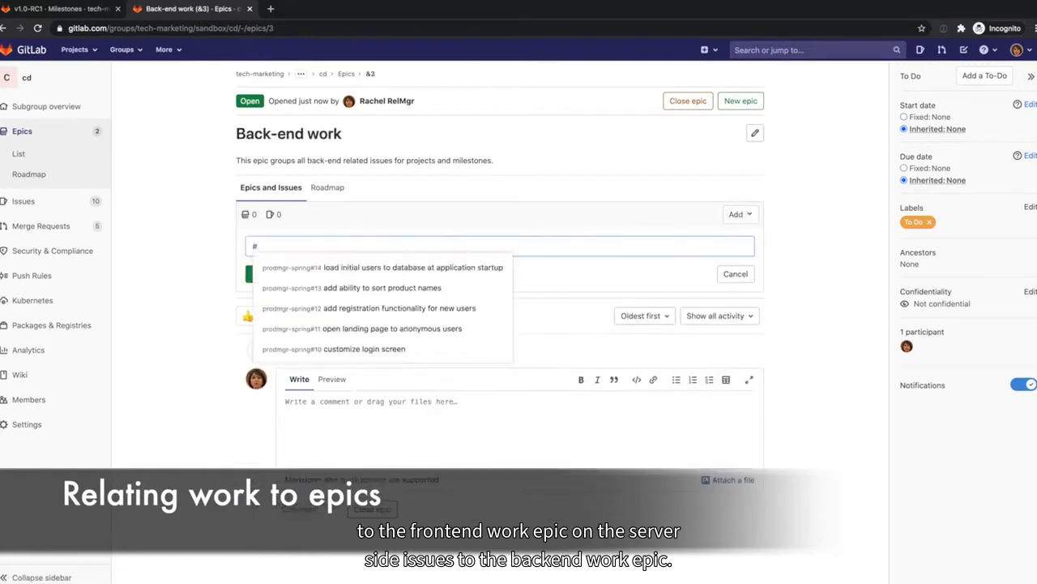
type("12")
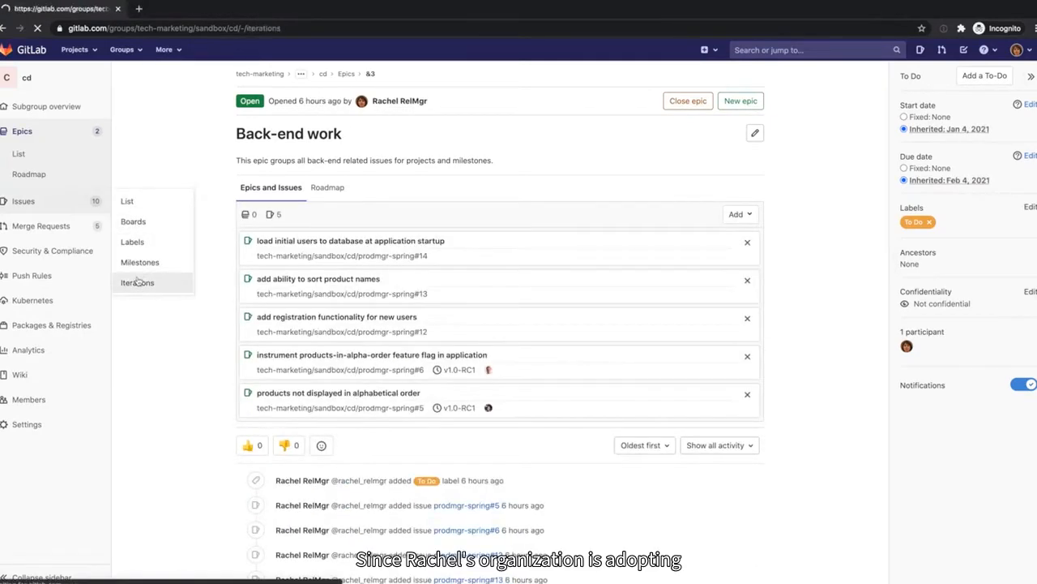
- Create the Sprint-1-oak iteration and set up Sprint-2-maple with its due date
type("Sprint-1-oak")
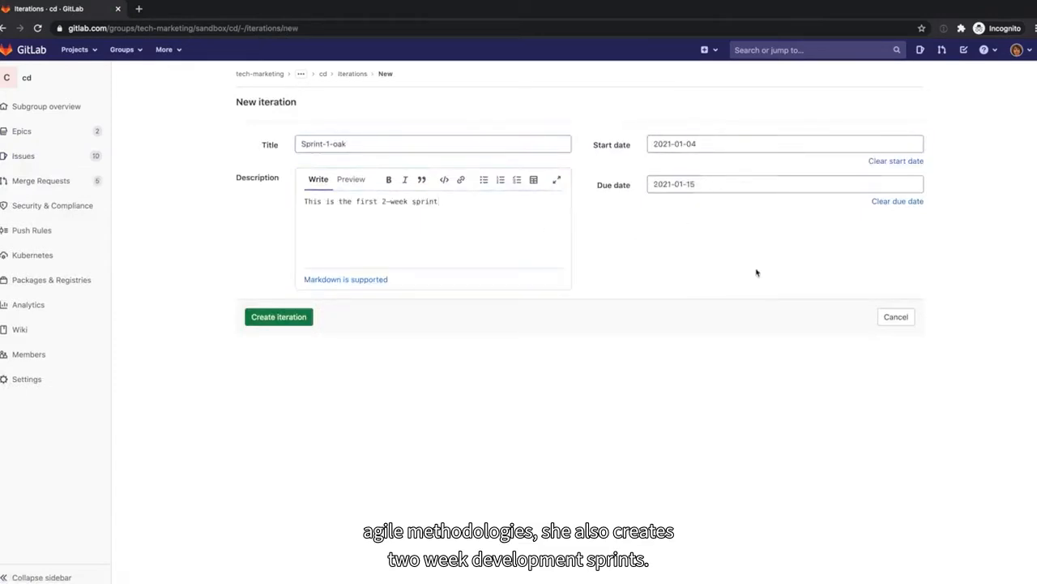
left_click(278, 316)
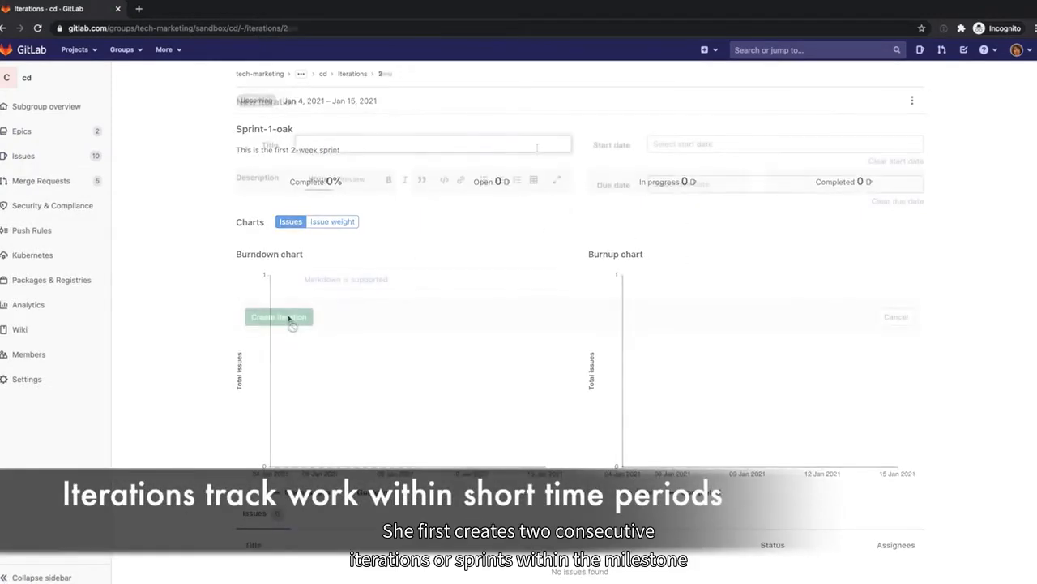
left_click(278, 316)
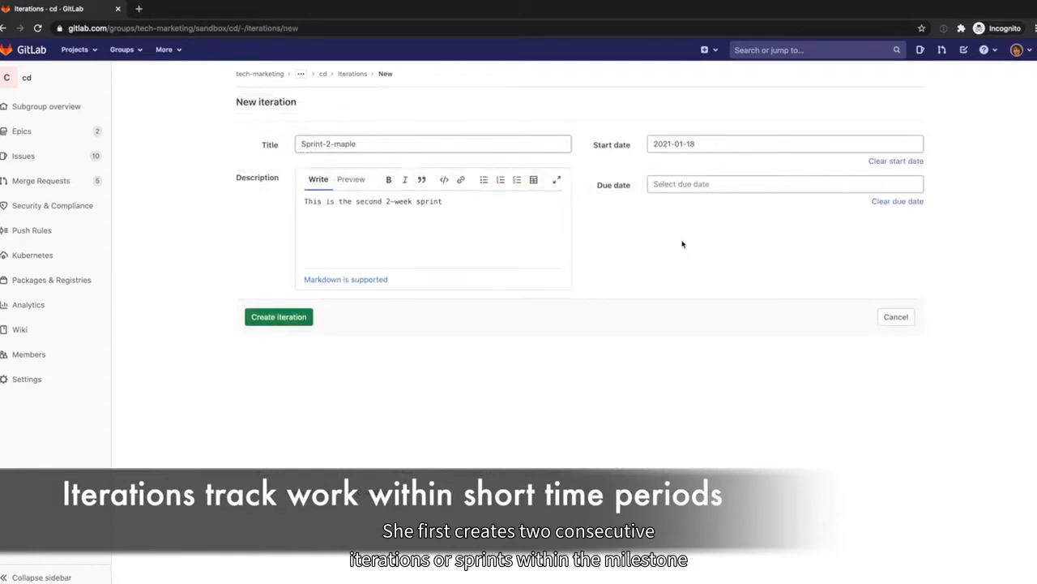
left_click(278, 316)
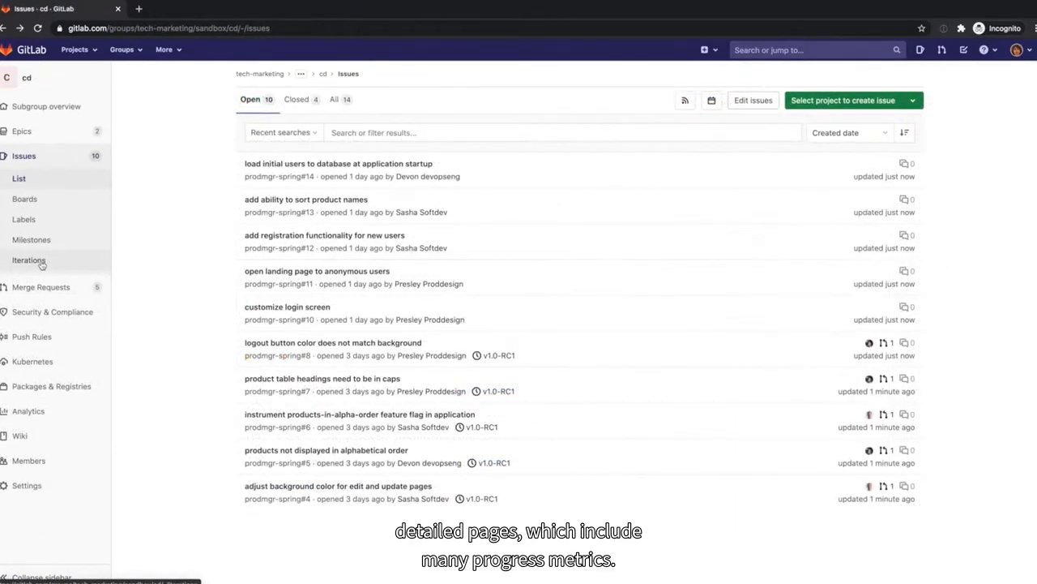
- Review the cd group's iterations, then return to the group's epics list
left_click(29, 260)
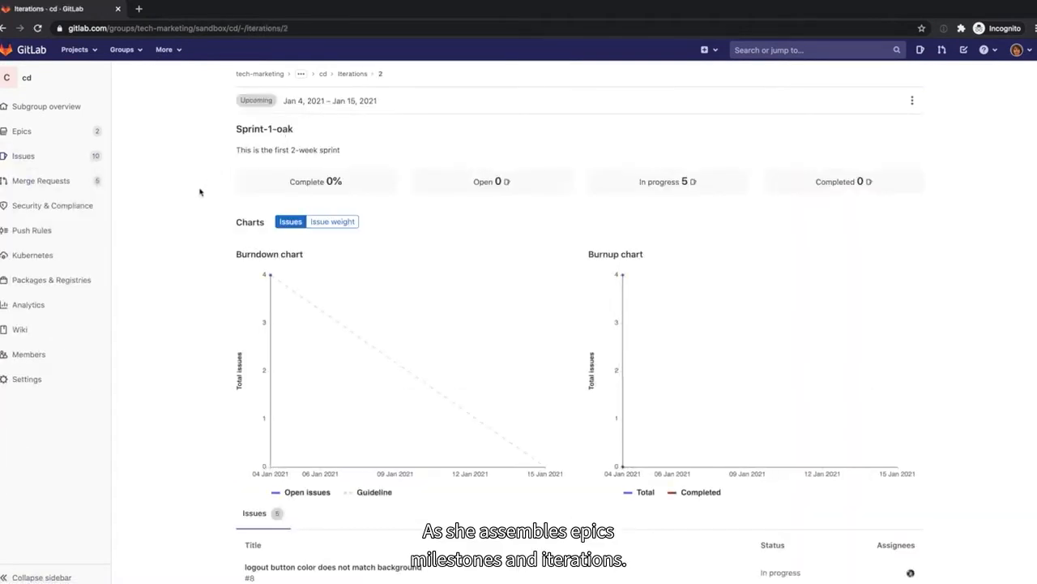
scroll("down", 3)
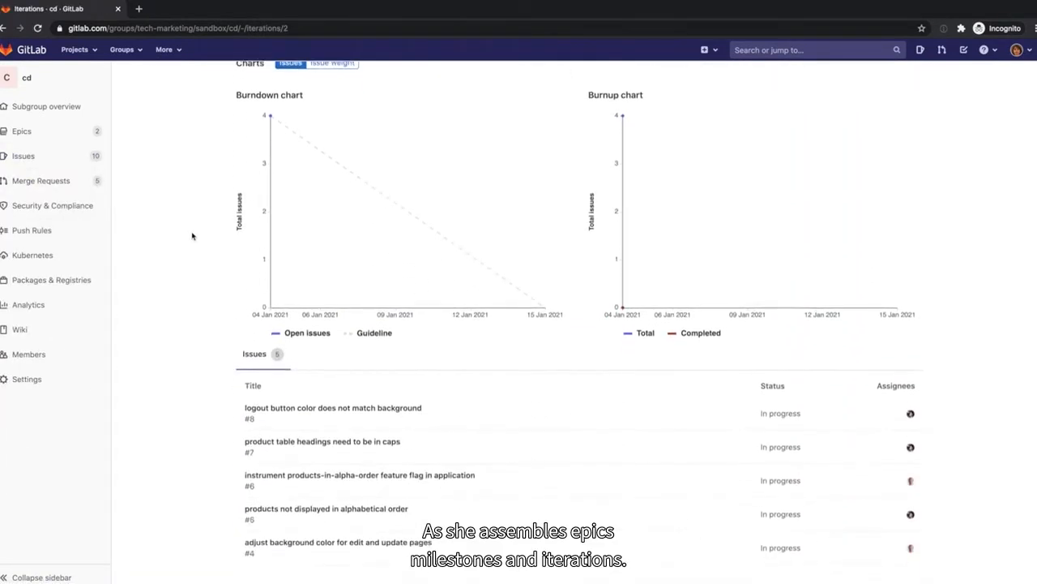
left_click(28, 173)
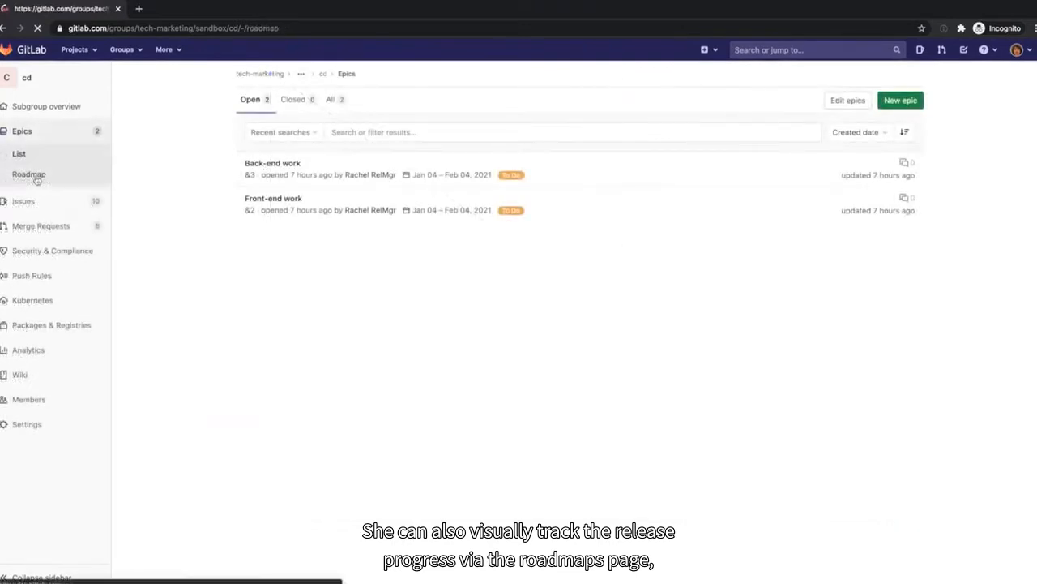
- View the cd subgroup's epics roadmap charted against milestone v1.0-RC1
left_click(29, 174)
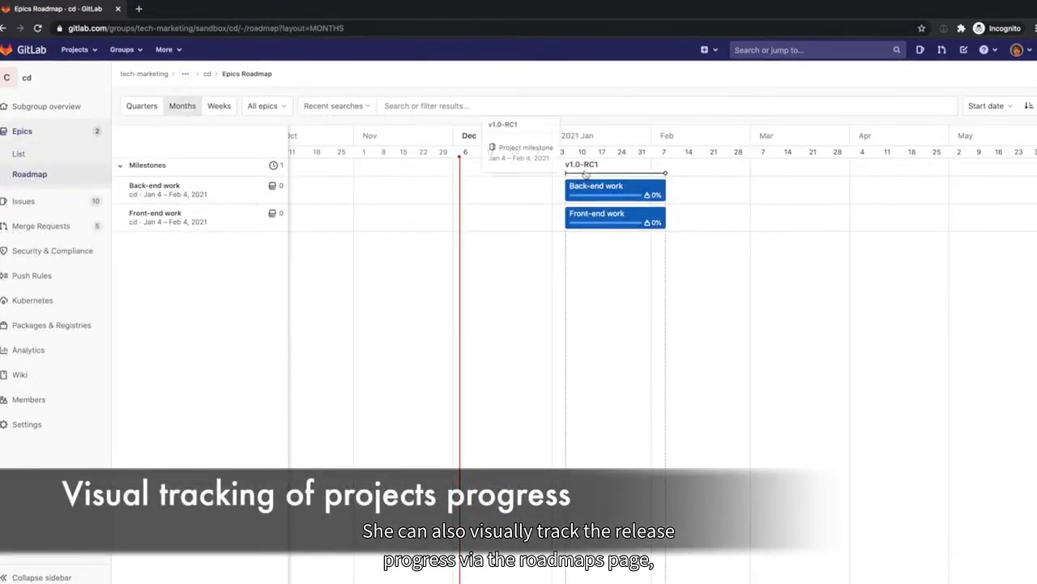
mouse_move(612, 195)
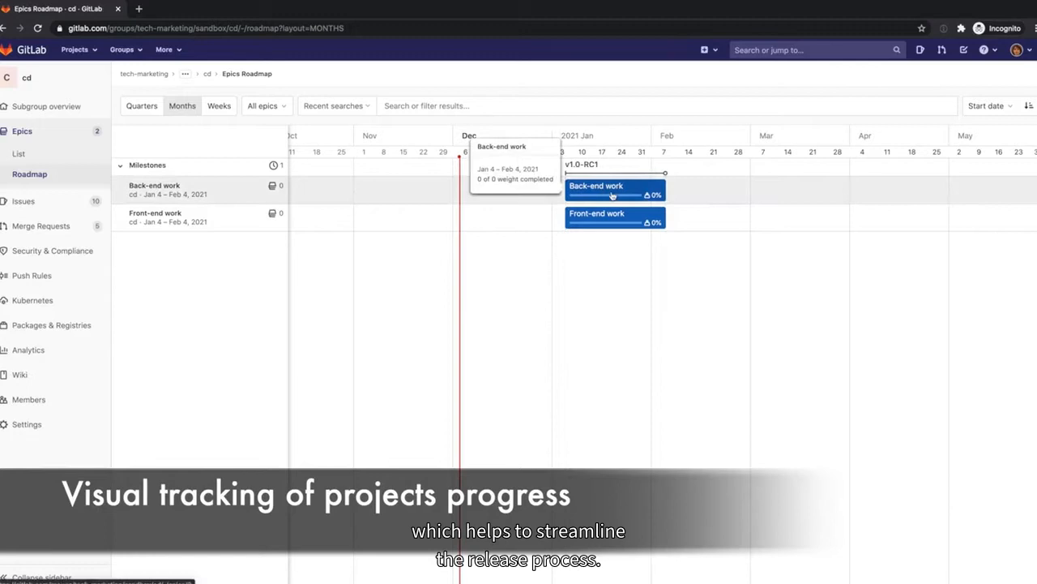
mouse_move(655, 224)
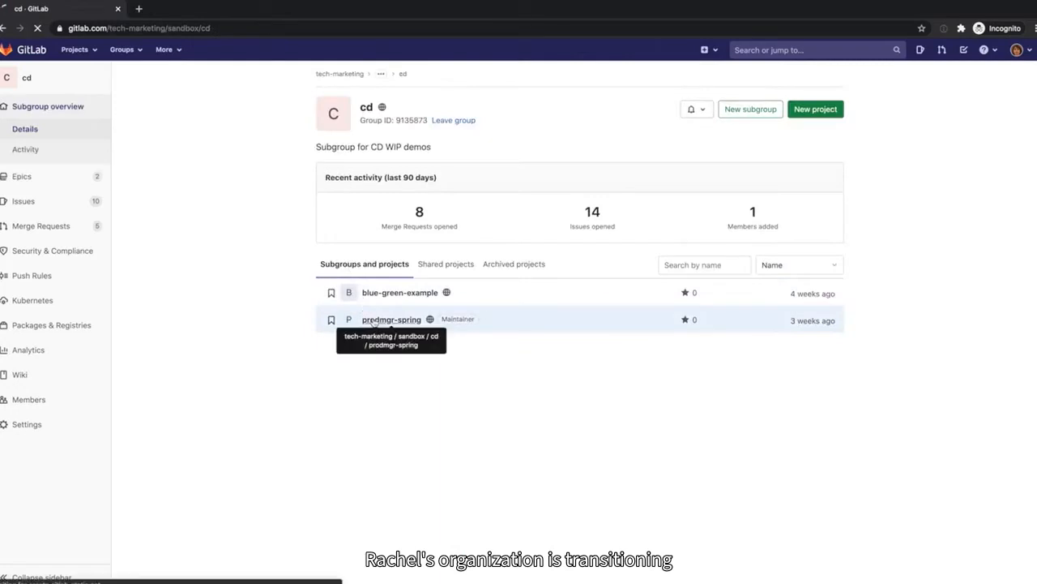
- Add a deploy freeze from 0 0 2 2 * to 0 0 4 2 * in Eastern Time
left_click(392, 319)
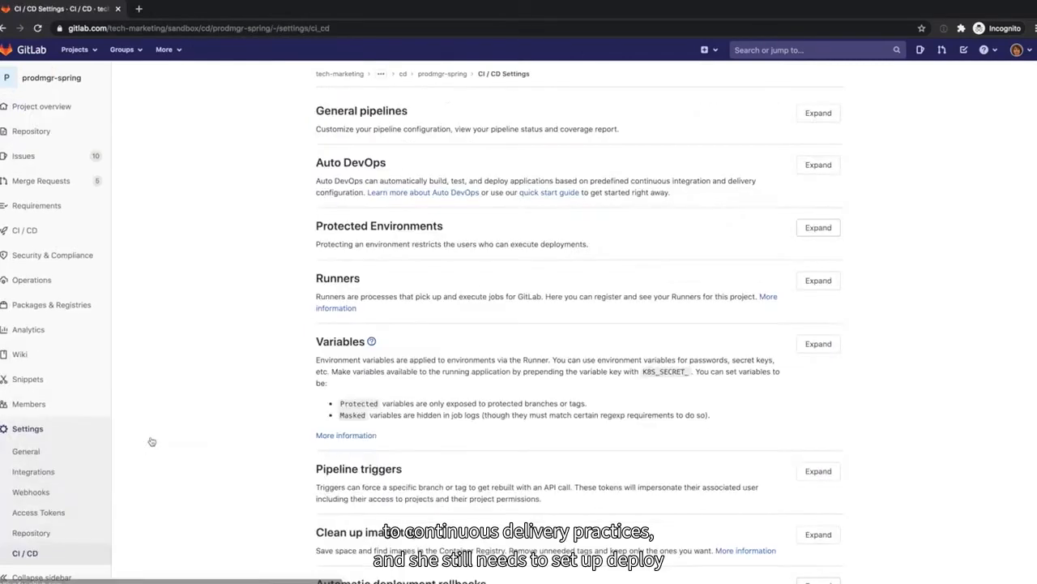
left_click(818, 374)
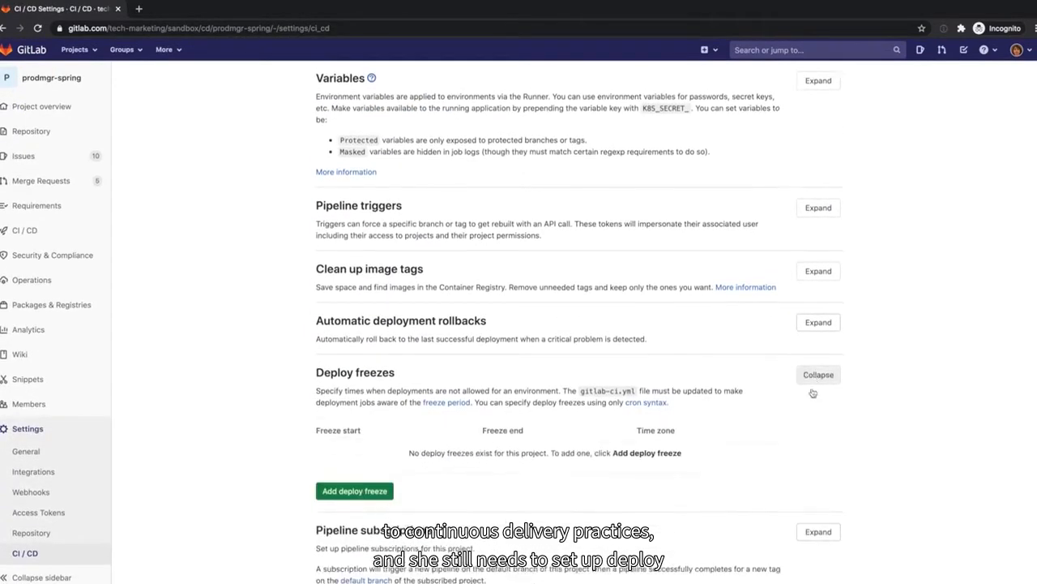
left_click(354, 491)
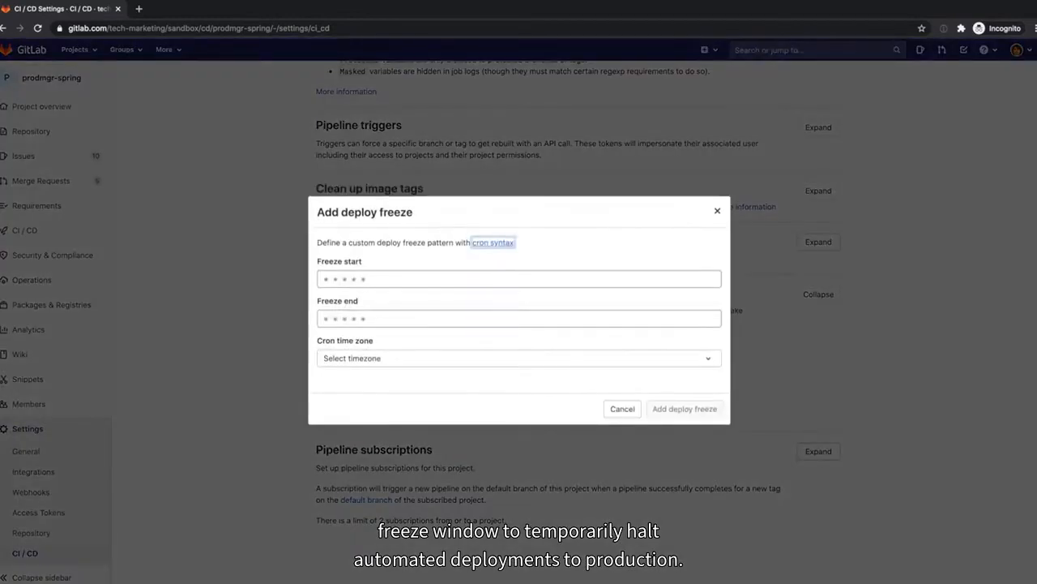
type("0 0 4 2 *")
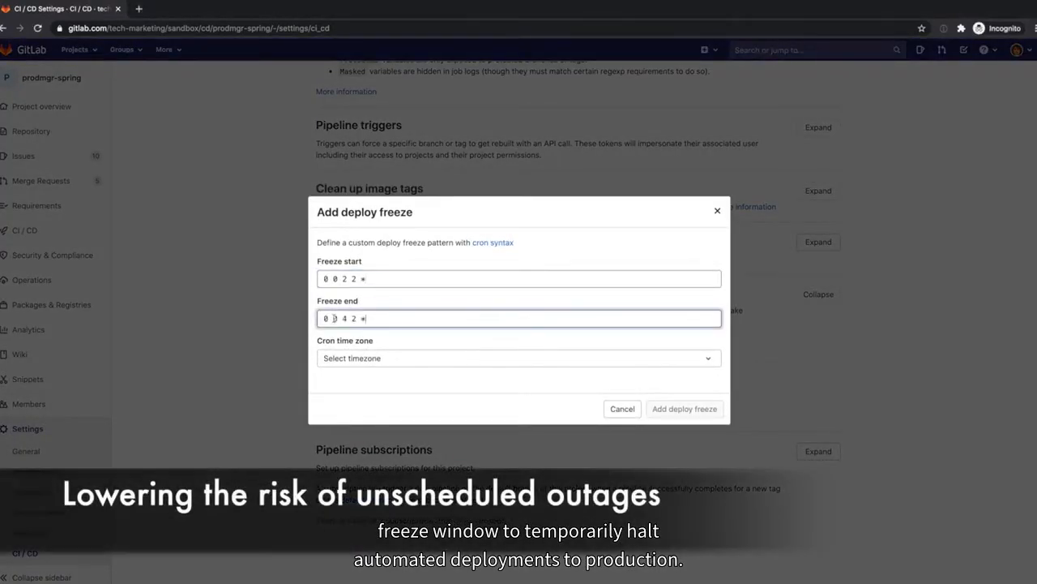
left_click(518, 357)
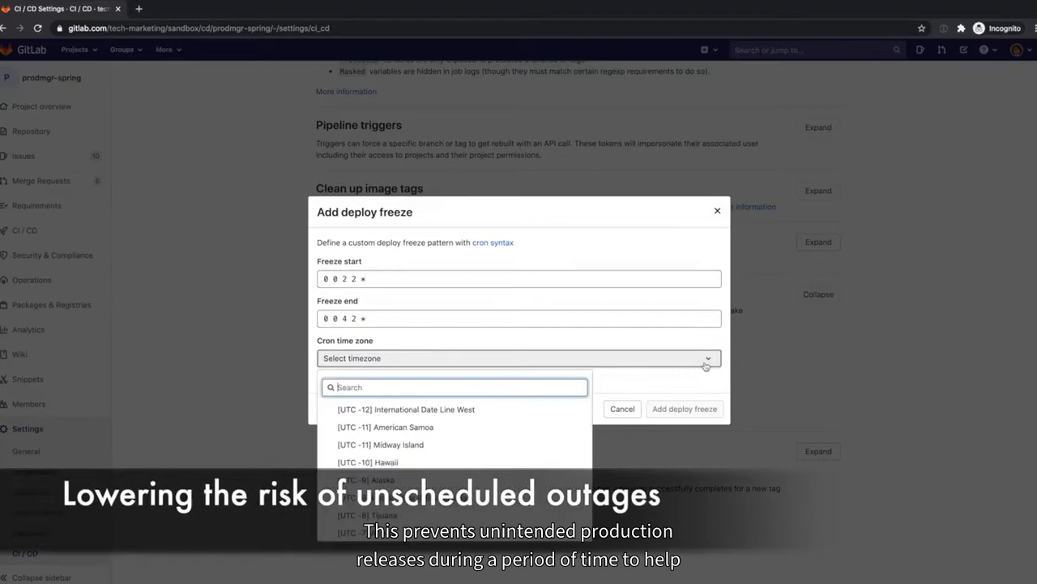
type("eas")
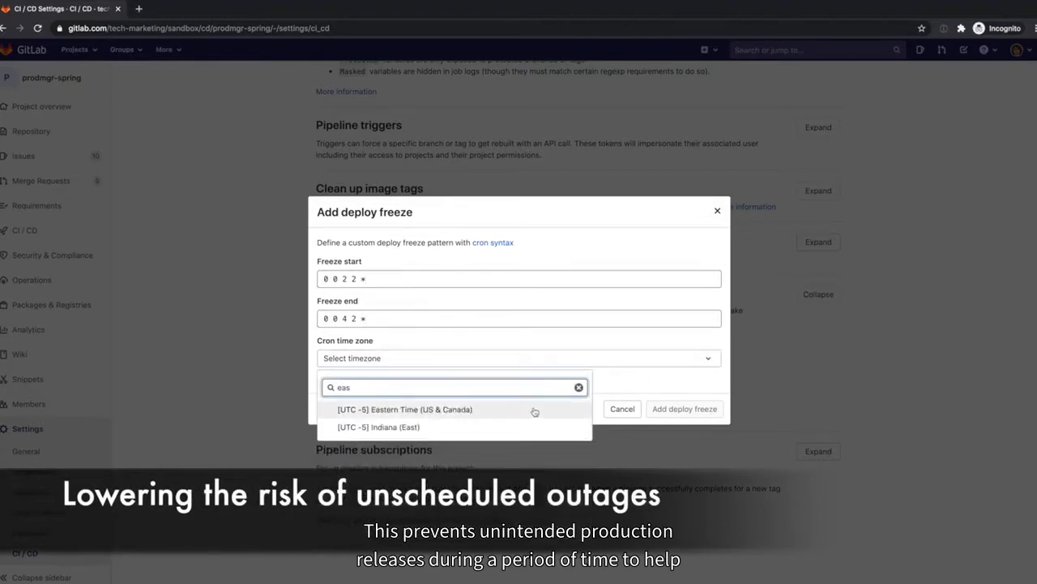
left_click(621, 409)
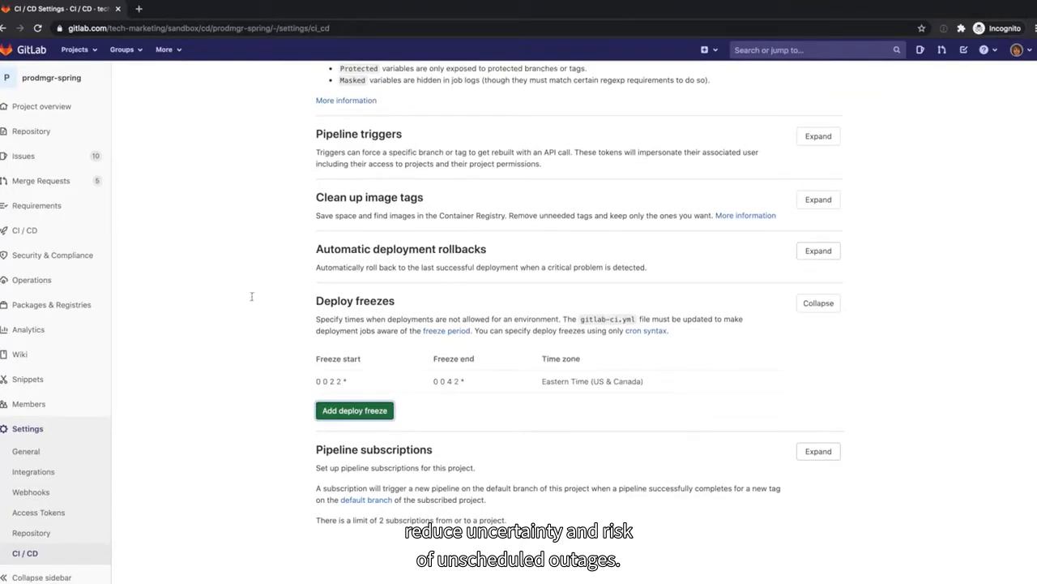
scroll("up", 3)
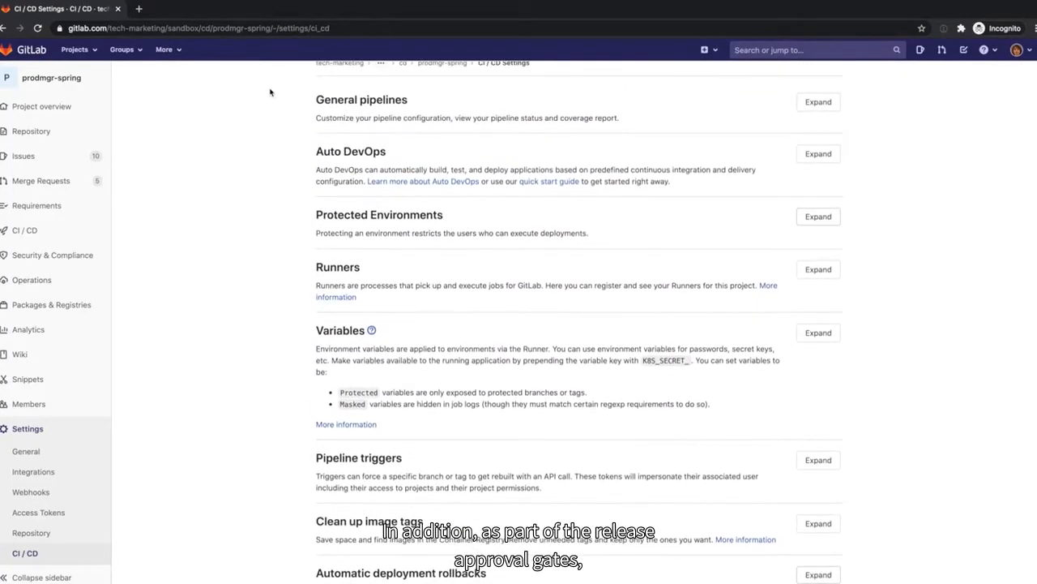
- Protect the production environment so only the three chosen users can deploy
left_click(818, 216)
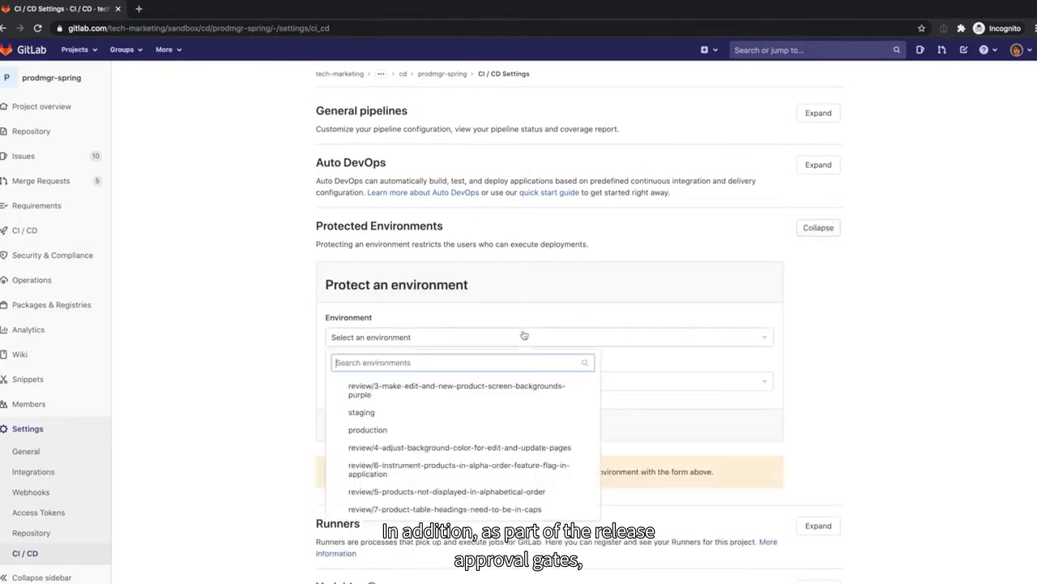
left_click(367, 429)
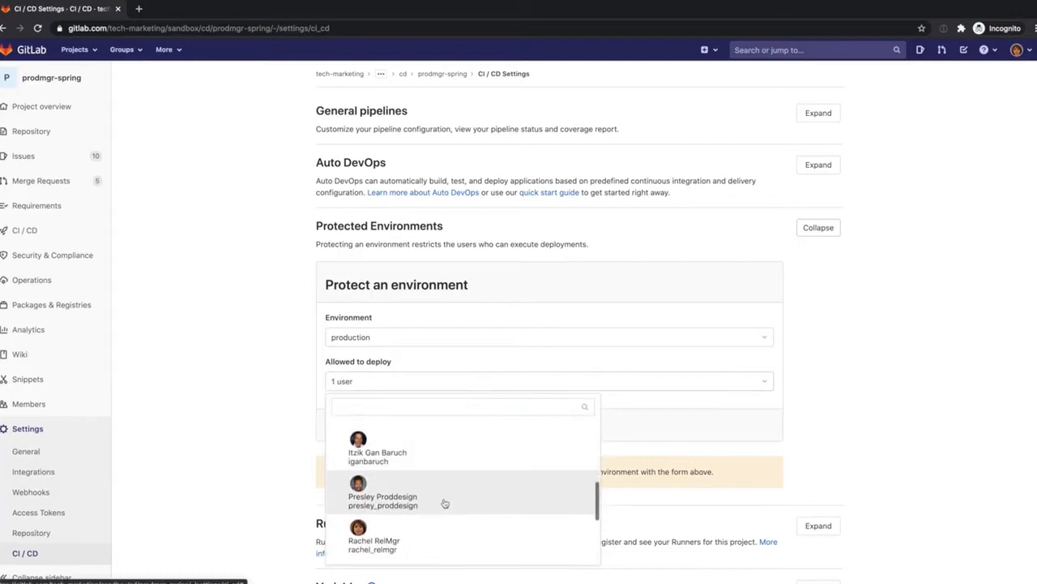
left_click(382, 500)
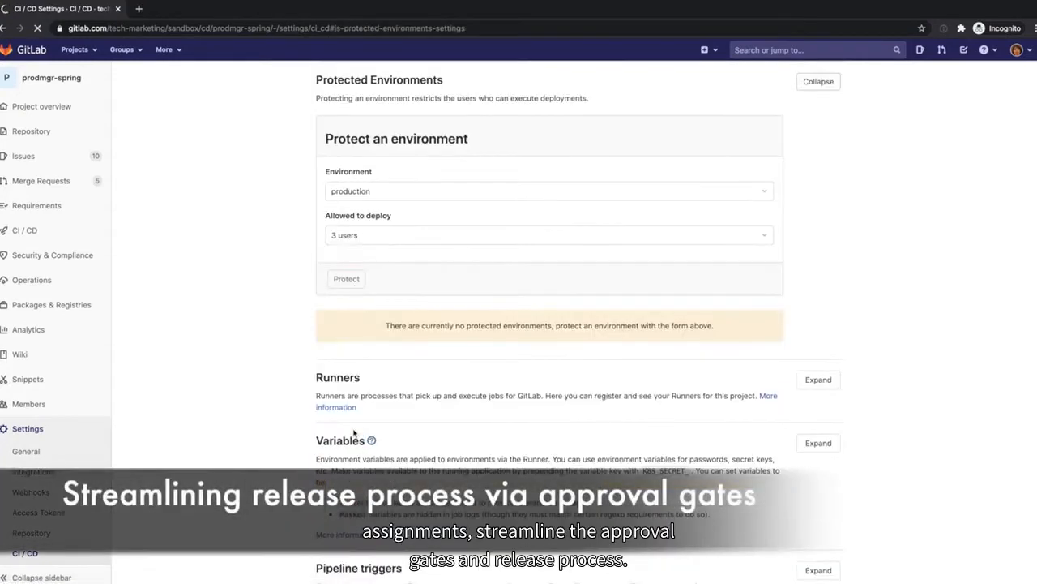
left_click(346, 278)
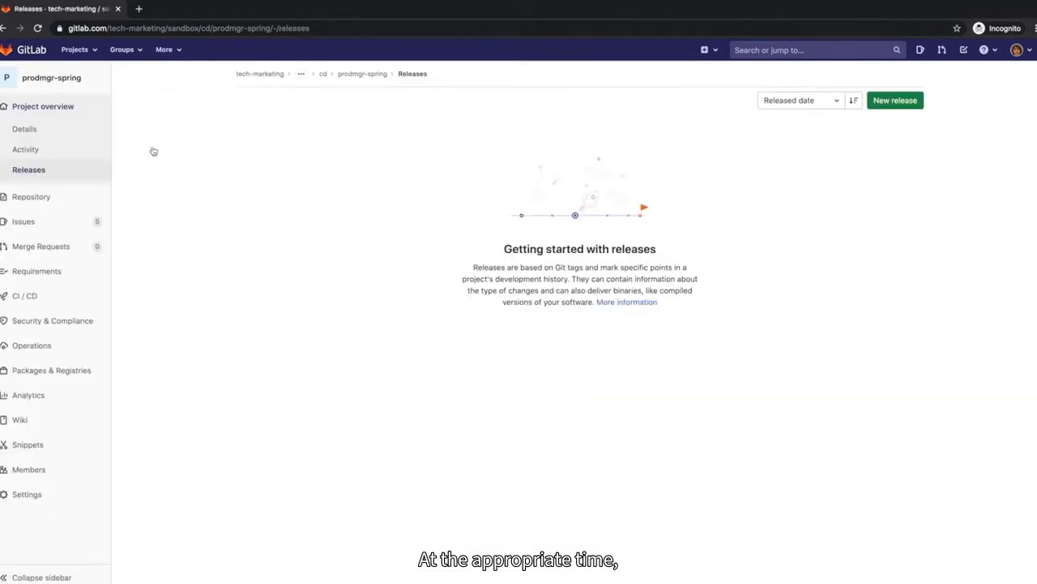
- Create release 'Product Manager App v1.0-RC1' with tag v1.0-RC1 and milestone v1.0-RC1
left_click(894, 100)
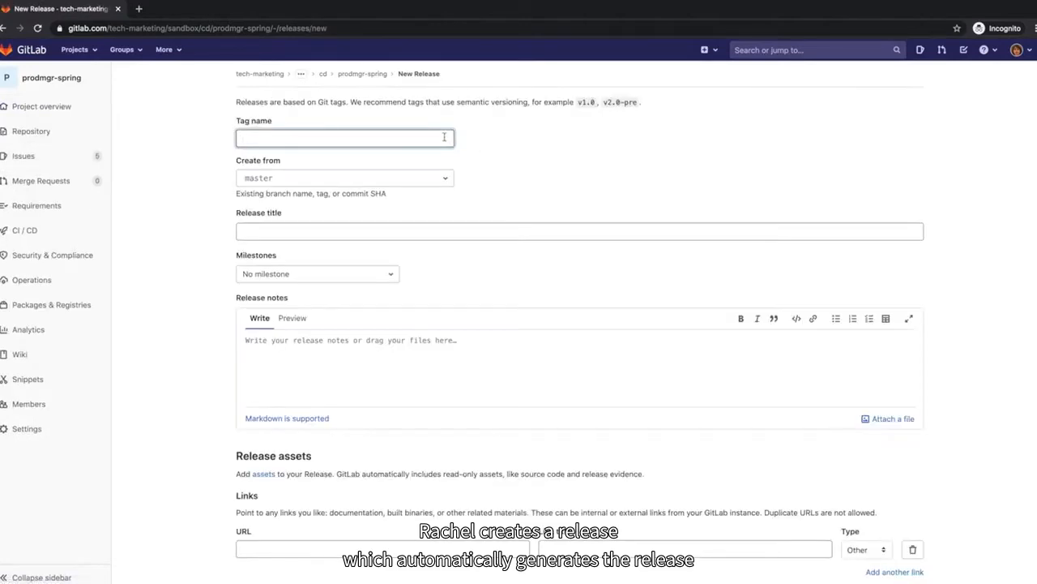
type("v1.0-RC1")
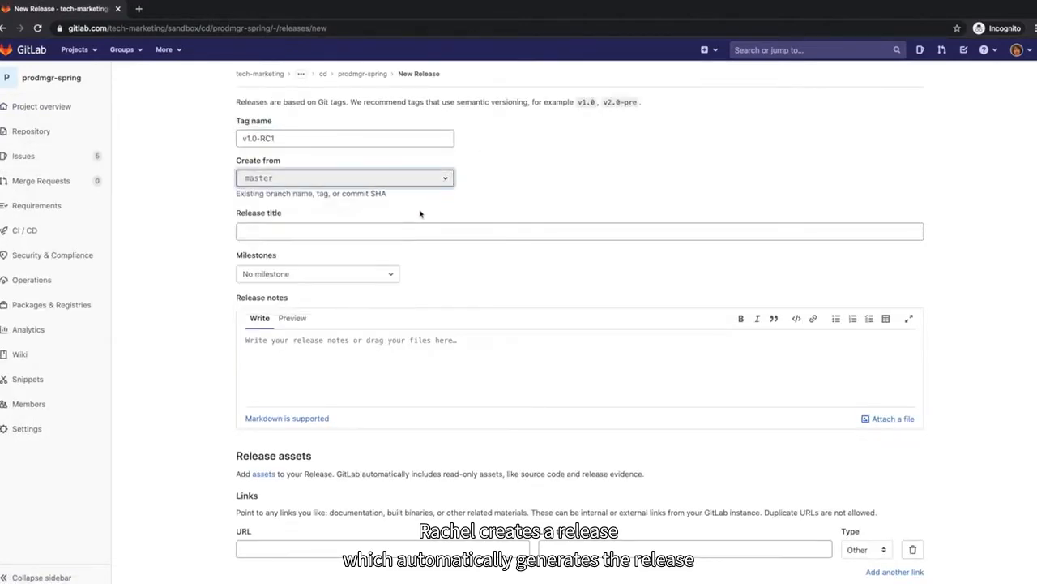
type("Product Manager App v1.0-RC1")
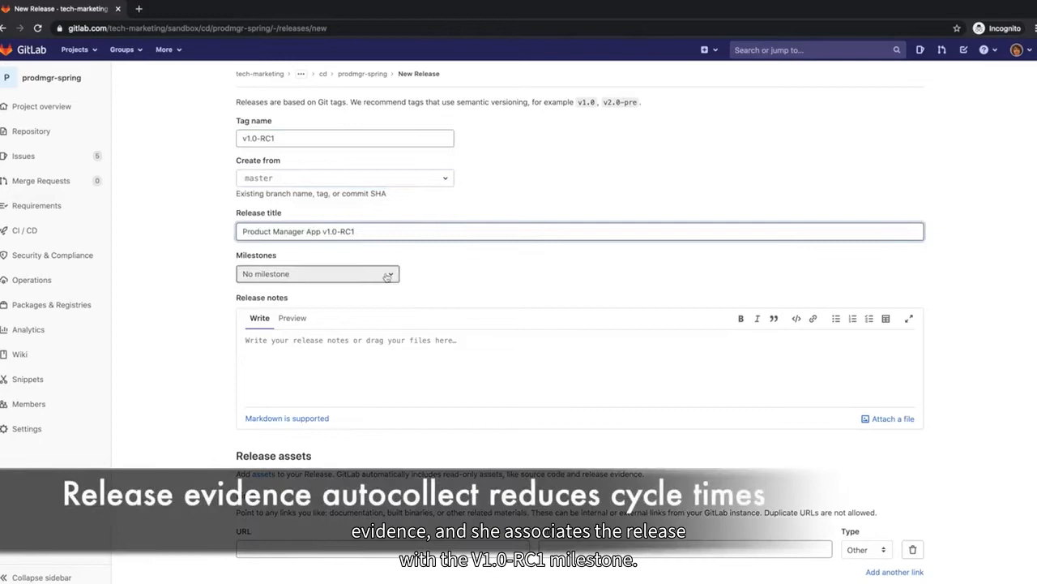
left_click(317, 273)
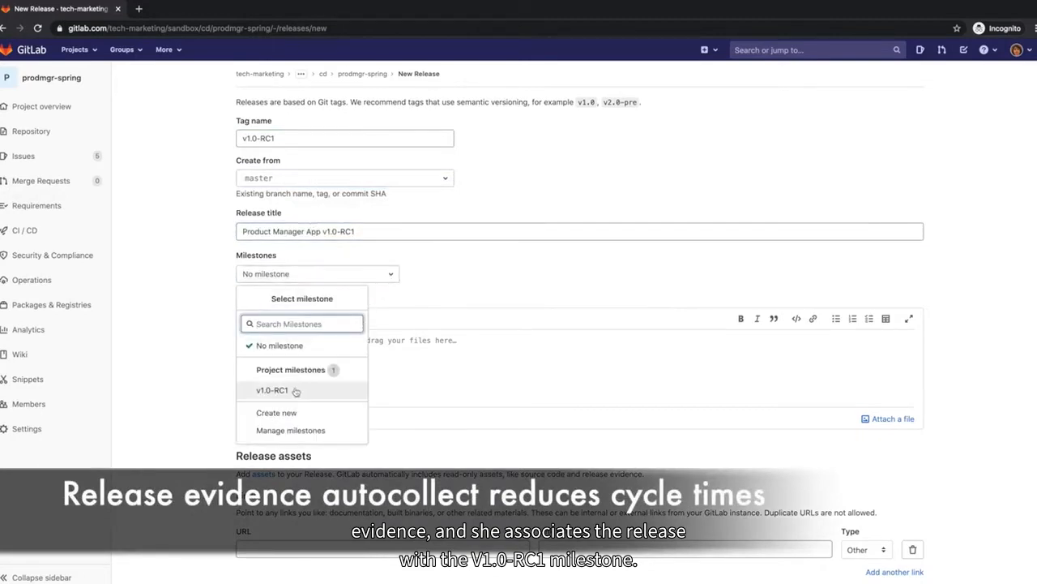
left_click(271, 390)
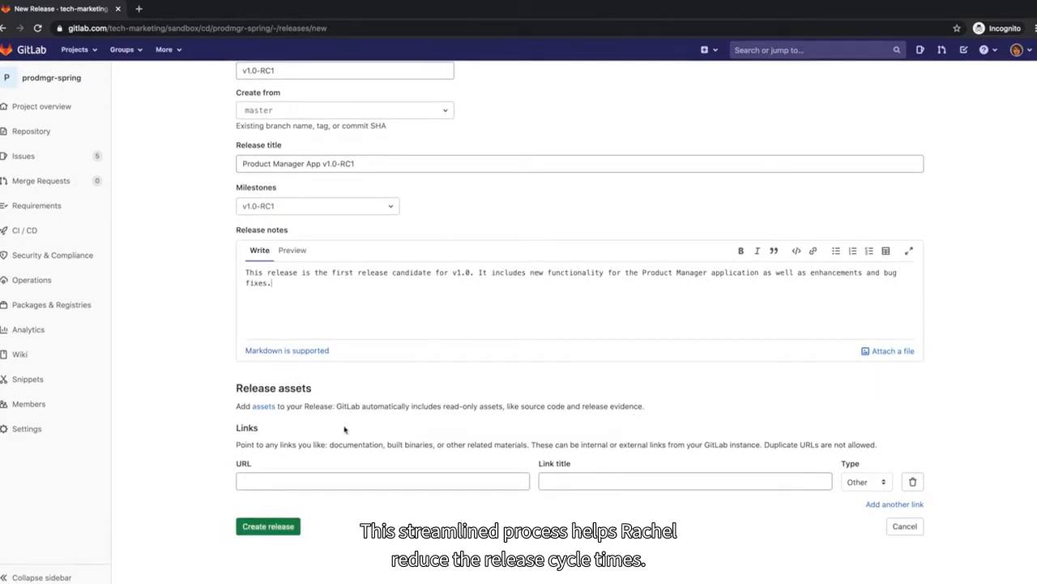
left_click(267, 526)
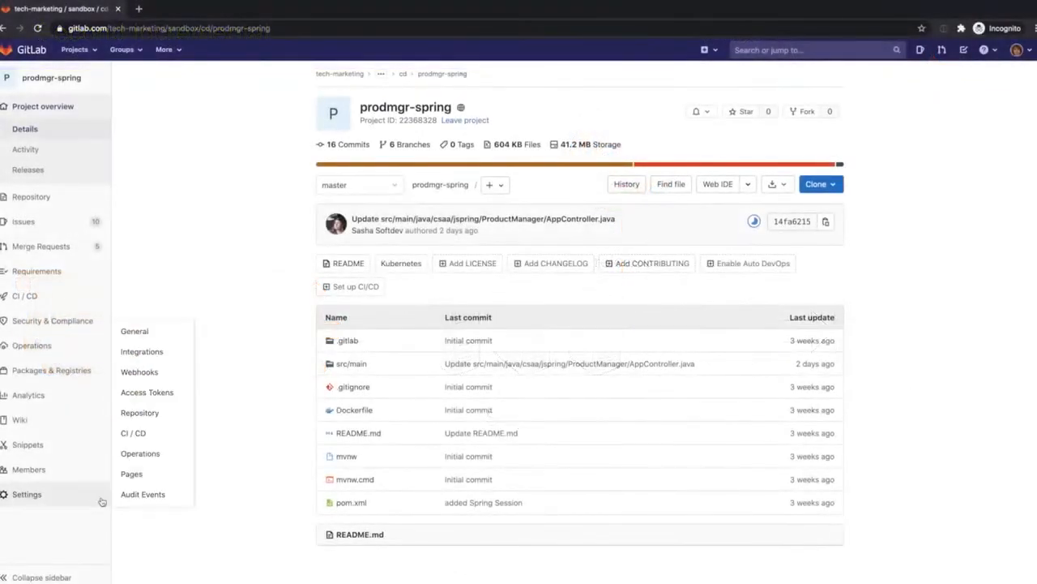
- Default to Auto DevOps with automatic staging and manual production deployment, and view its pipeline
left_click(132, 432)
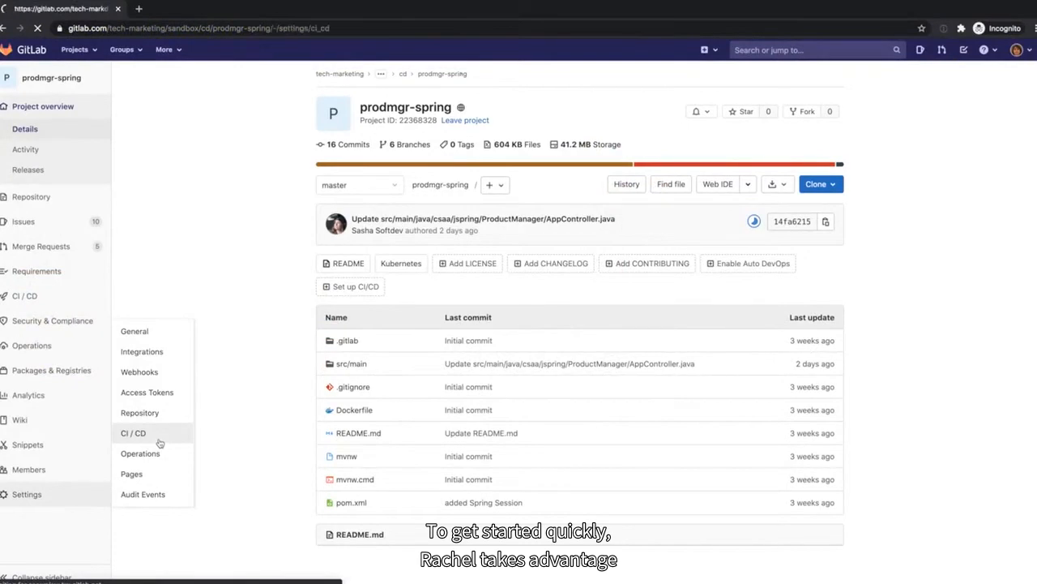
left_click(132, 432)
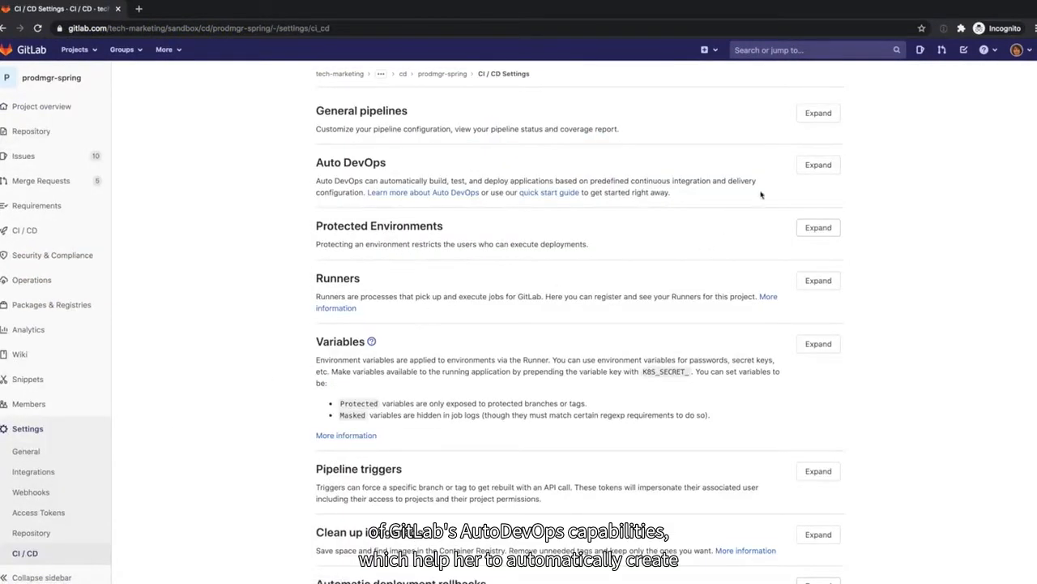
left_click(818, 164)
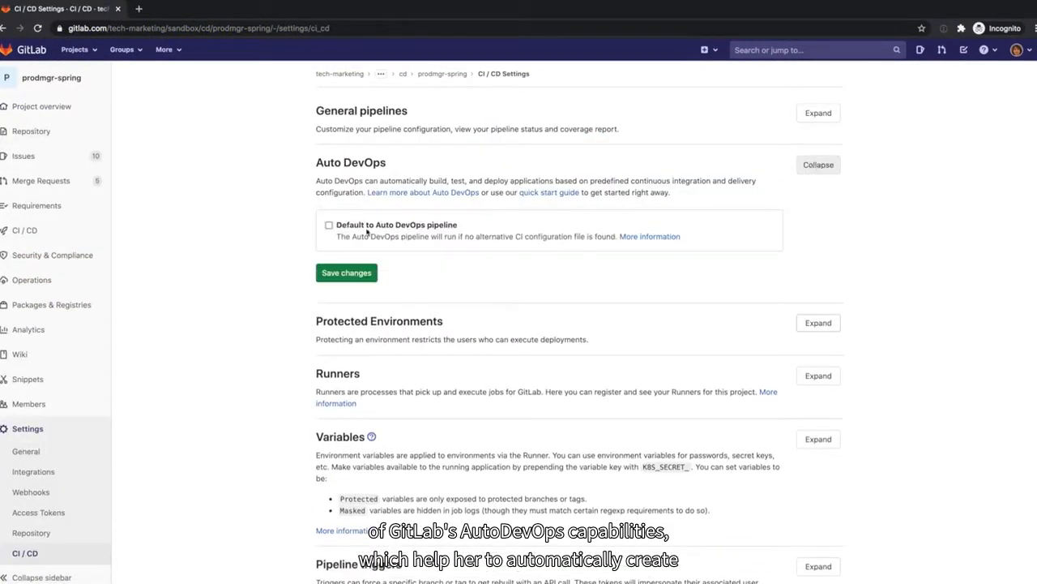
left_click(329, 225)
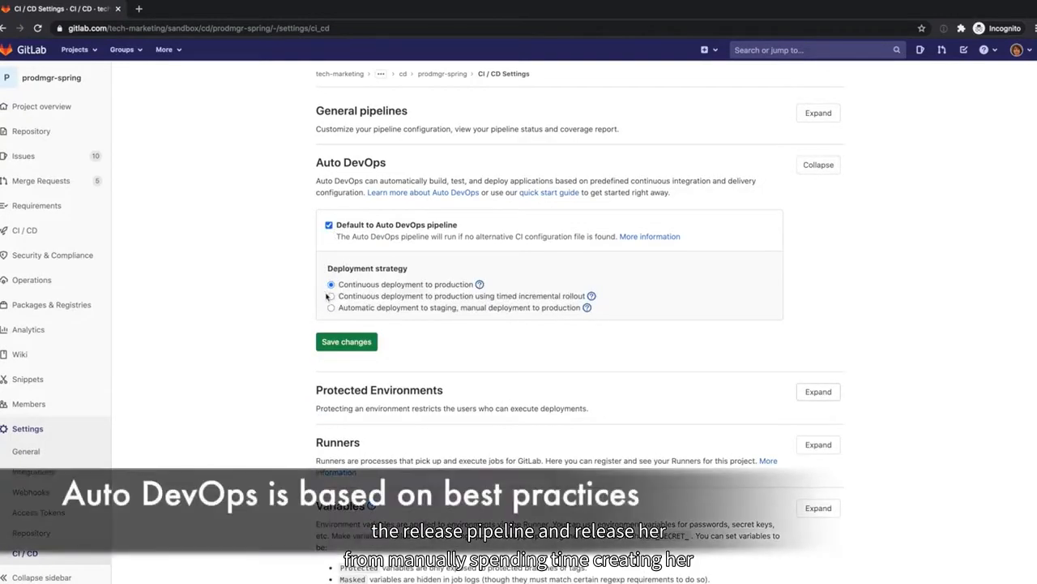
left_click(331, 307)
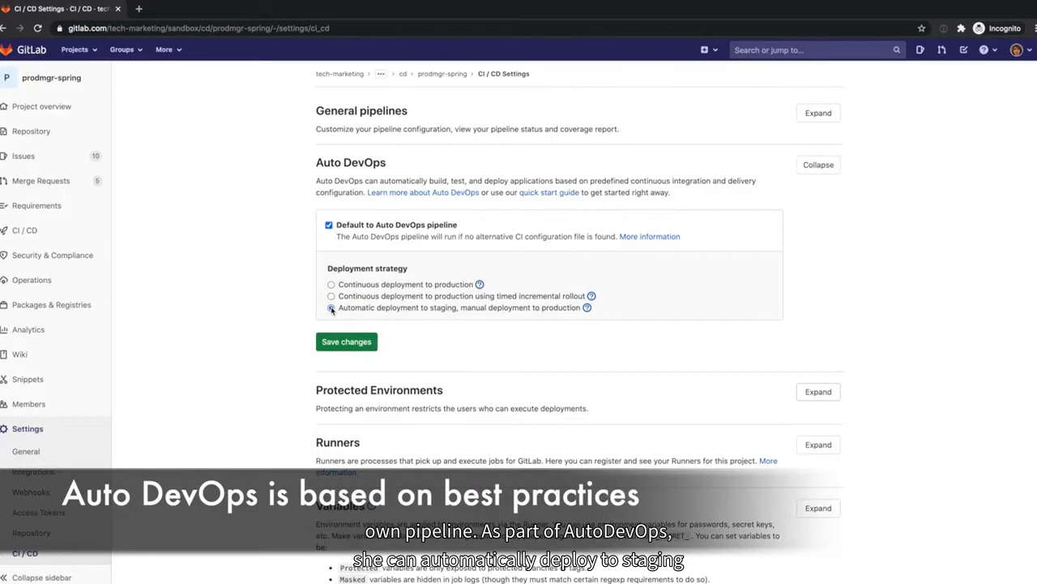
left_click(346, 341)
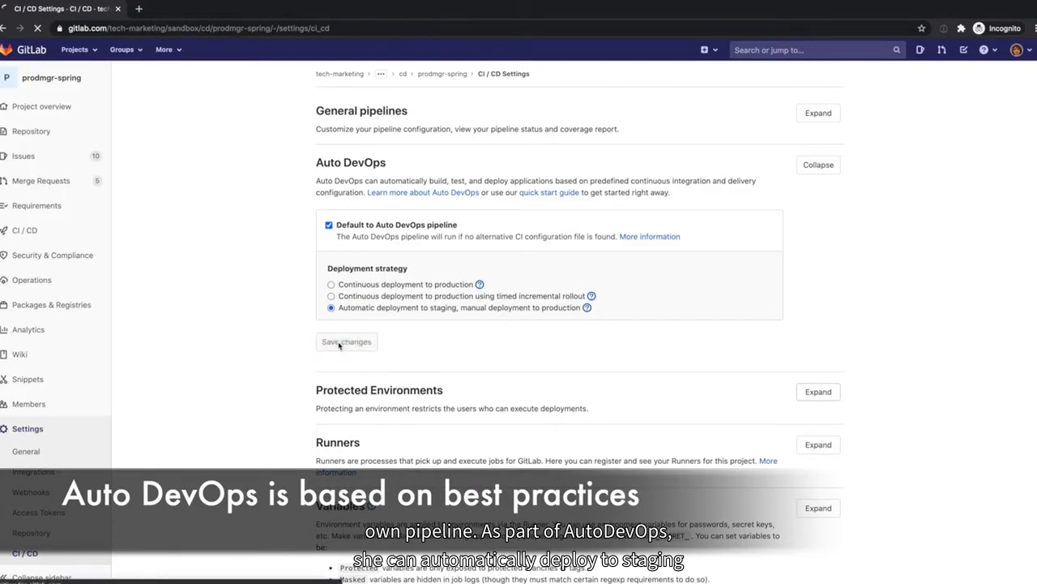
left_click(346, 341)
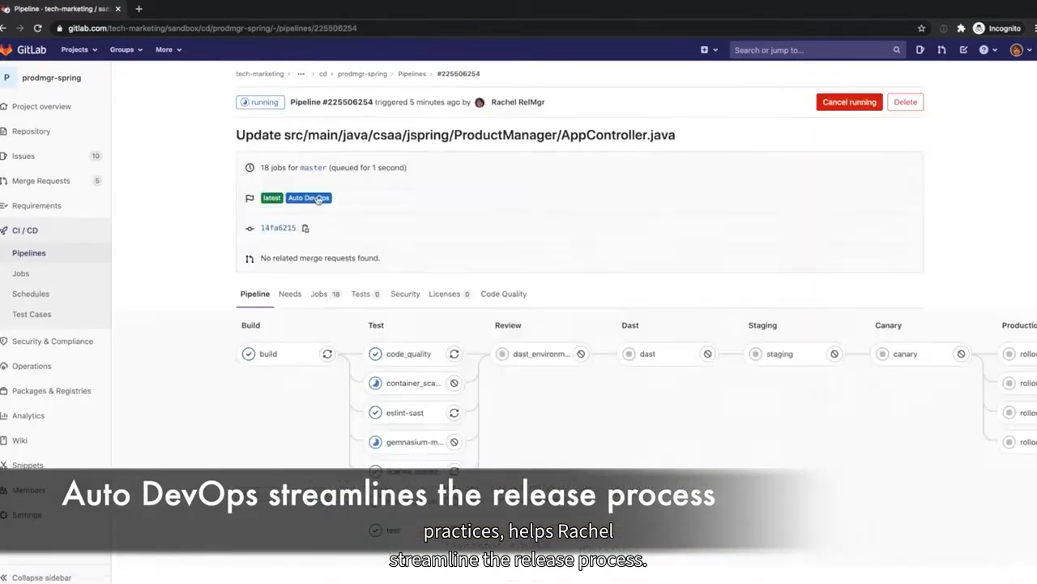
- Read the build job's log, then view the Container Registry's 9 image repositories
scroll("right", 3)
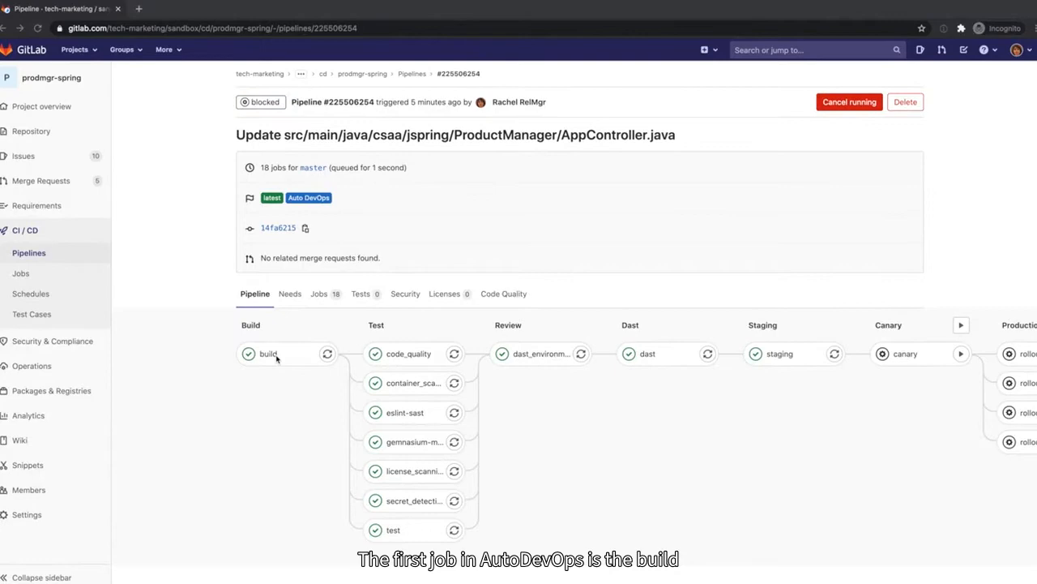
left_click(268, 353)
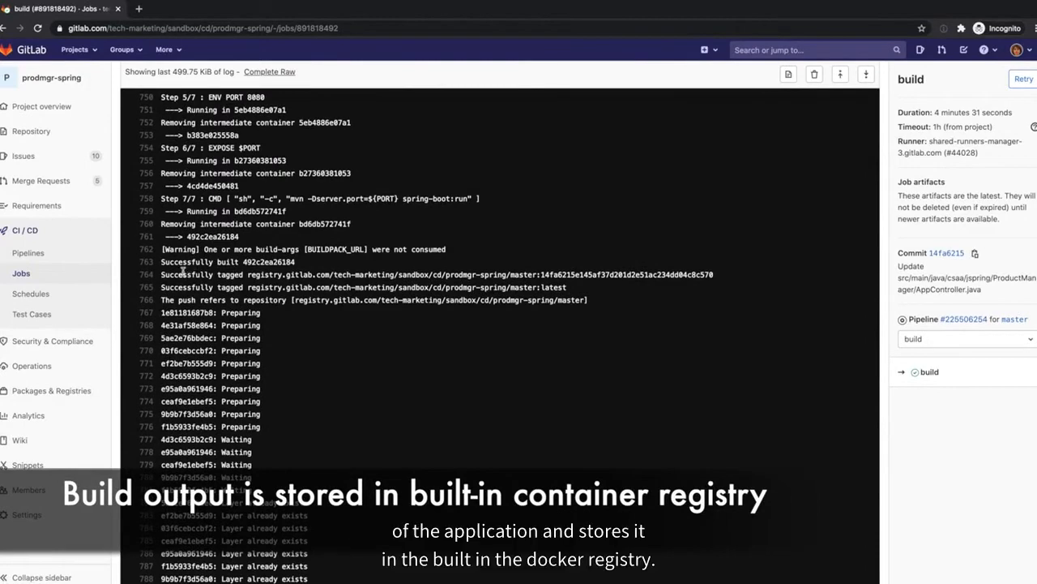
scroll("down", 3)
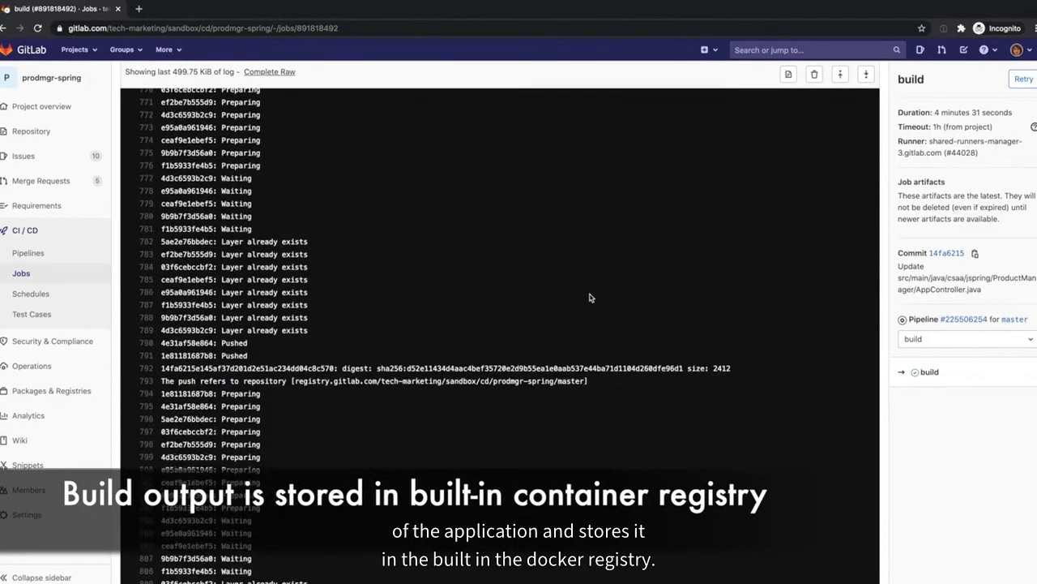
left_click(46, 346)
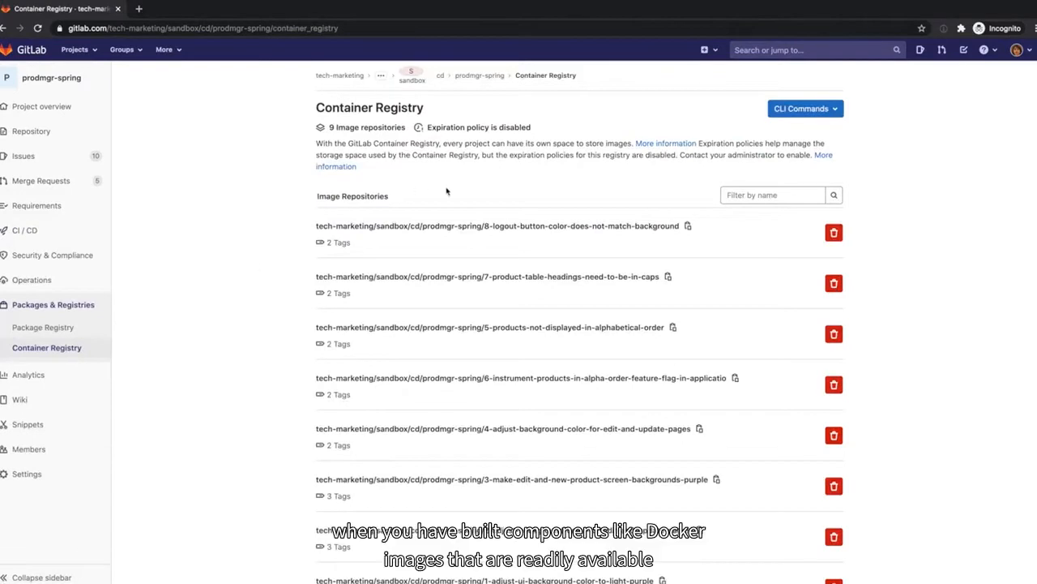
- View the logout-button image repository's two tags, then check the empty Package Registry
left_click(497, 225)
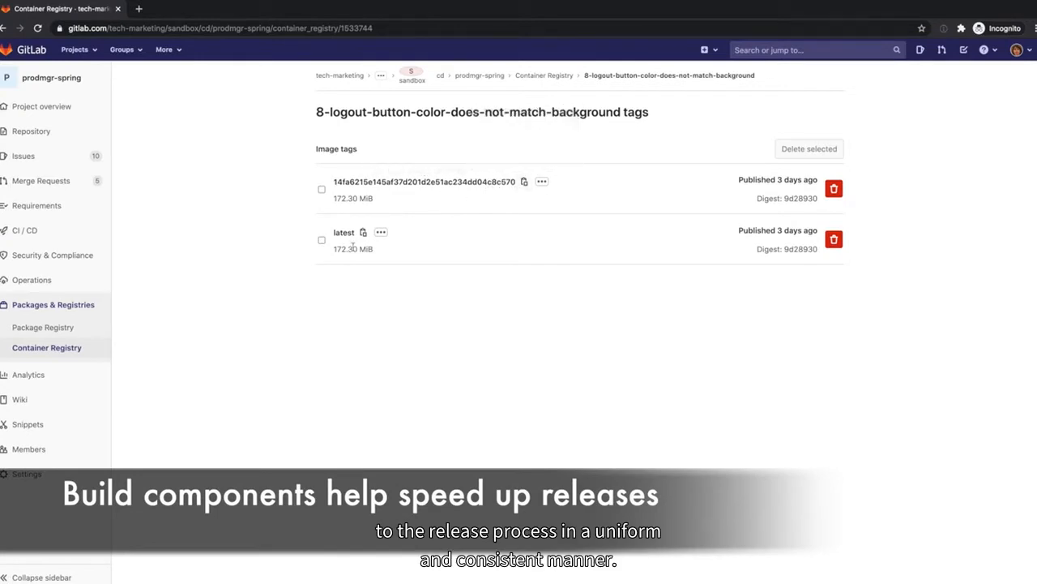
mouse_move(241, 307)
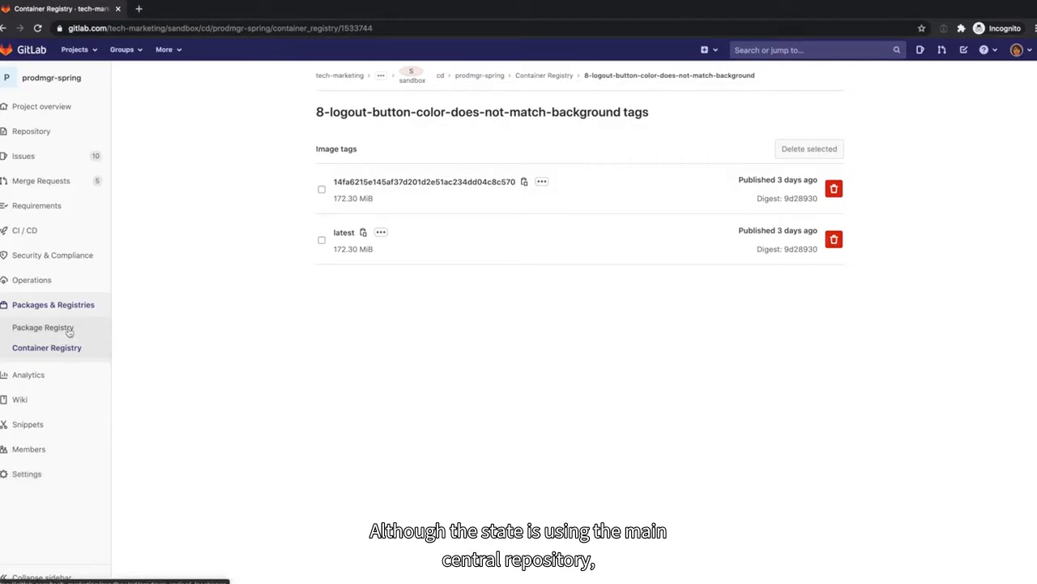
left_click(44, 326)
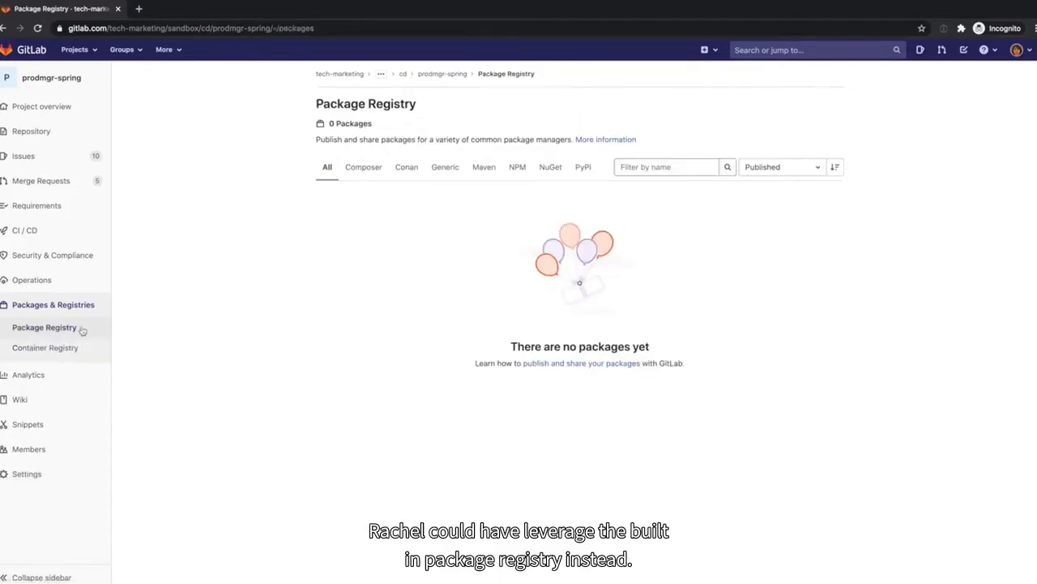
mouse_move(235, 334)
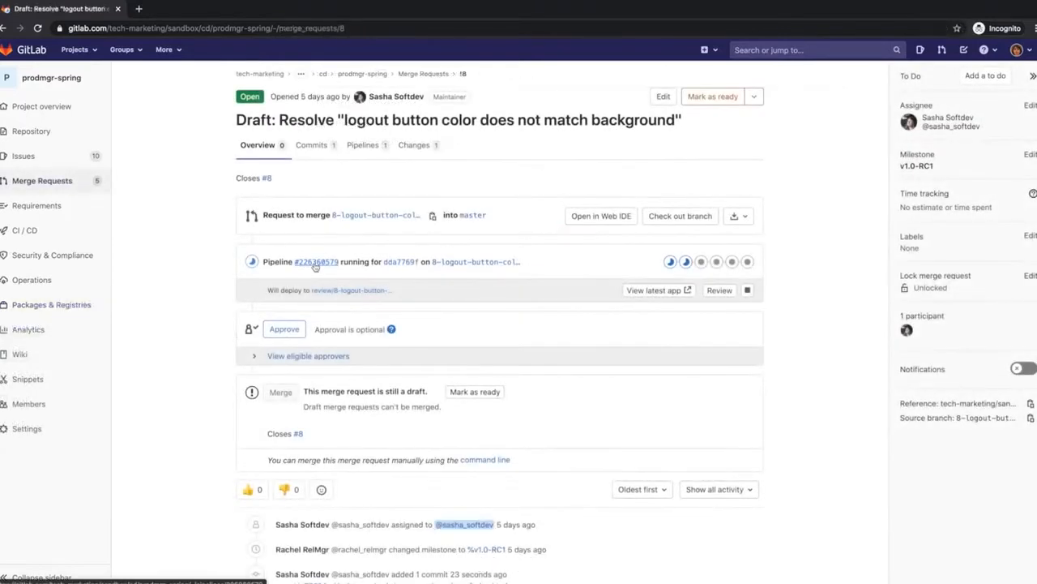
- Go from the MR pipeline to Environments and open the review folder of five review apps
left_click(315, 261)
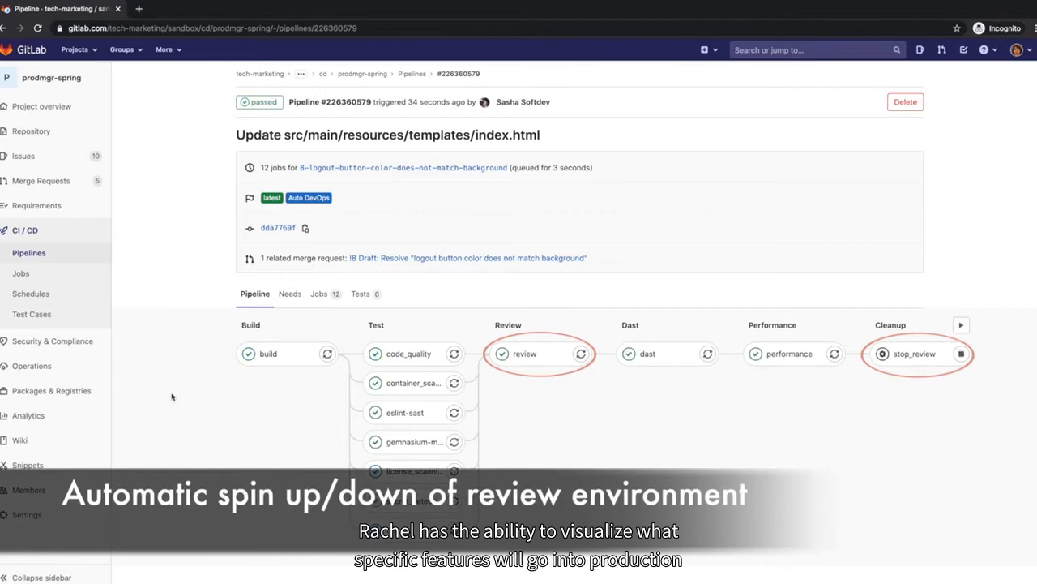
left_click(193, 9)
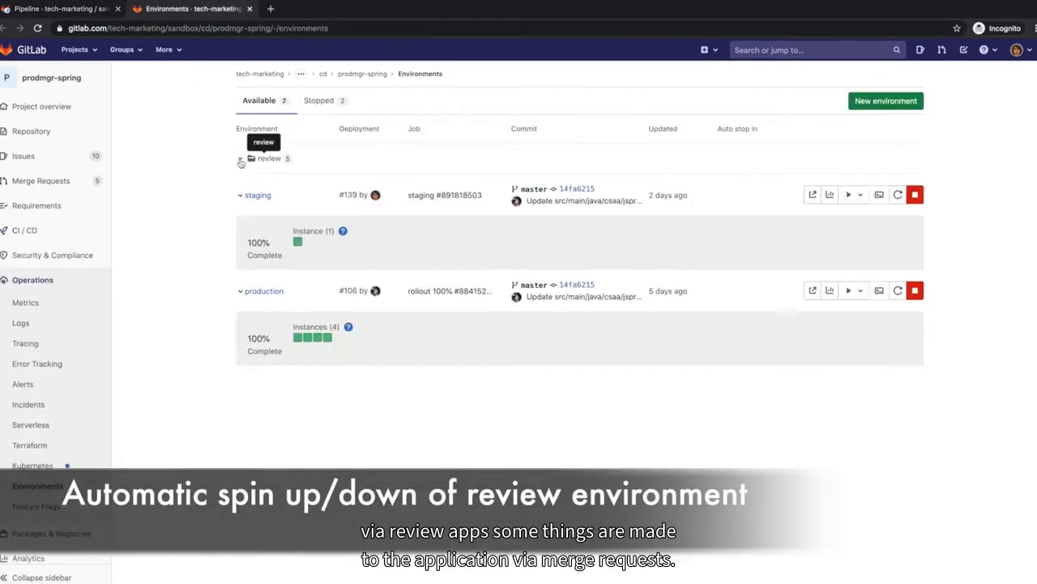
left_click(269, 158)
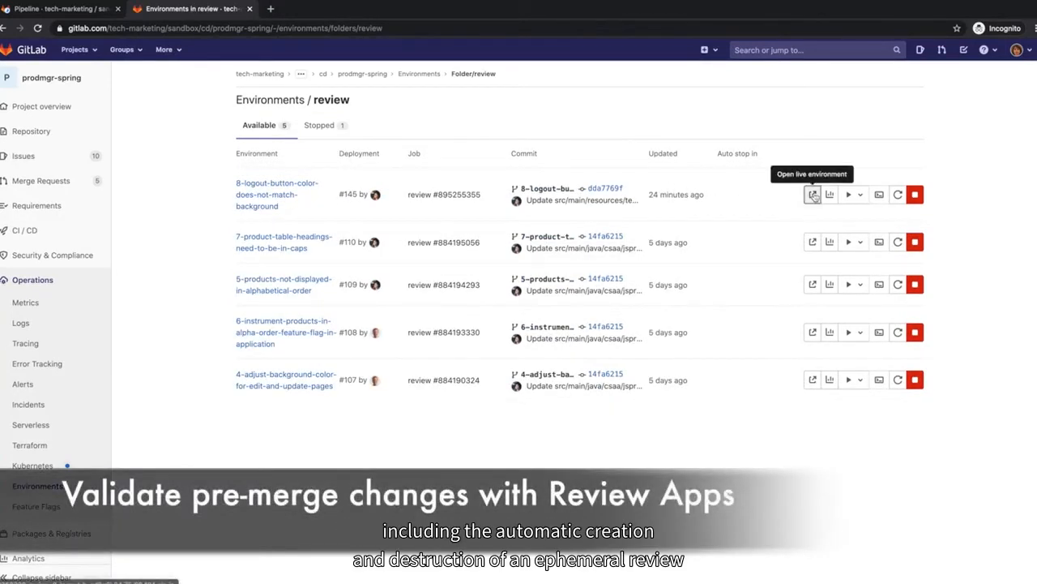
- Sign in to and out of the logout-button review app, then close its tab
left_click(812, 194)
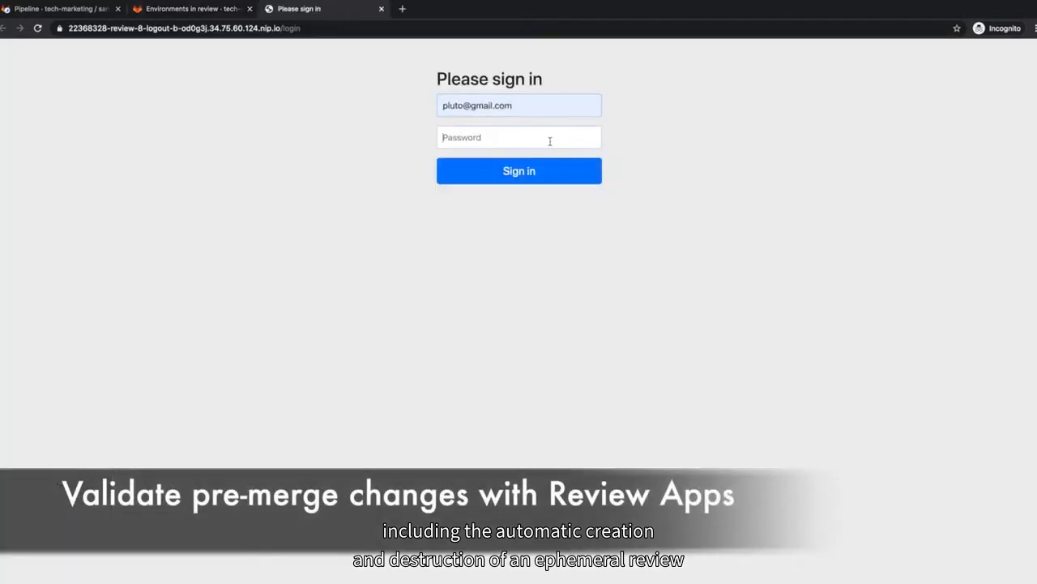
type("password")
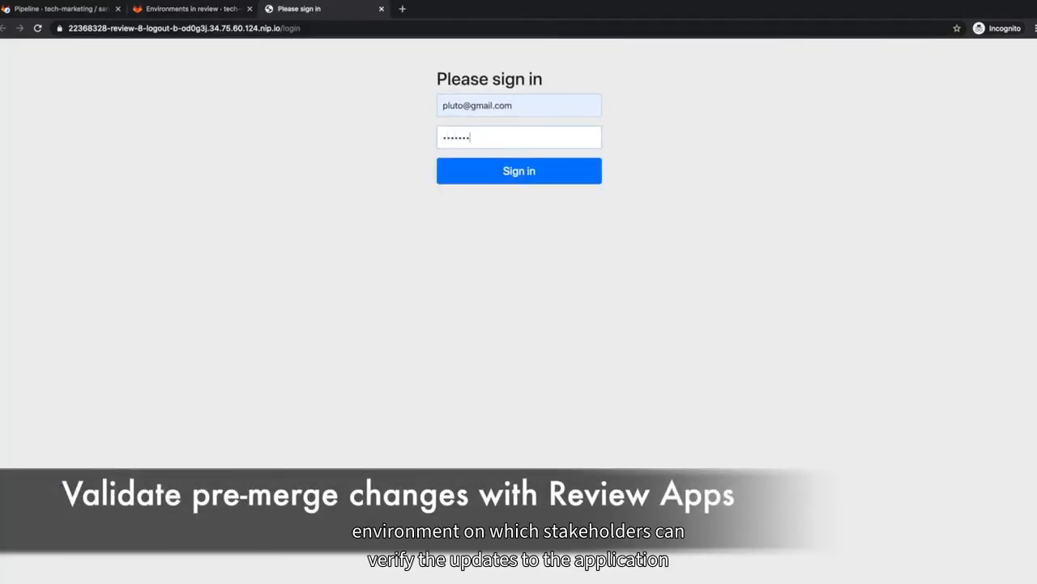
left_click(519, 170)
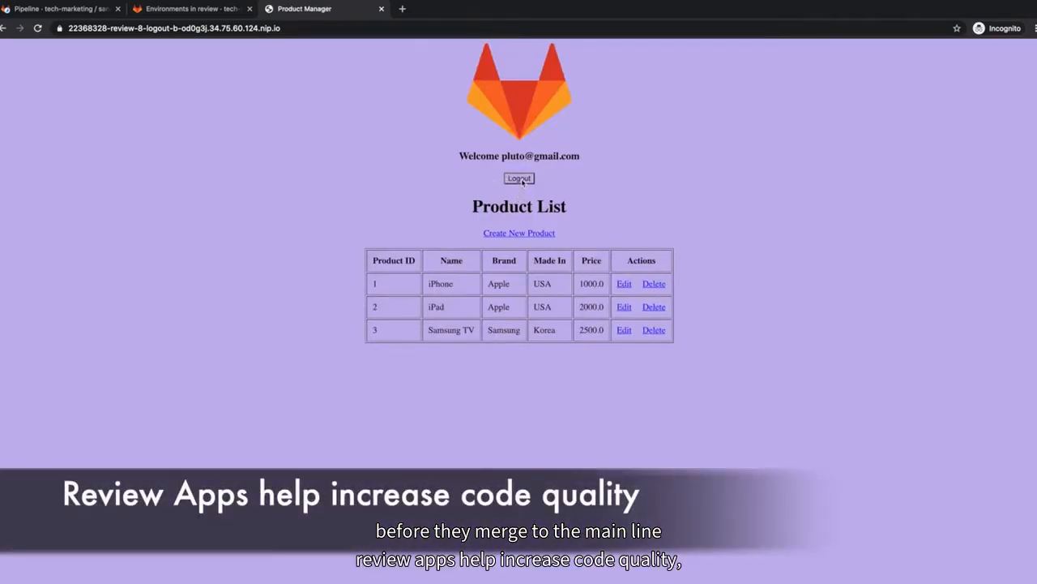
left_click(519, 178)
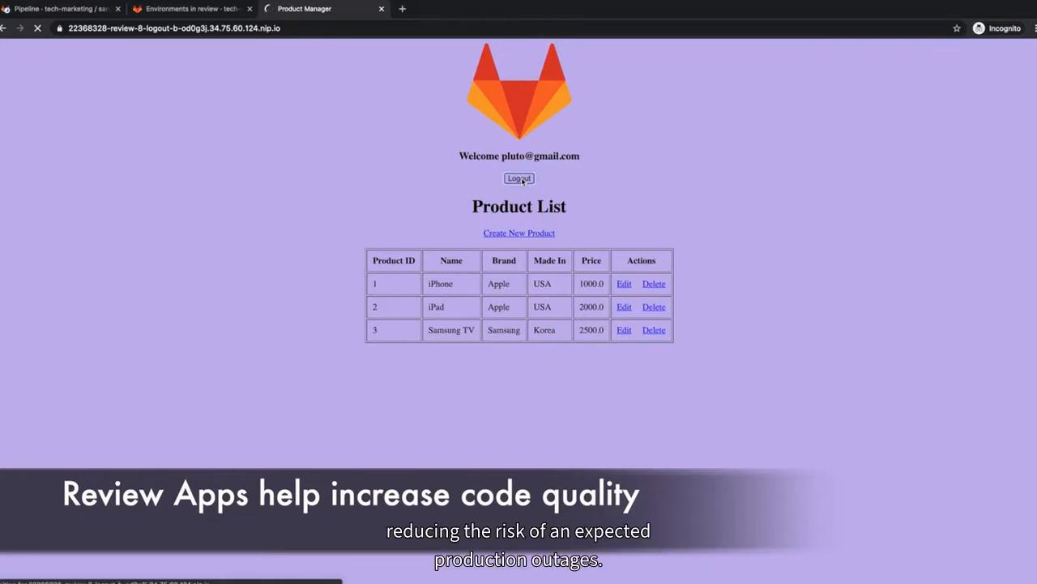
left_click(519, 179)
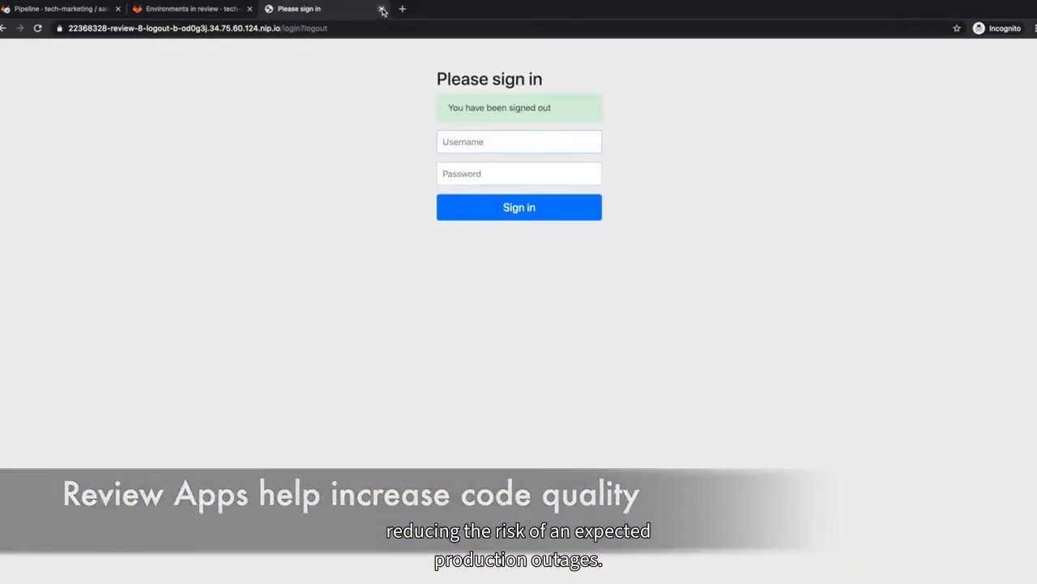
left_click(382, 9)
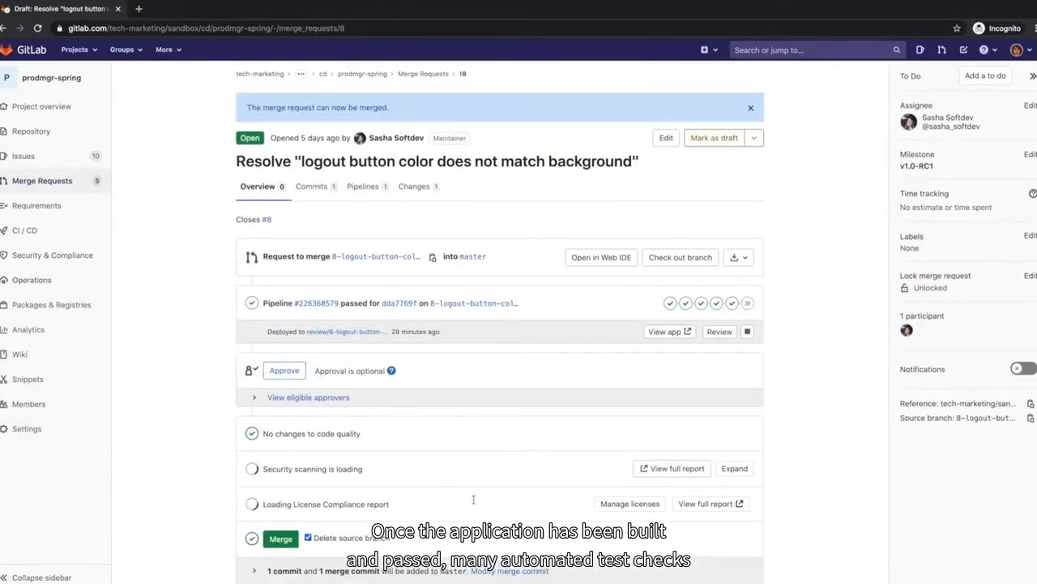
- Merge the logout-button MR into master and start the canary production deployment job
left_click(280, 538)
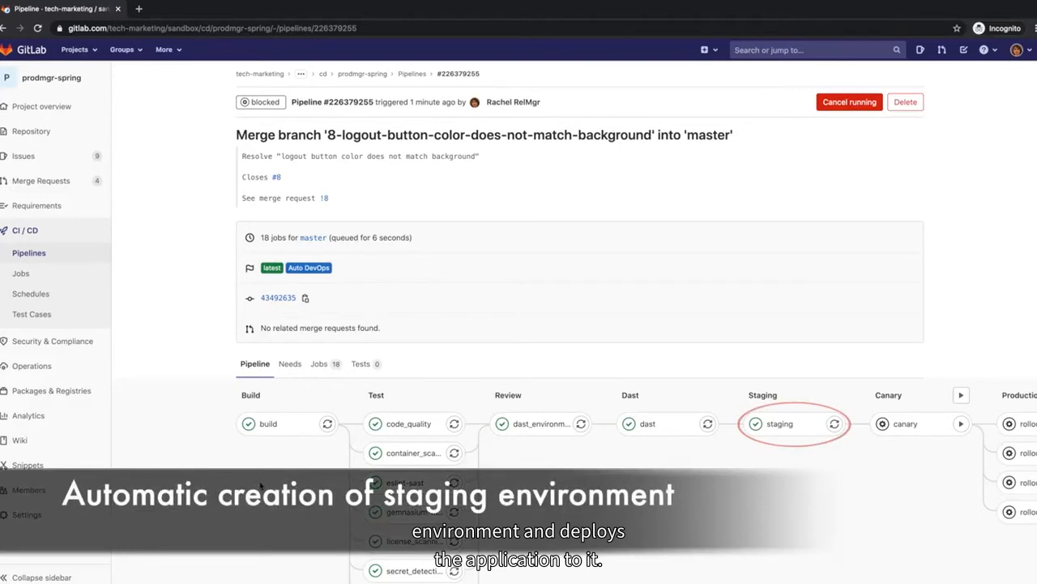
scroll("down", 3)
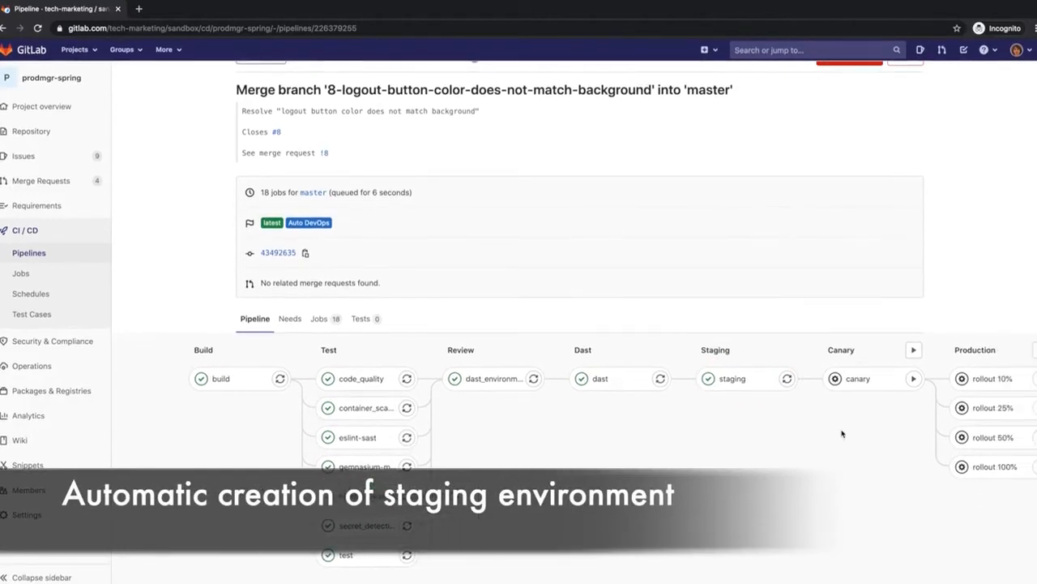
scroll("right", 3)
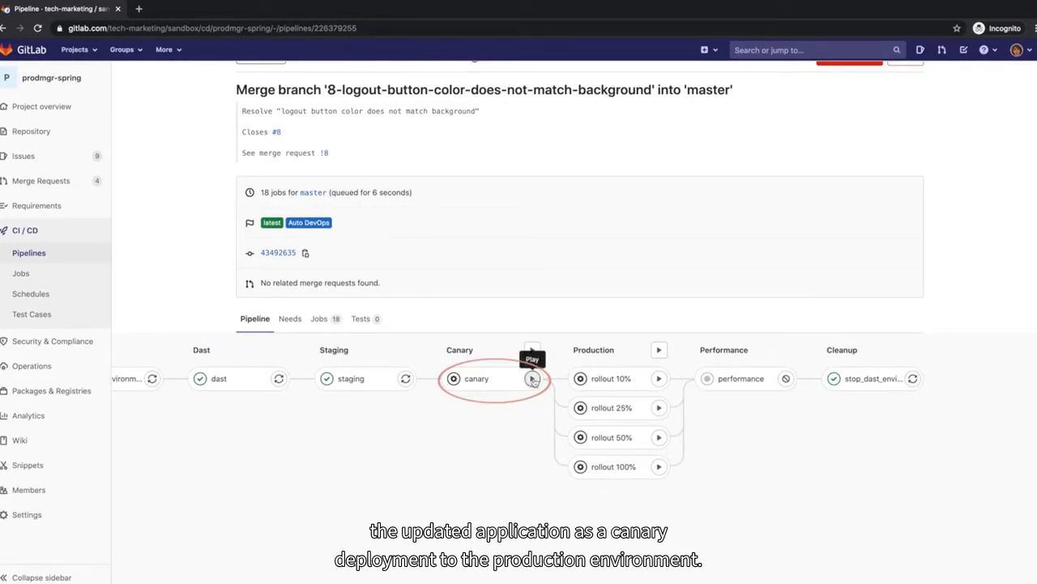
left_click(533, 379)
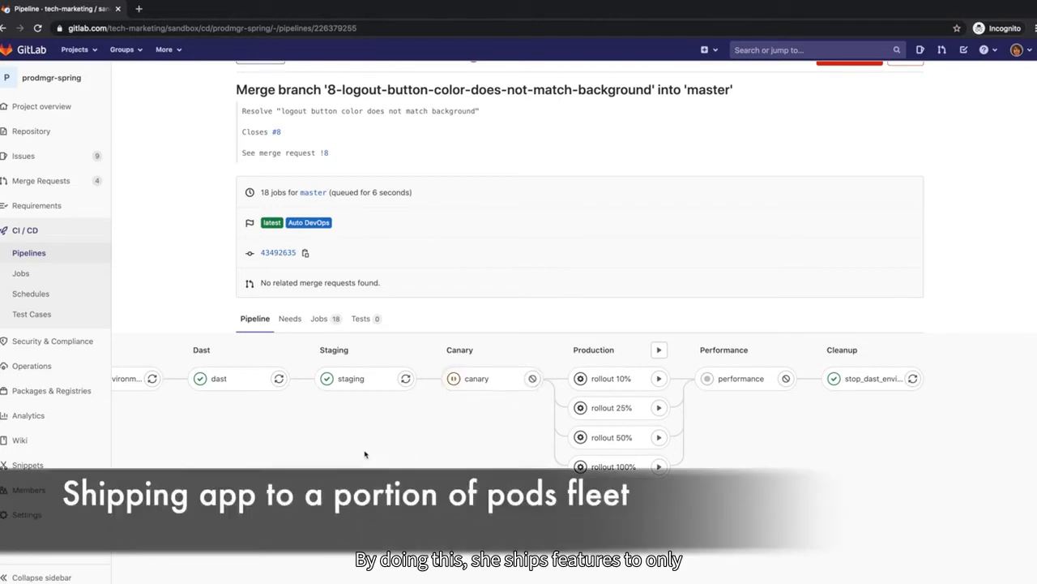
left_click(32, 366)
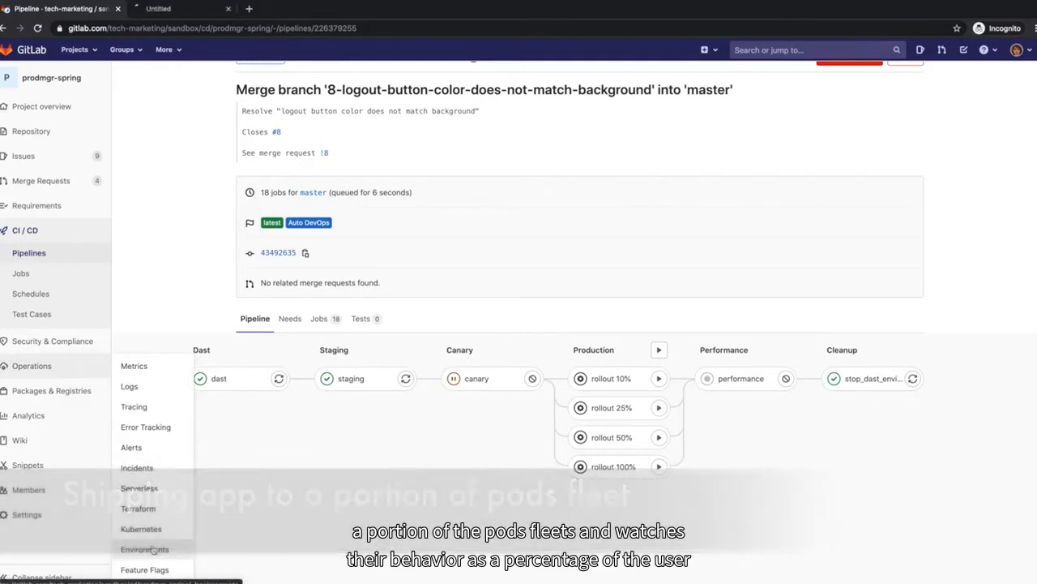
- Check the environments page, then start the rollout 50% production job
left_click(144, 548)
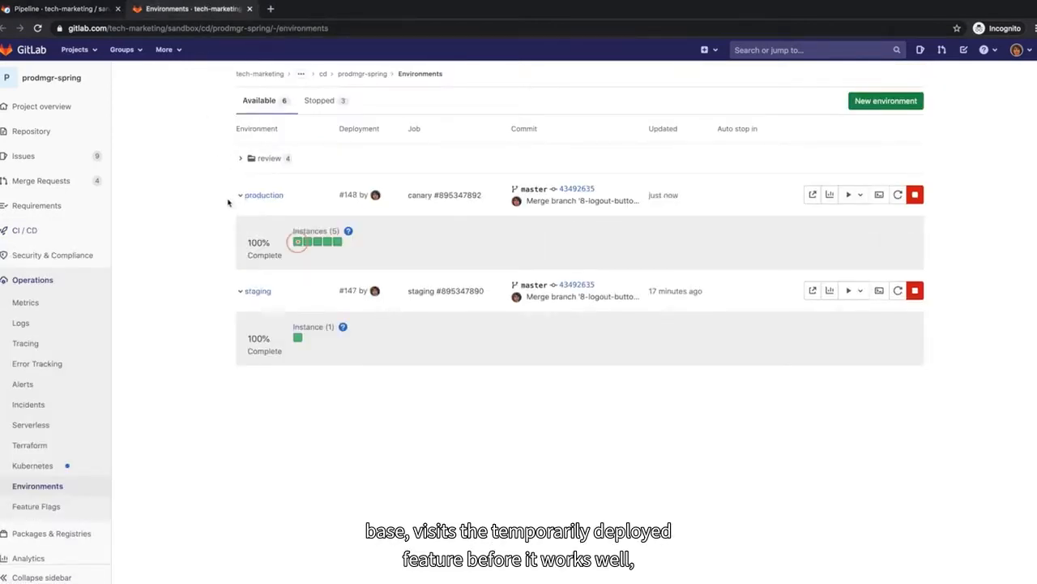
mouse_move(349, 231)
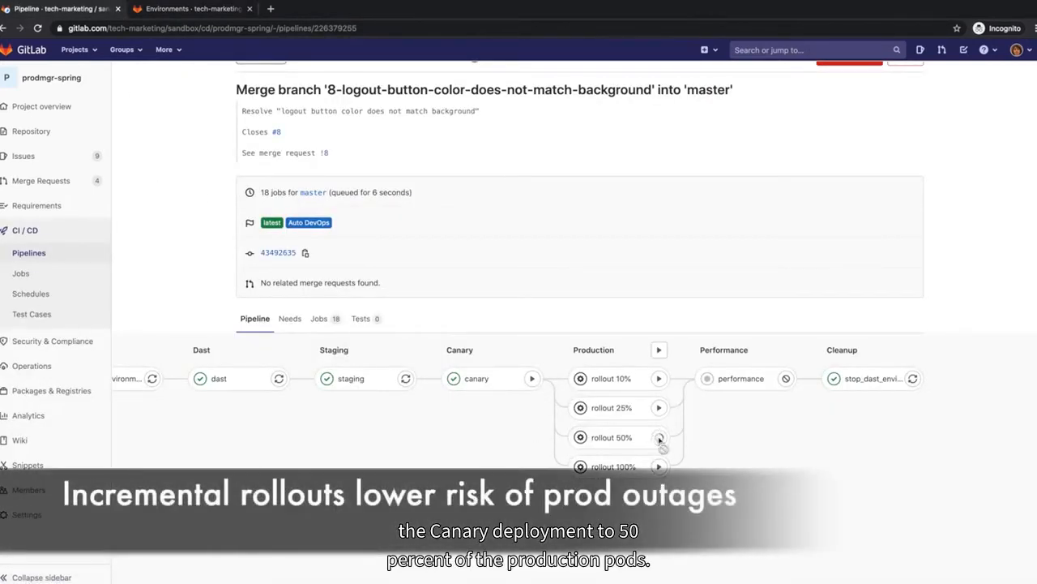
left_click(659, 437)
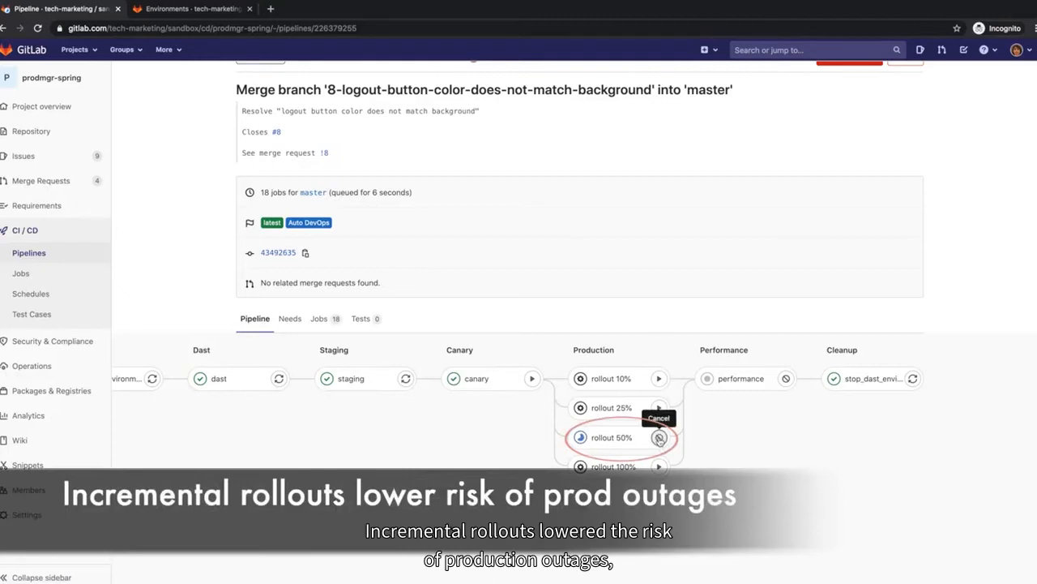
mouse_move(195, 202)
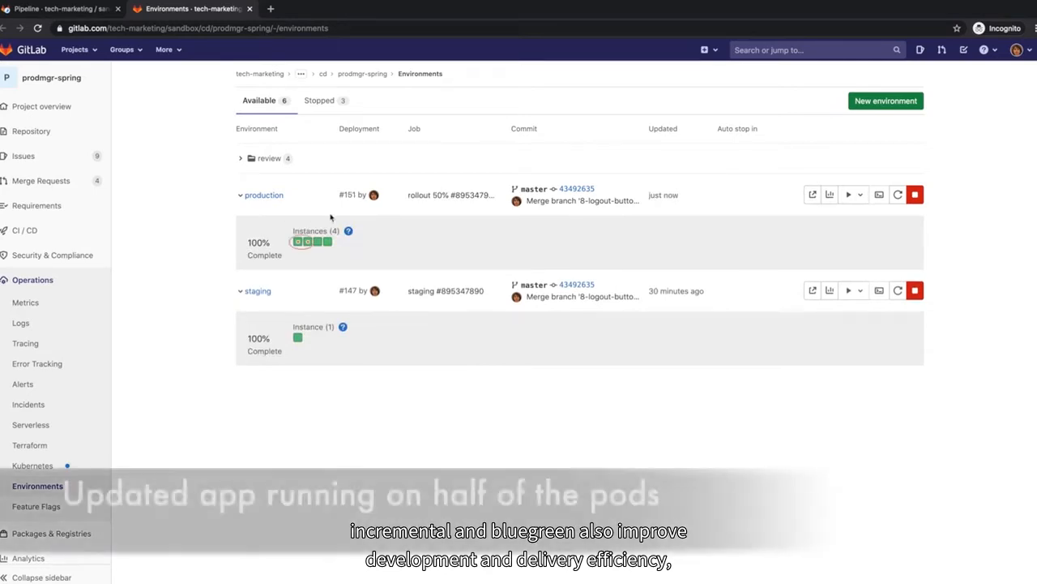
mouse_move(348, 231)
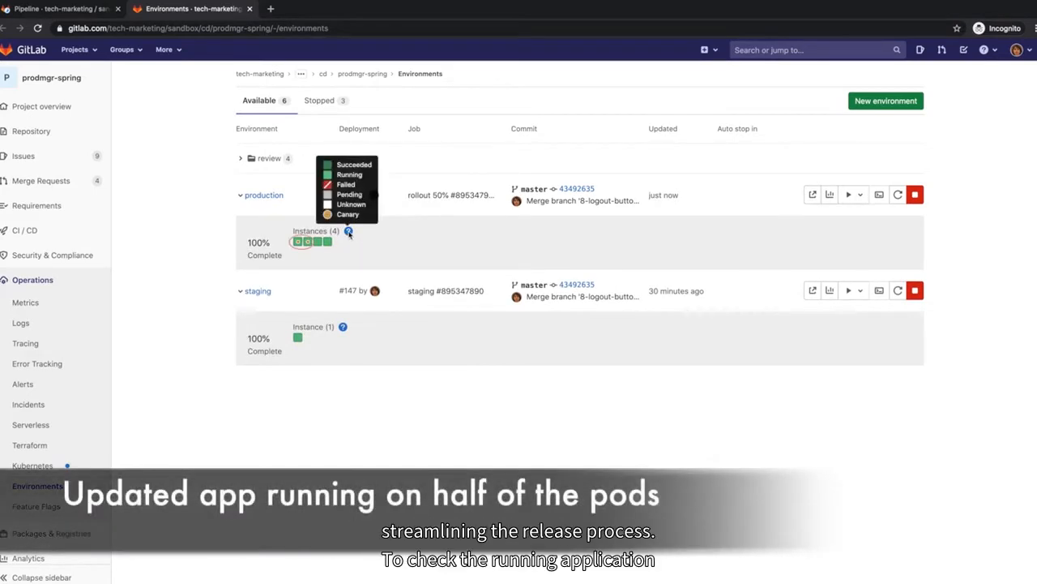
mouse_move(772, 201)
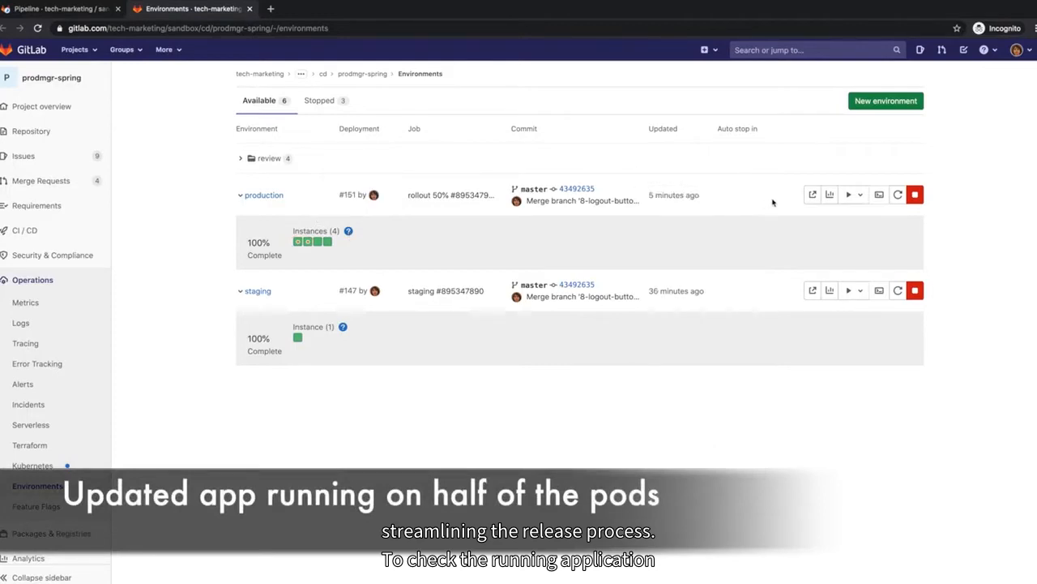
left_click(812, 194)
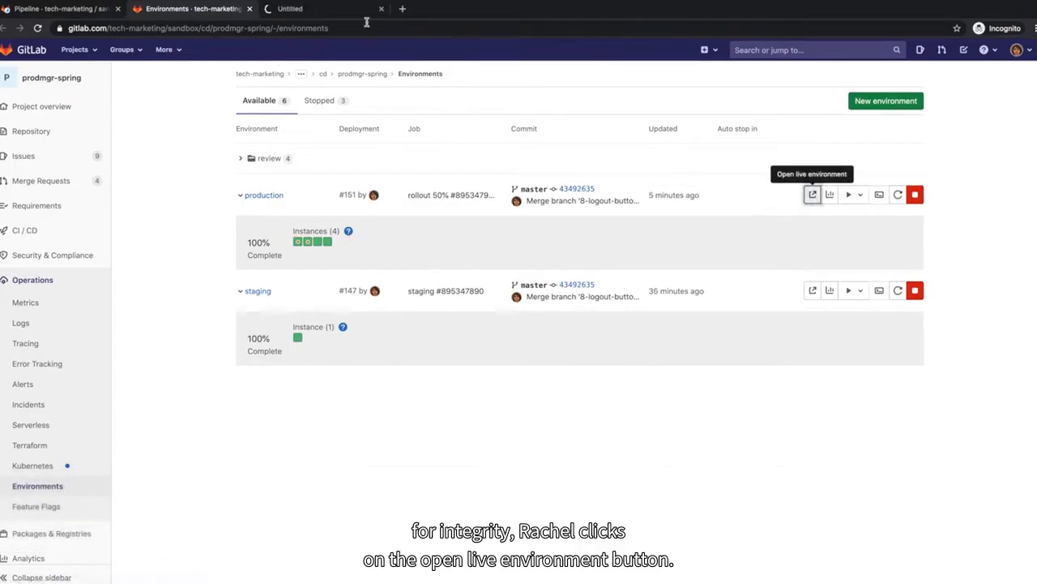
left_click(812, 195)
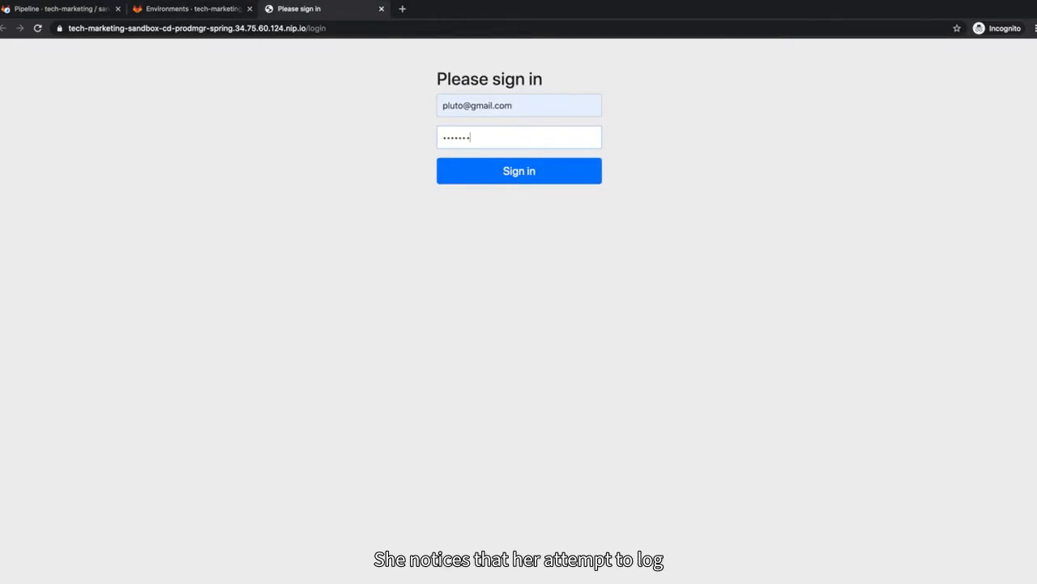
left_click(519, 170)
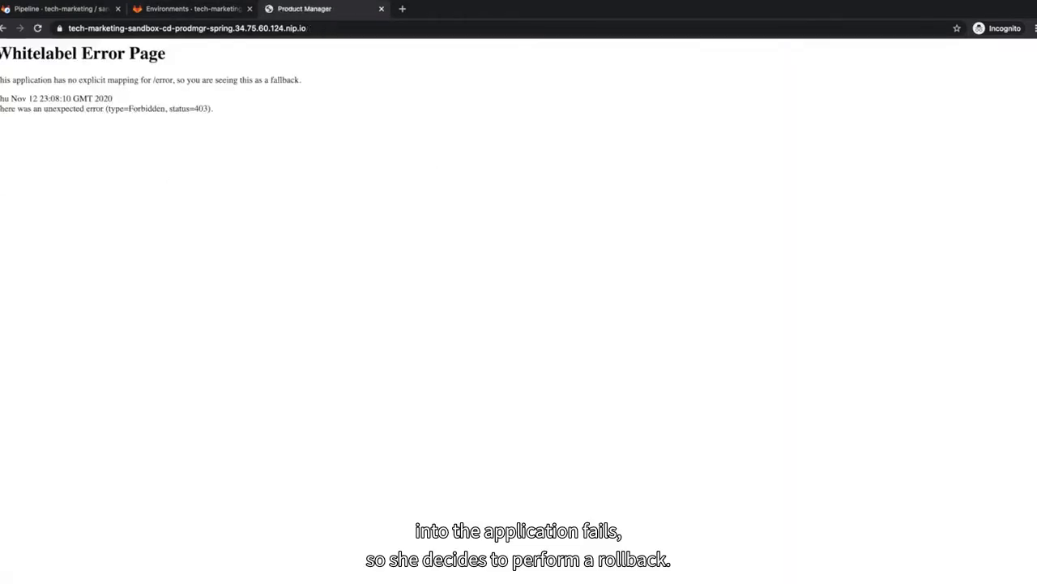
left_click(192, 9)
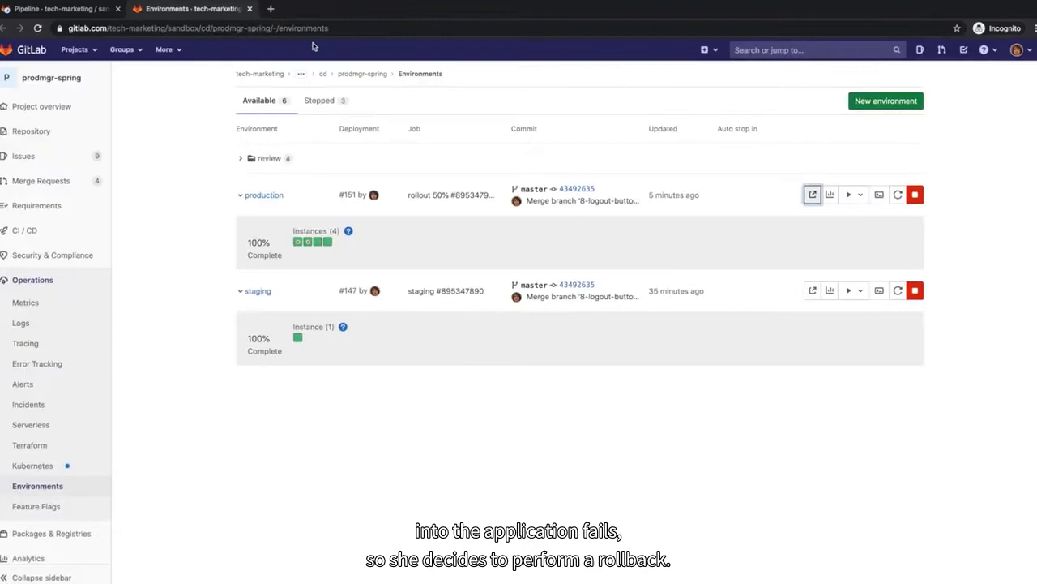
mouse_move(263, 194)
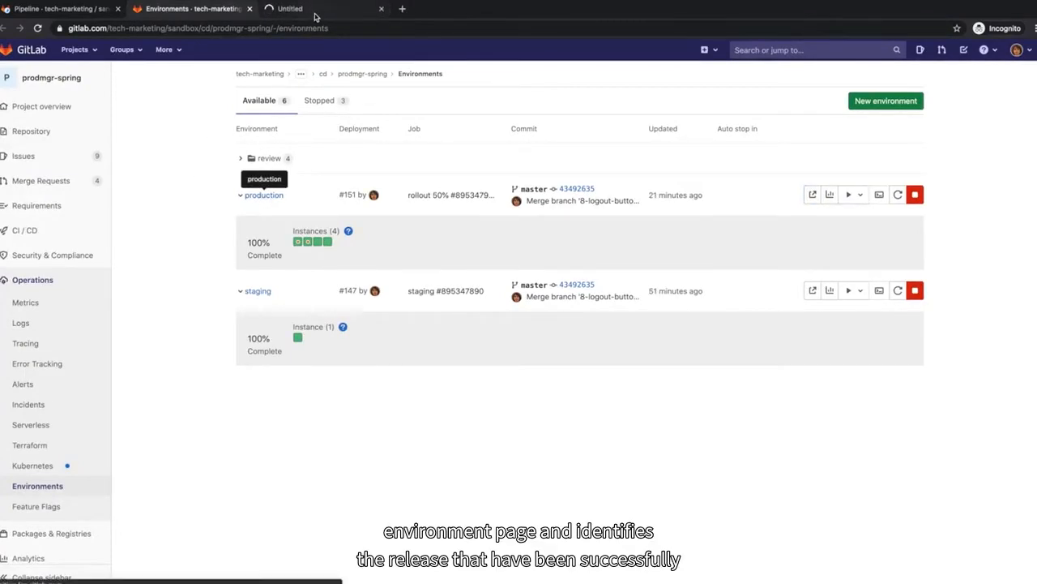
- Roll production back to deployment #106 from its deployment history and confirm
left_click(264, 194)
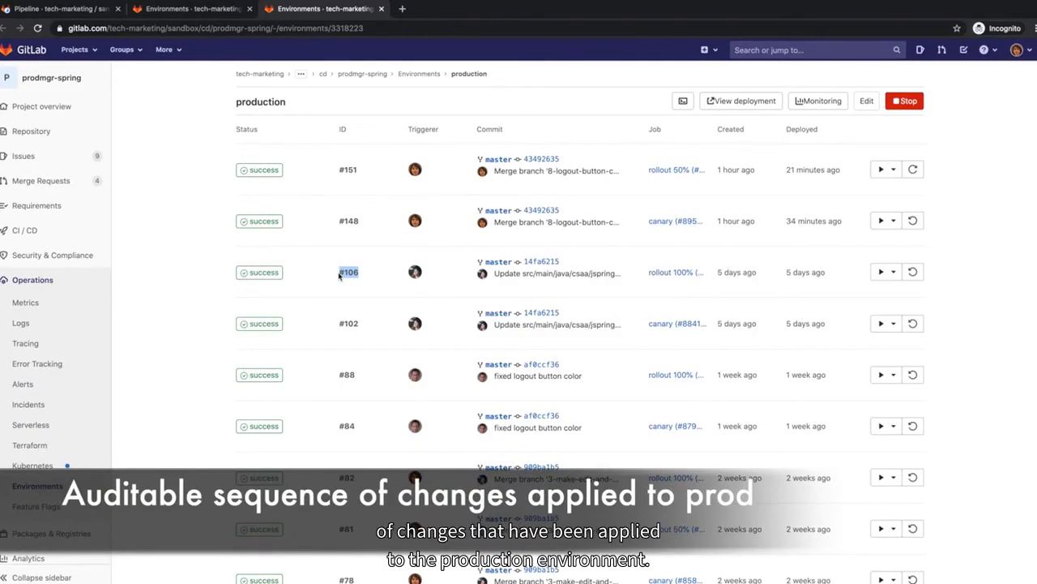
mouse_move(930, 270)
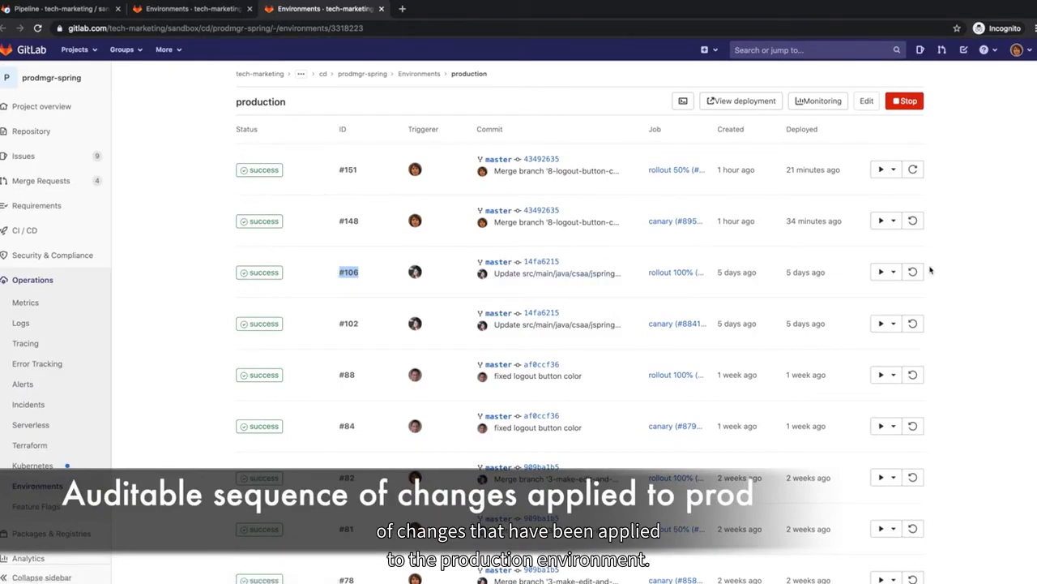
left_click(913, 271)
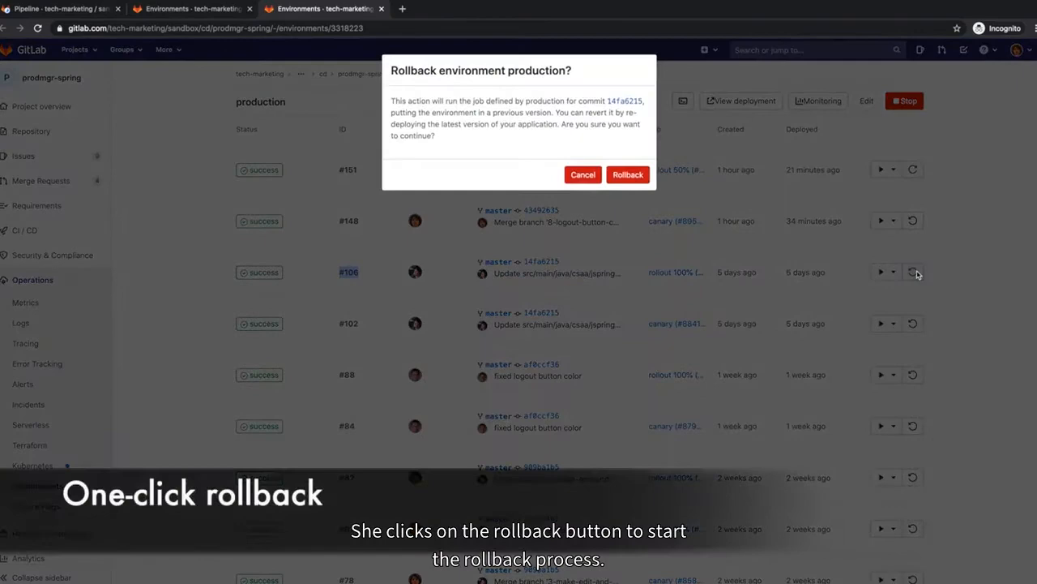
left_click(628, 174)
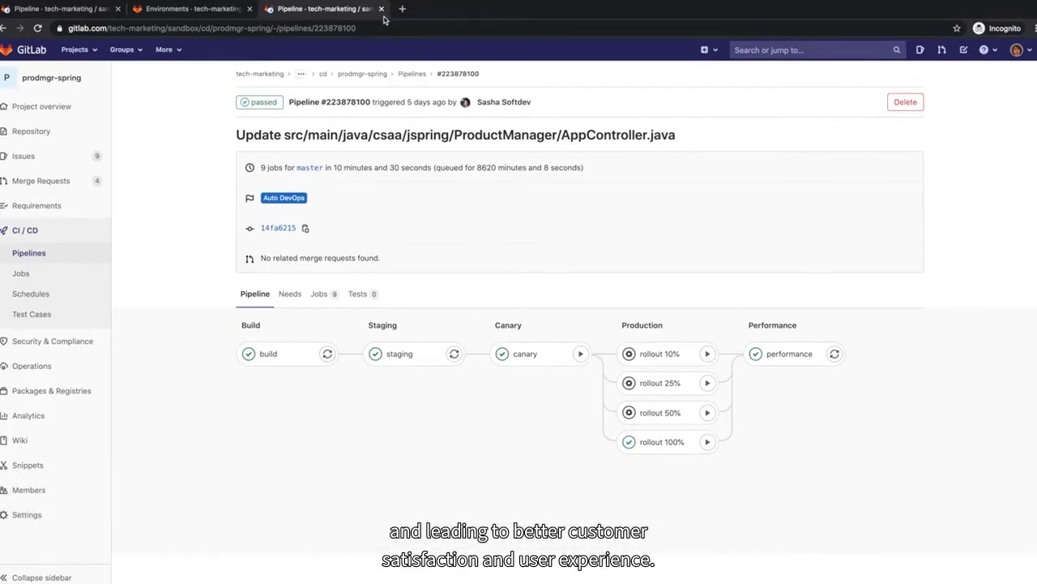
mouse_move(181, 265)
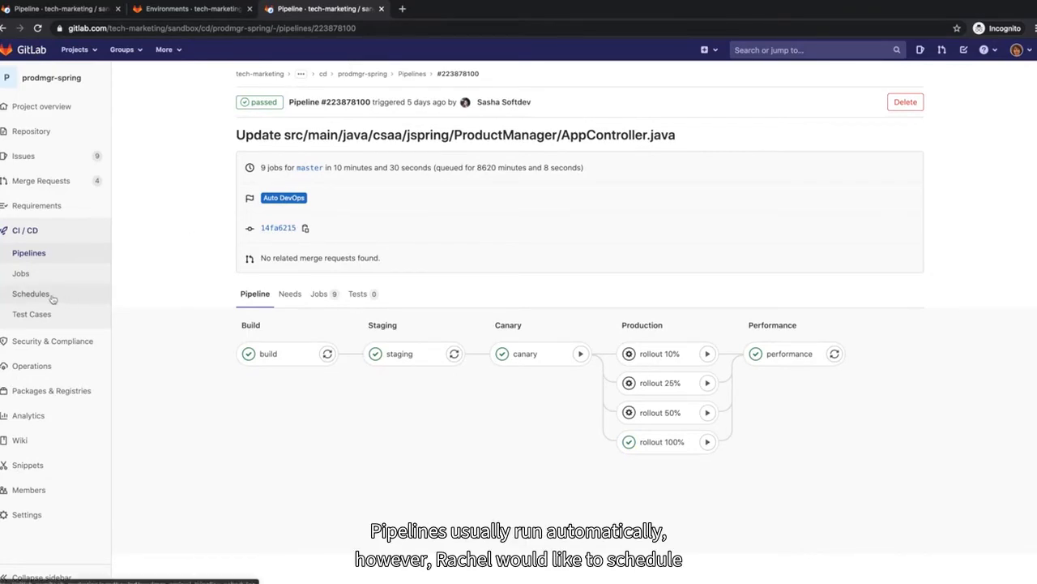
- Create schedule 'daily-pipeline-staging' on master with cron 0 0 * * * in Eastern Time
left_click(31, 294)
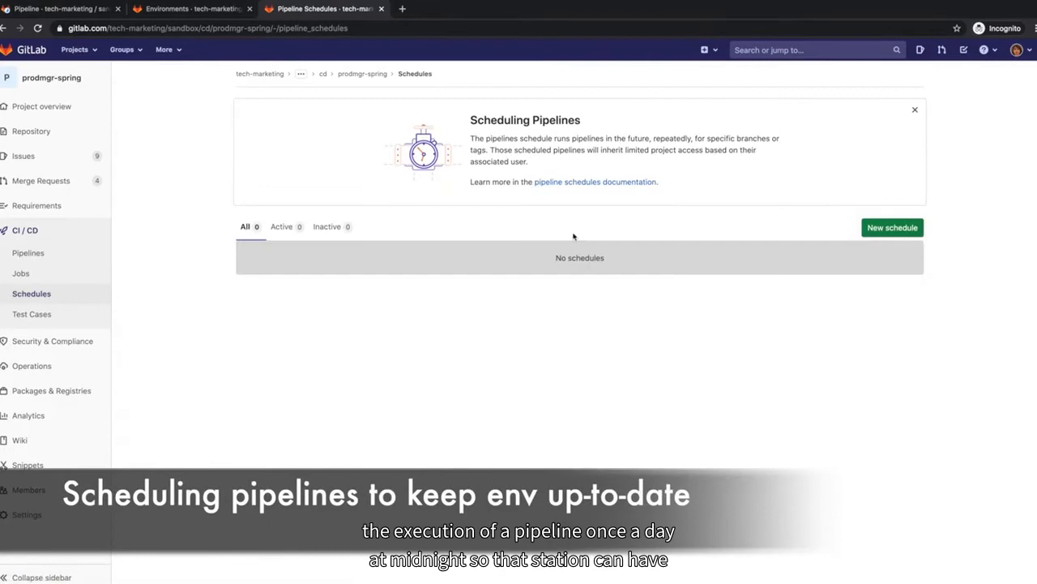
left_click(893, 227)
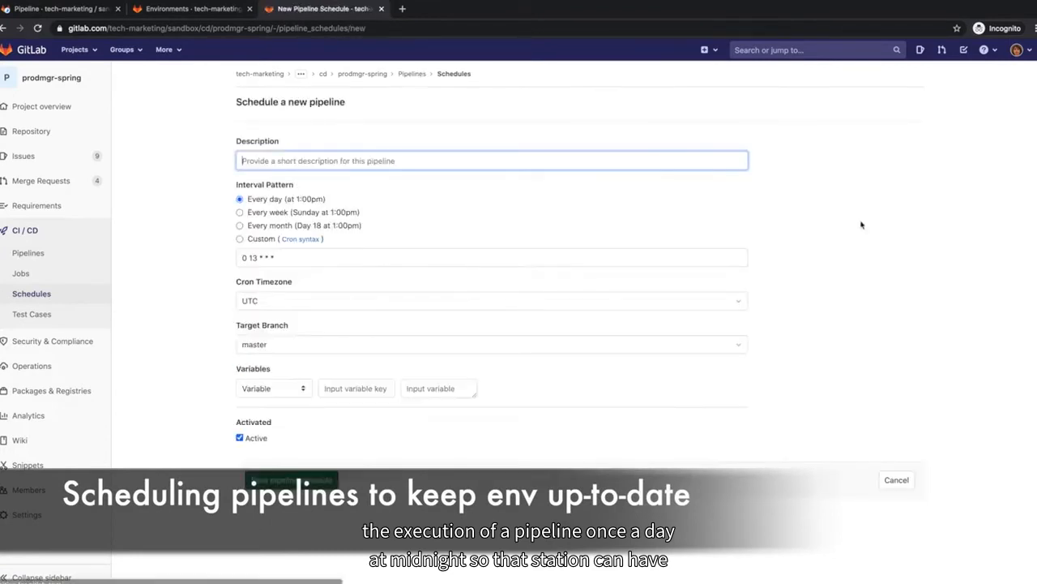
type("daily-pipeline-staging")
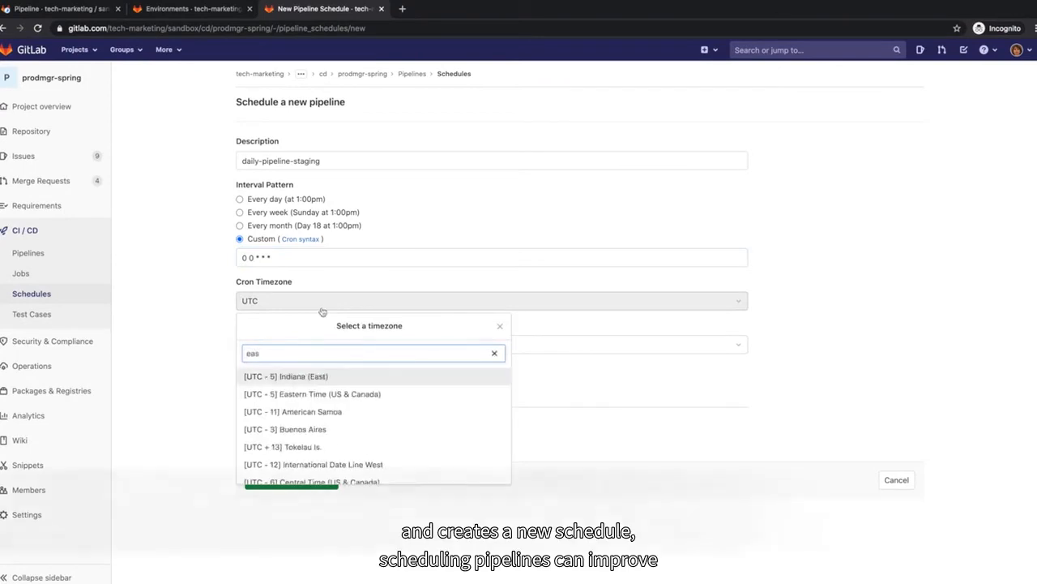
left_click(312, 394)
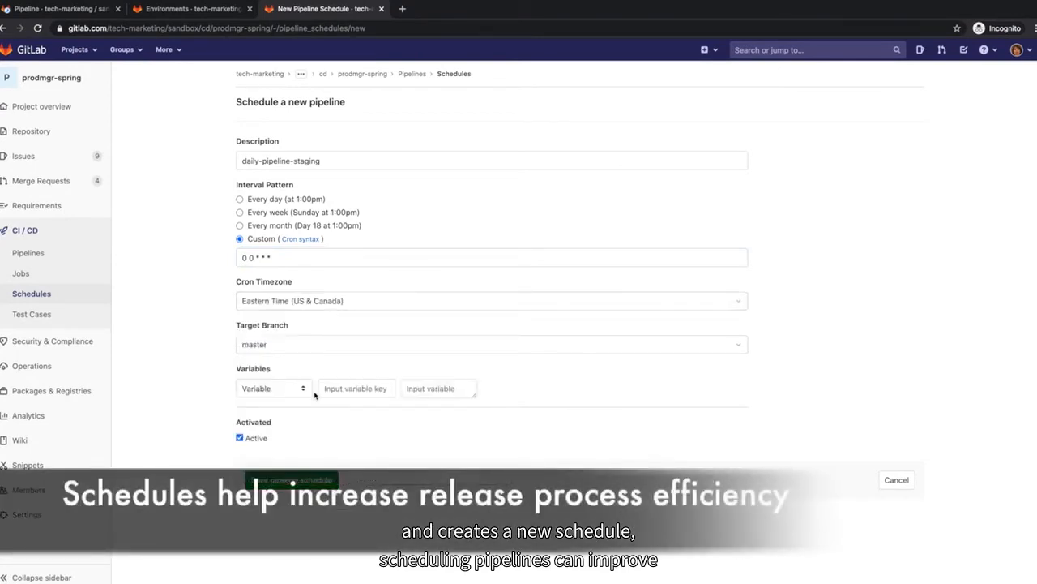
left_click(290, 479)
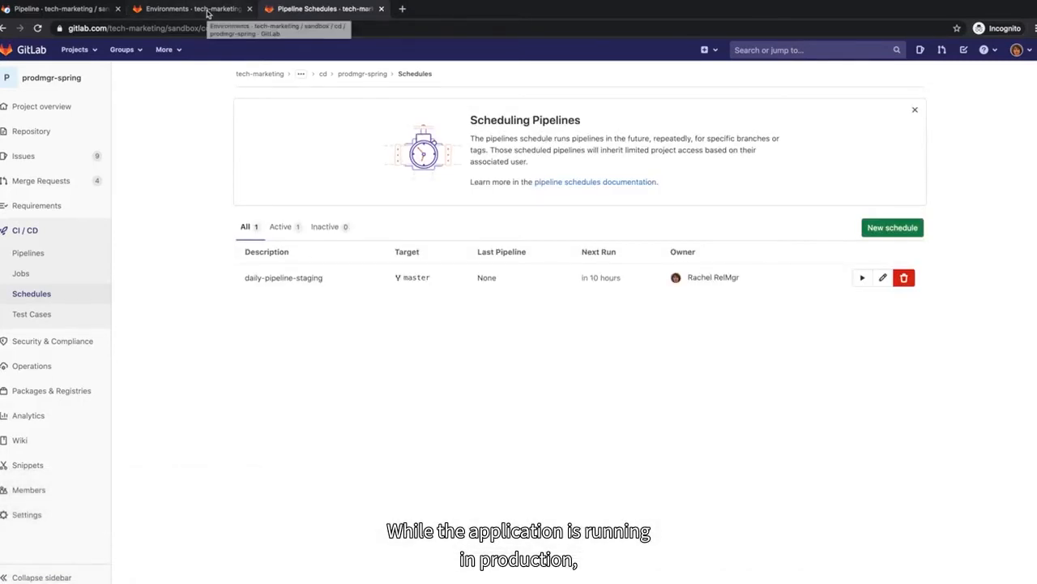
- Open production's Metrics dashboard and review memory, core usage and NGINX throughput charts
left_click(192, 9)
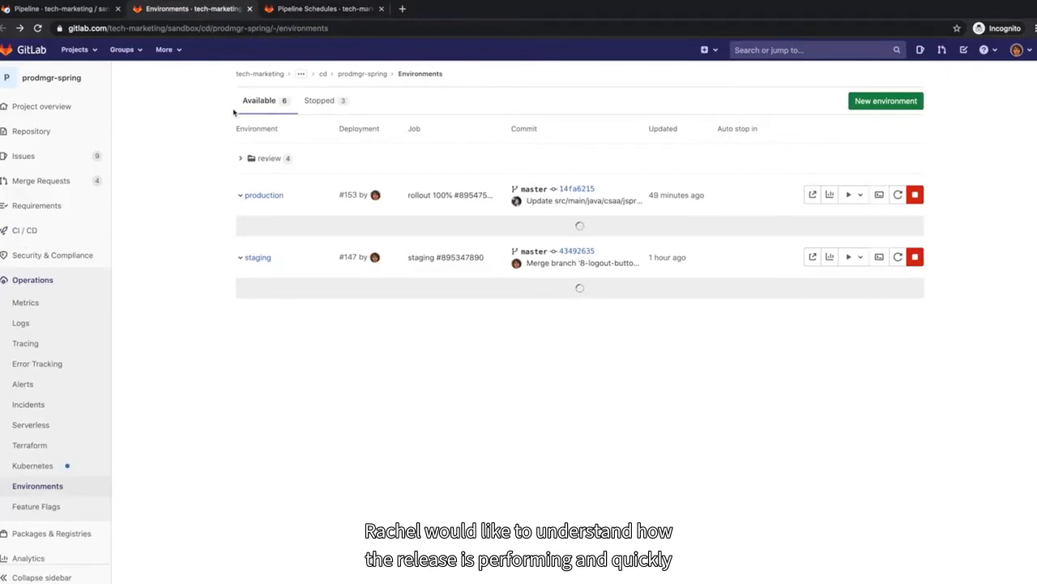
mouse_move(450, 195)
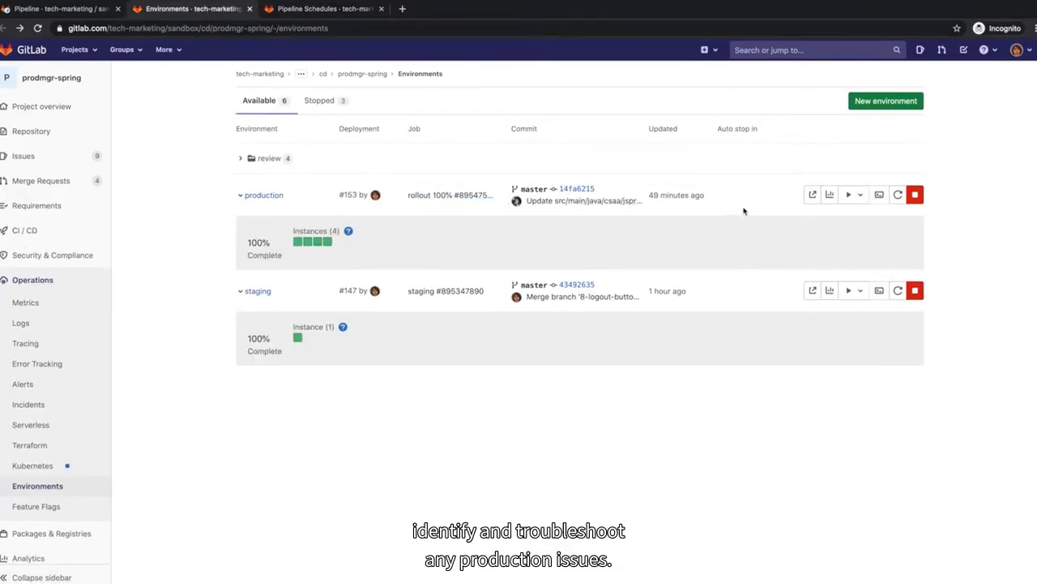
mouse_move(829, 195)
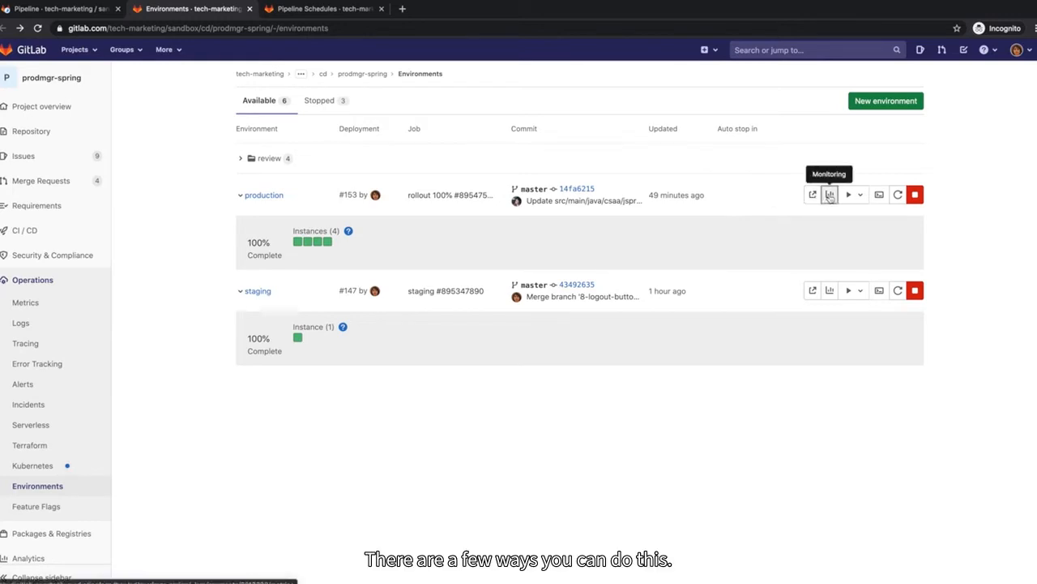
mouse_move(830, 194)
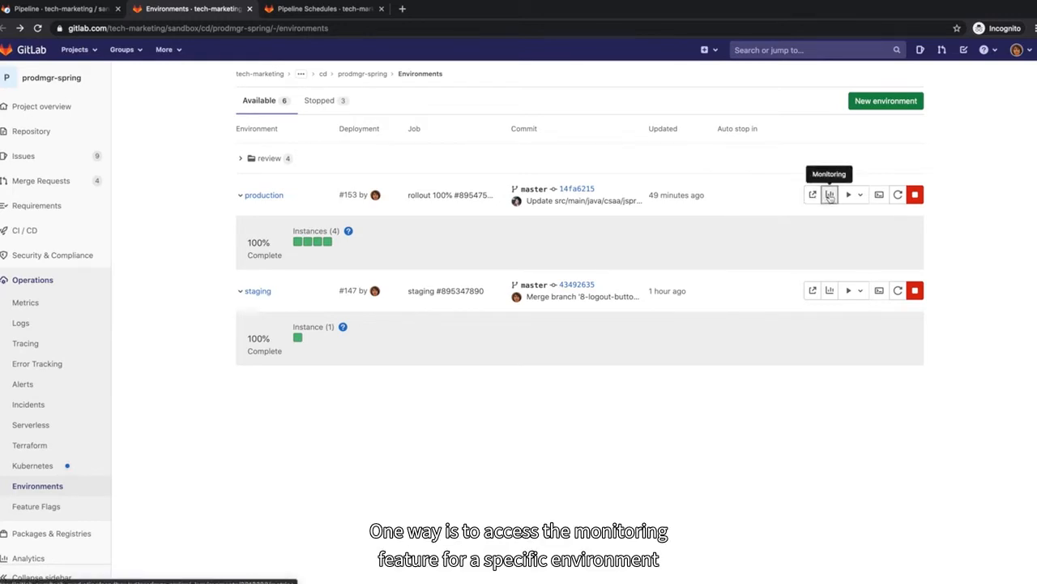
left_click(829, 194)
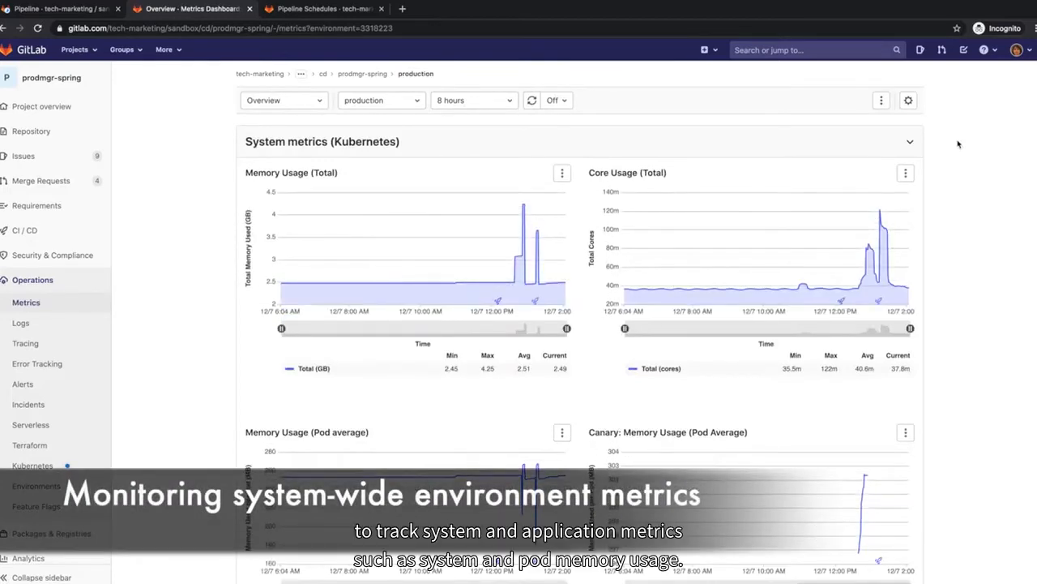
mouse_move(952, 245)
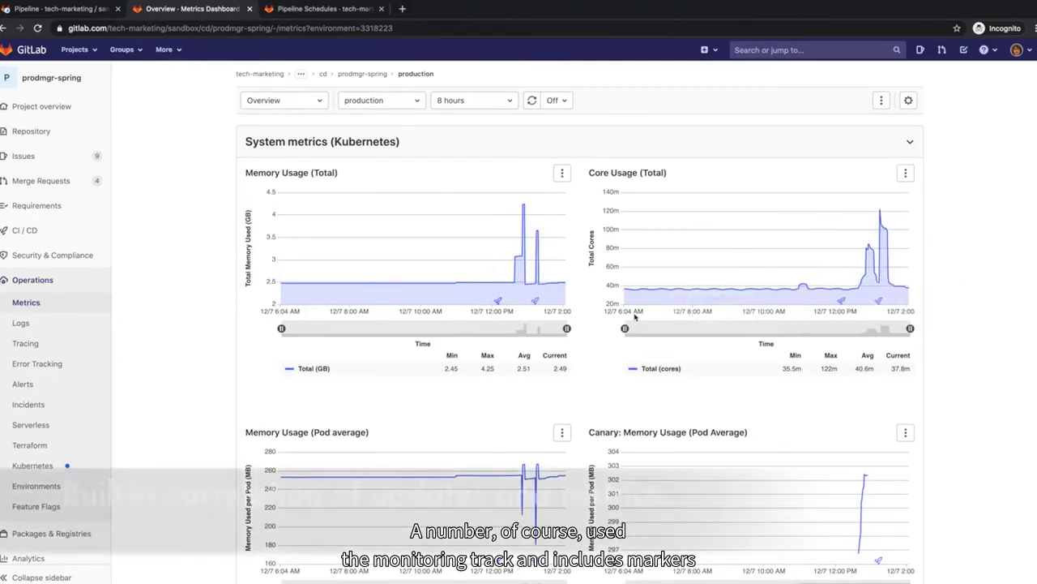
mouse_move(535, 306)
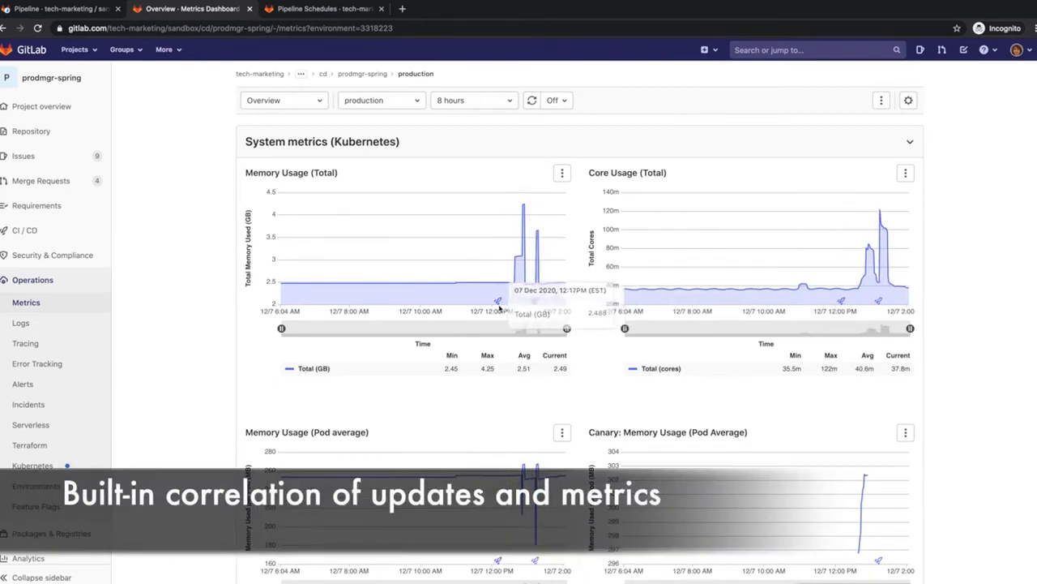
scroll("down", 3)
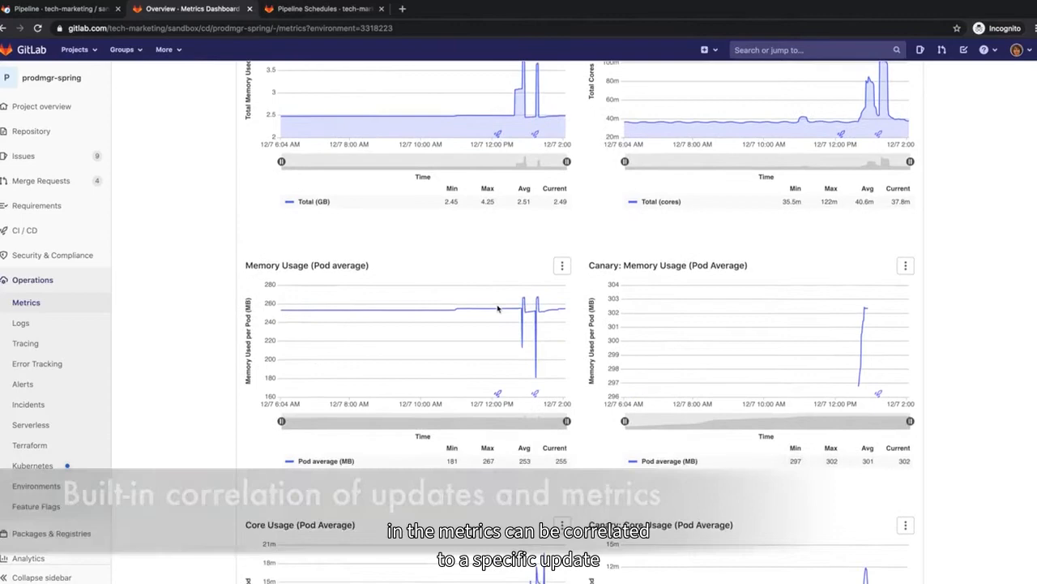
scroll("down", 3)
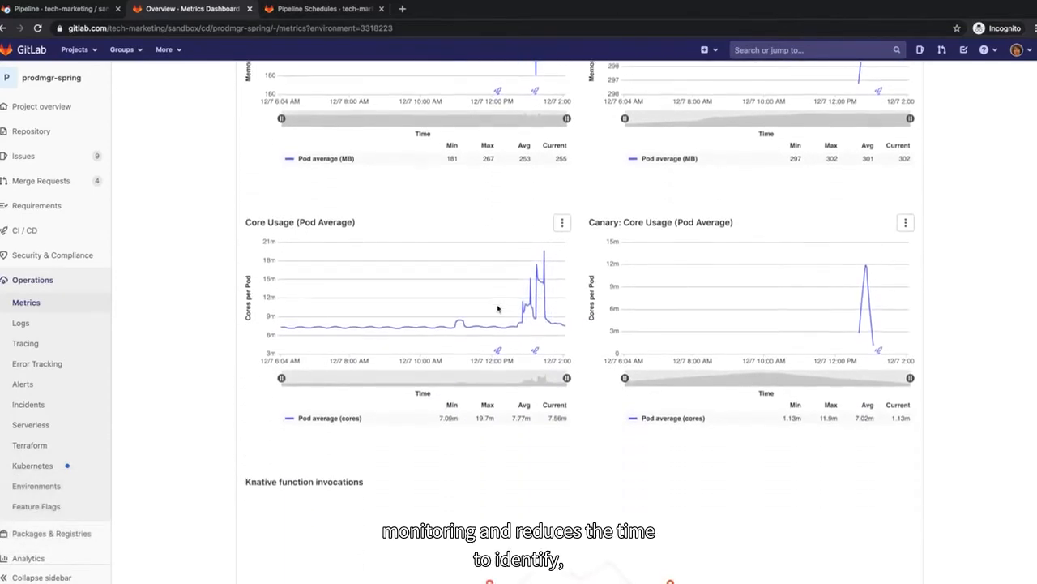
scroll("down", 3)
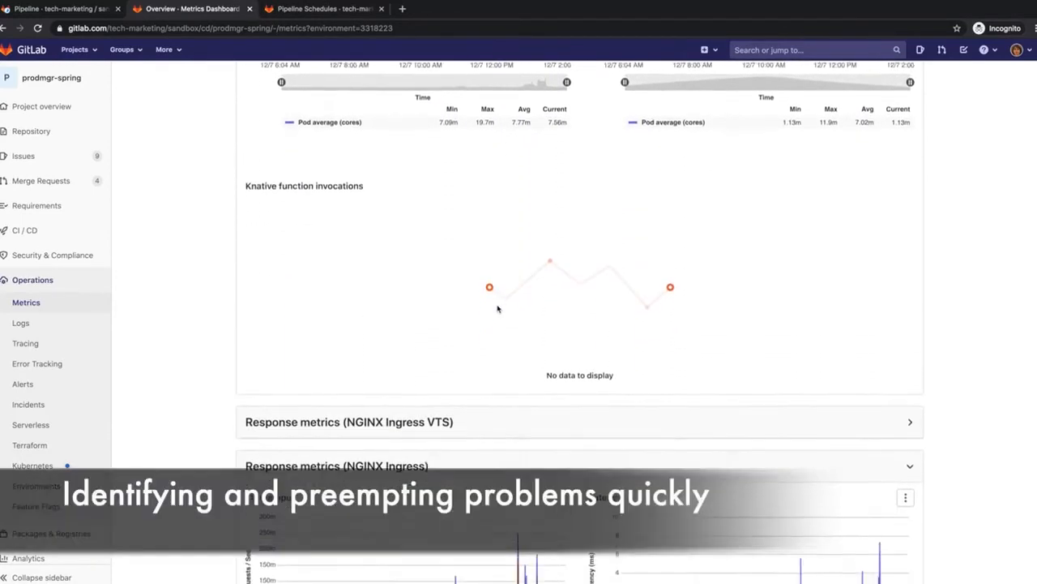
scroll("down", 3)
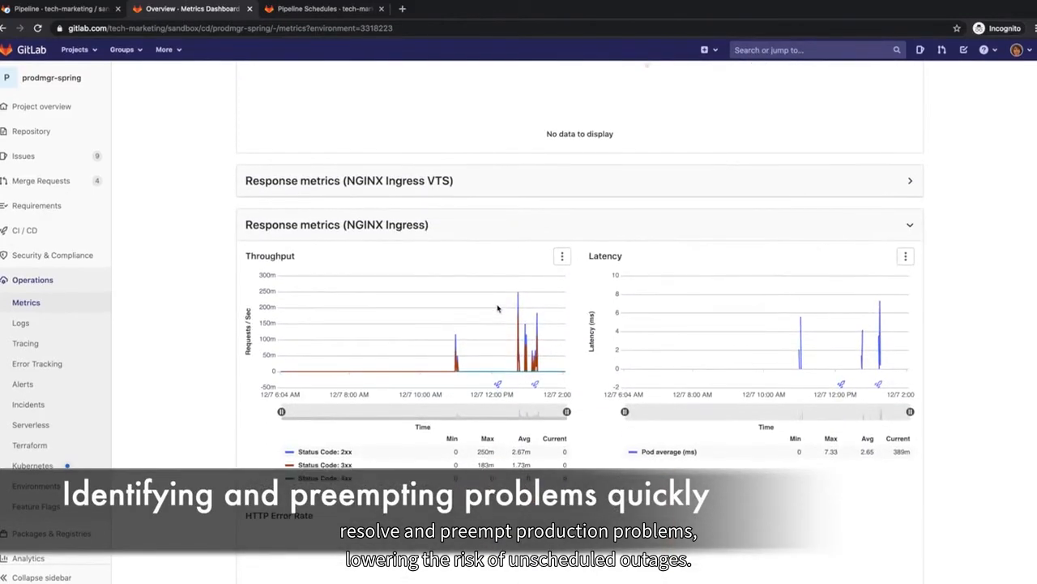
scroll("down", 3)
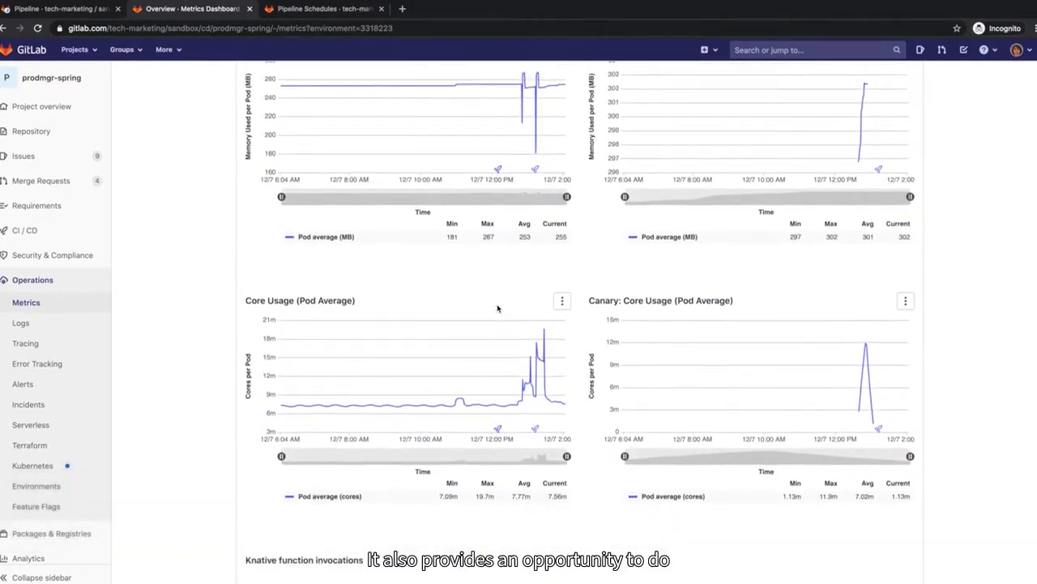
scroll("up", 3)
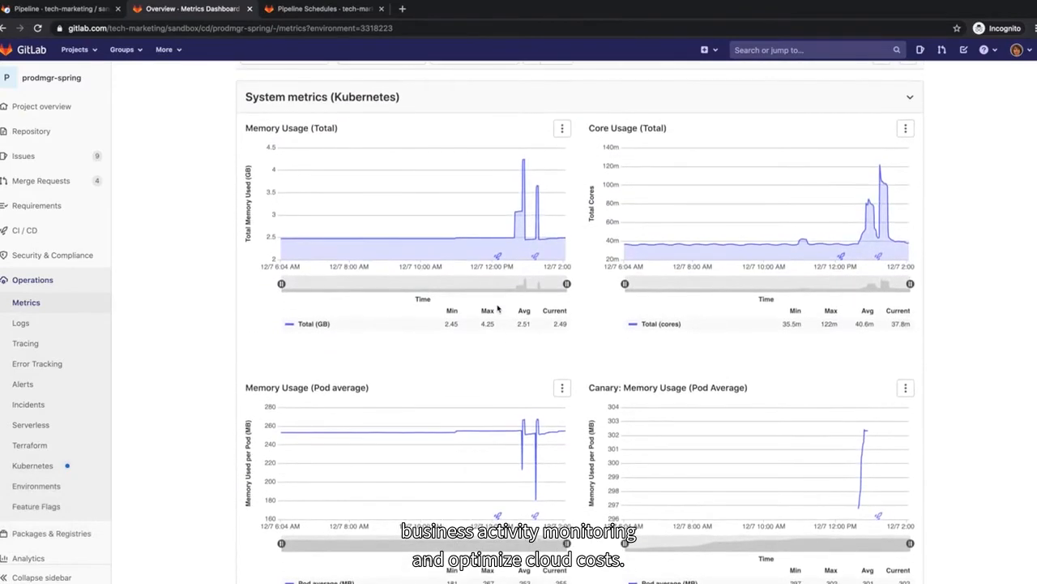
scroll("up", 3)
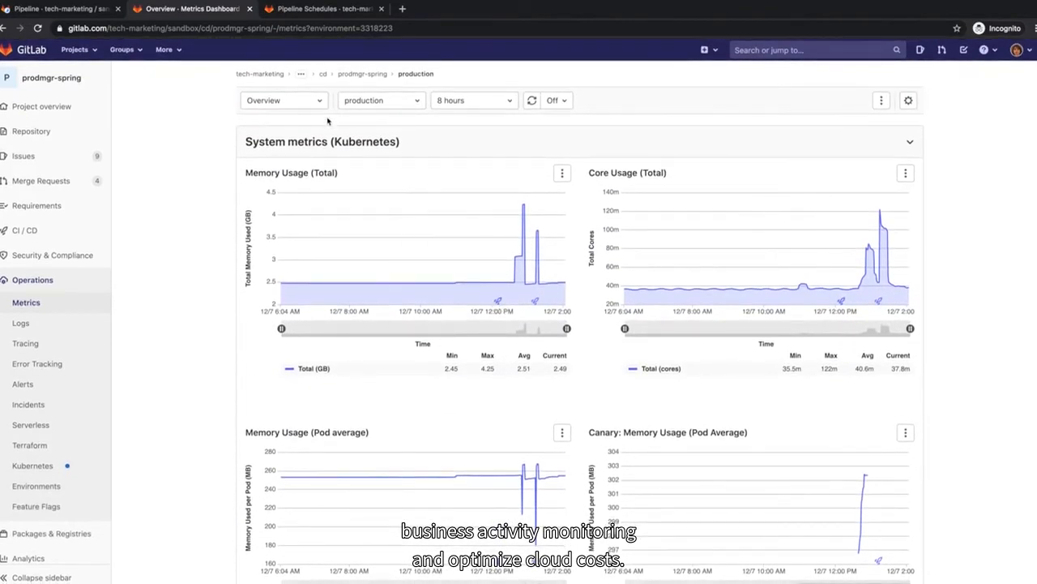
- Review one production pod on the K8s pod health dashboard, then return to environments
left_click(283, 100)
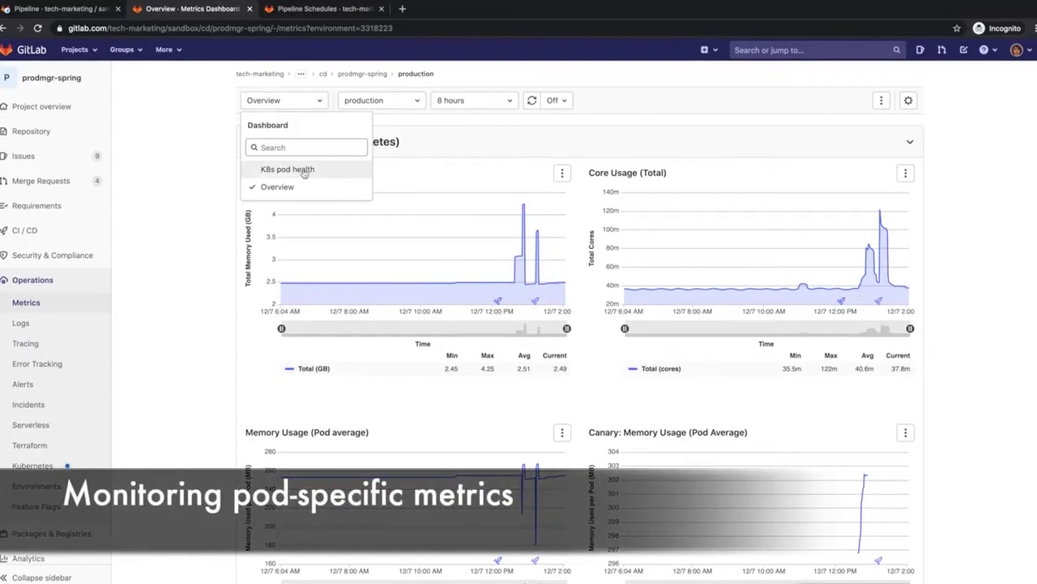
left_click(287, 168)
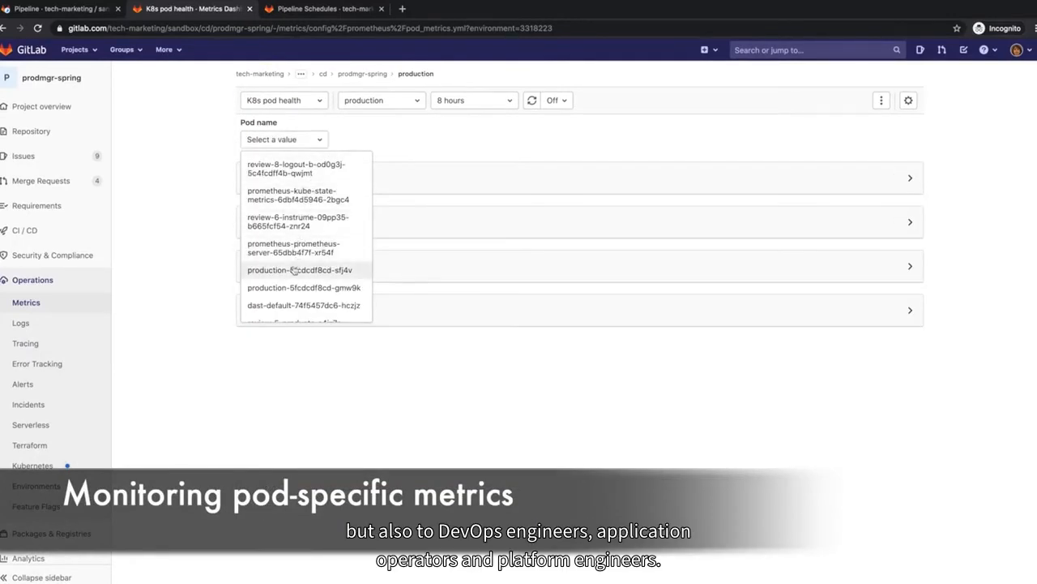
left_click(299, 270)
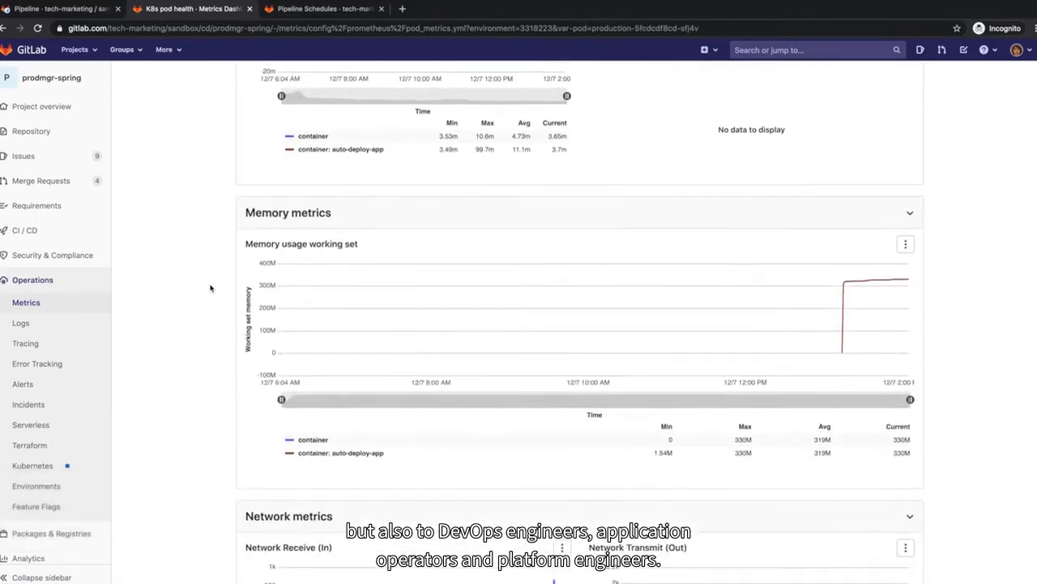
scroll("down", 3)
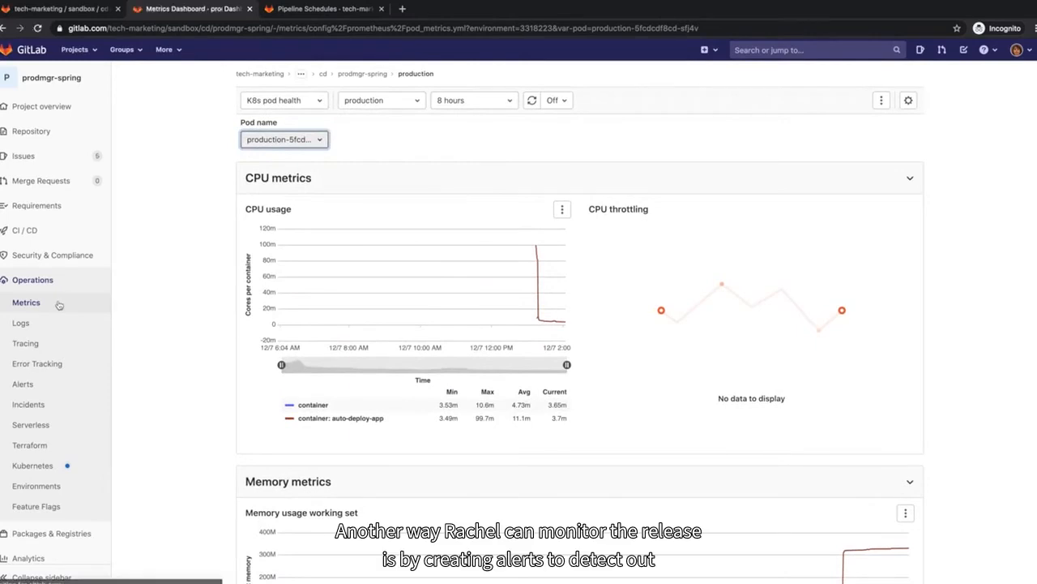
left_click(283, 99)
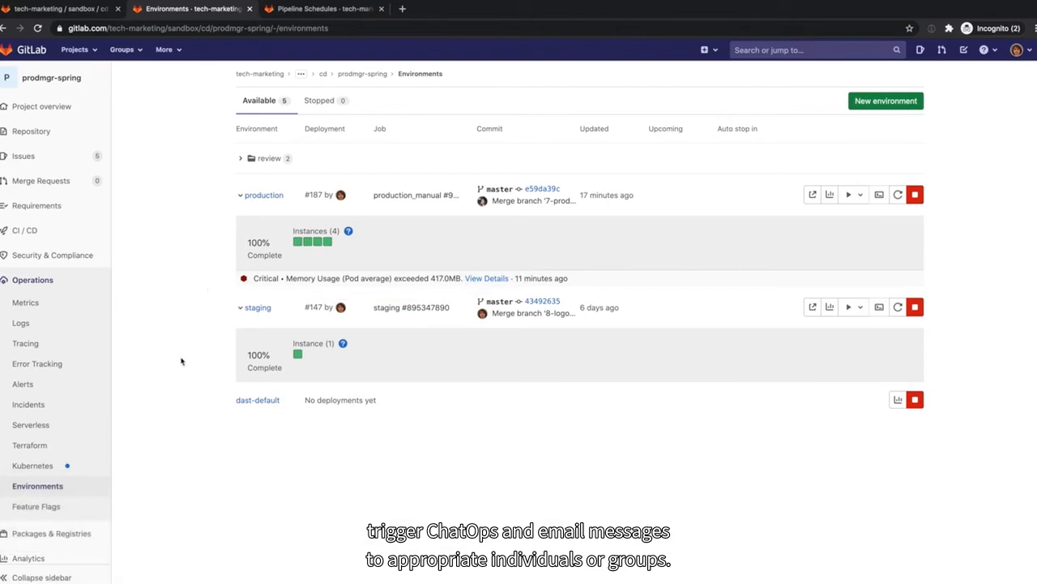
- Inspect the Memory Usage (Pod average) alert's activity and metrics, then open Value Stream Analytics
left_click(22, 384)
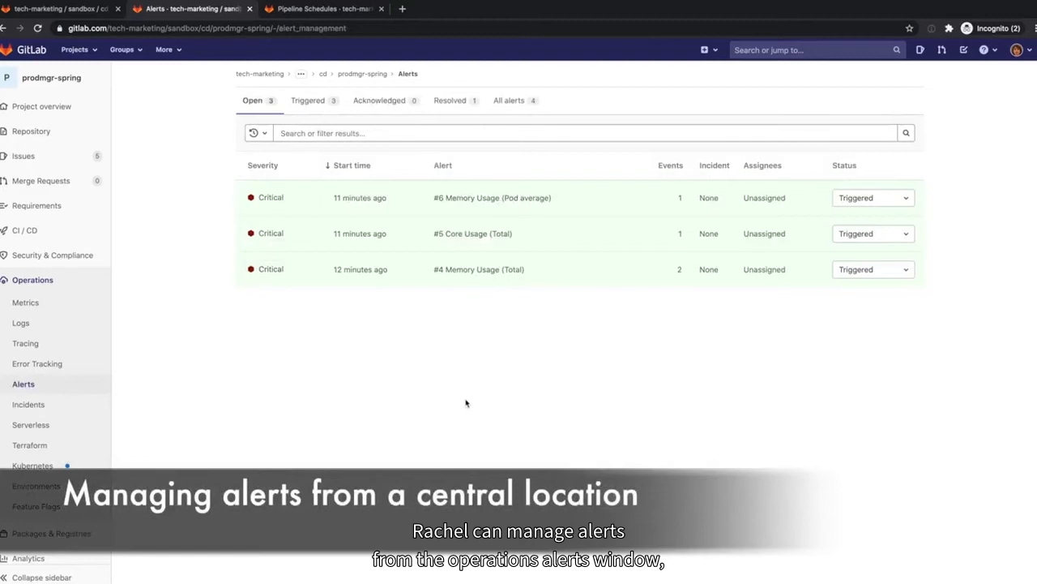
mouse_move(971, 253)
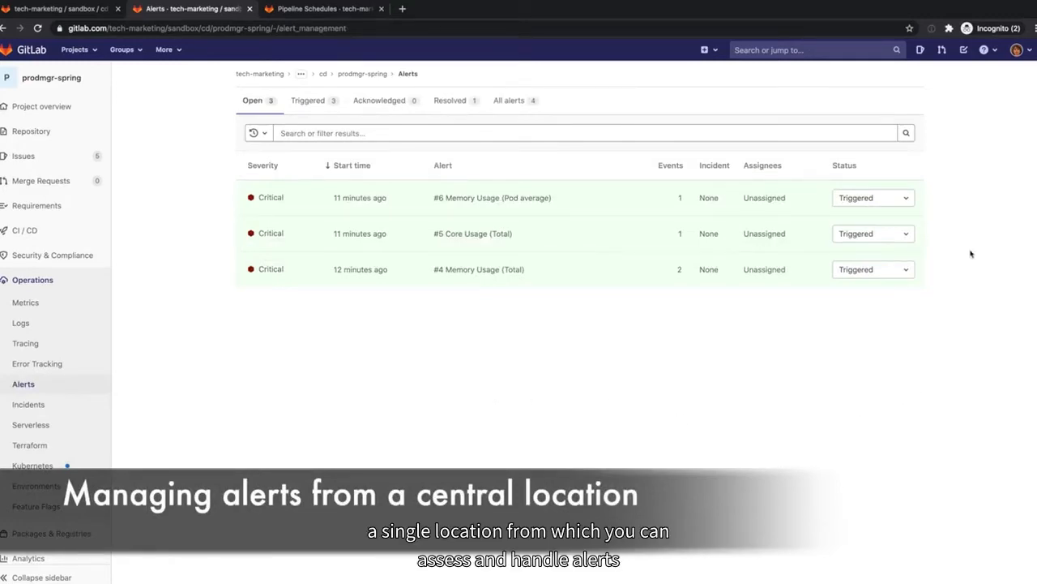
left_click(873, 197)
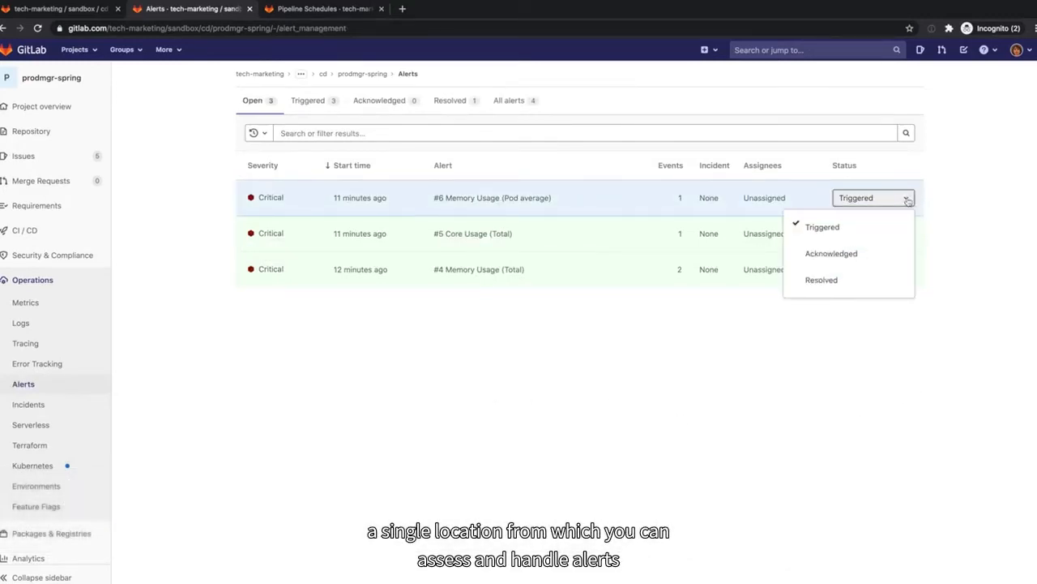
left_click(873, 197)
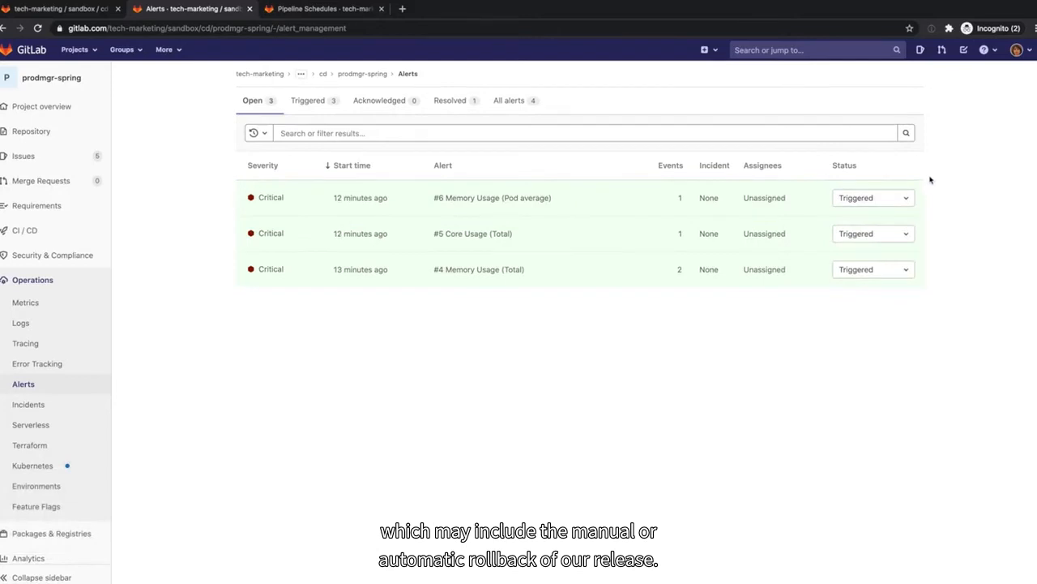
left_click(492, 197)
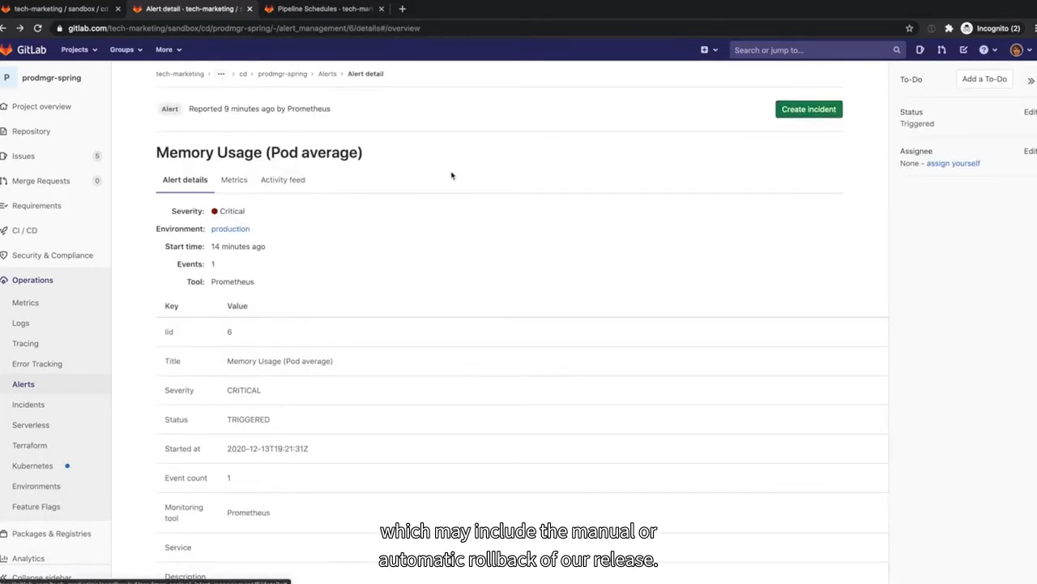
left_click(282, 179)
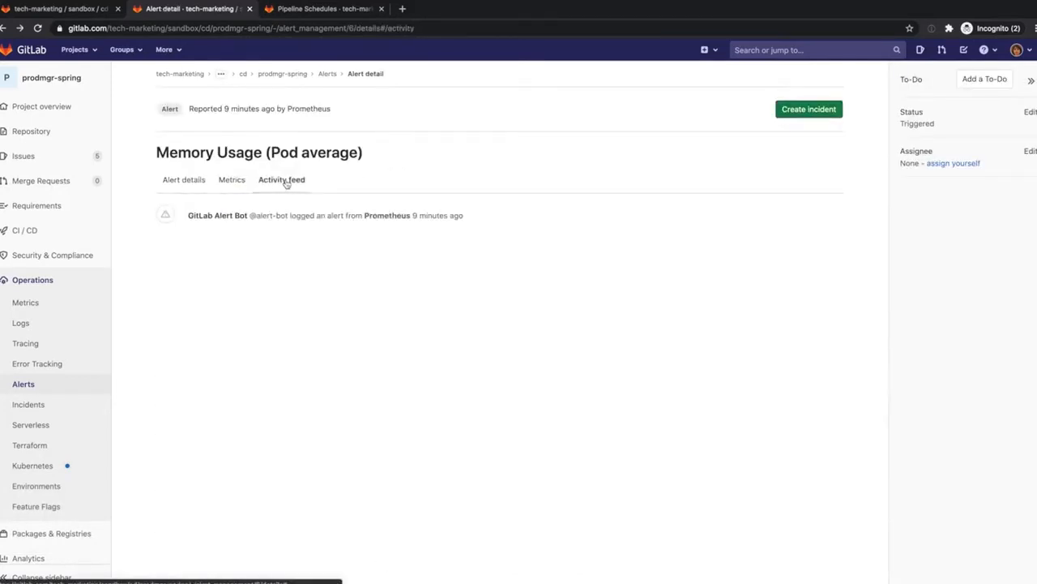
left_click(184, 179)
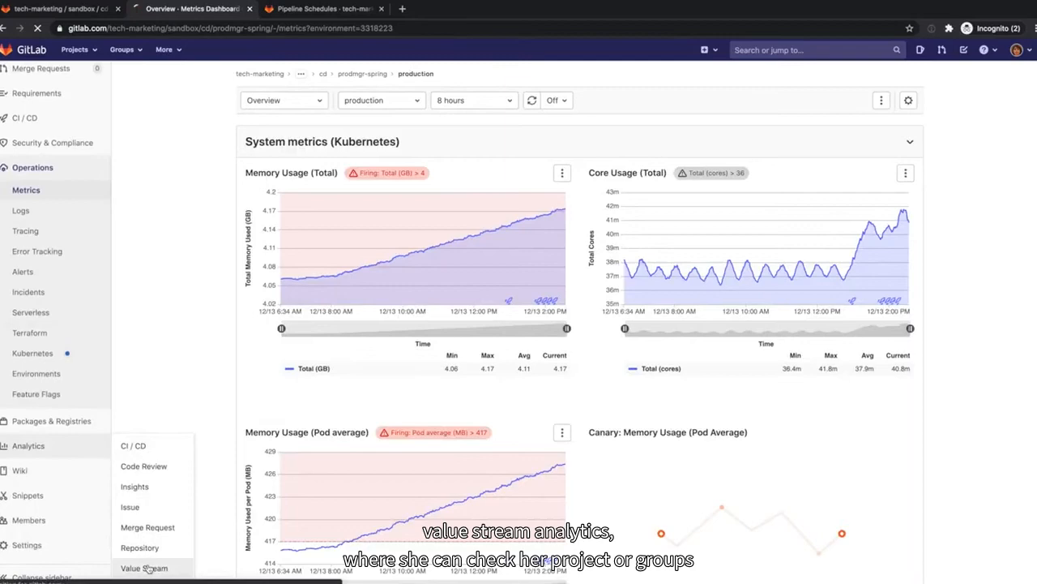
left_click(144, 568)
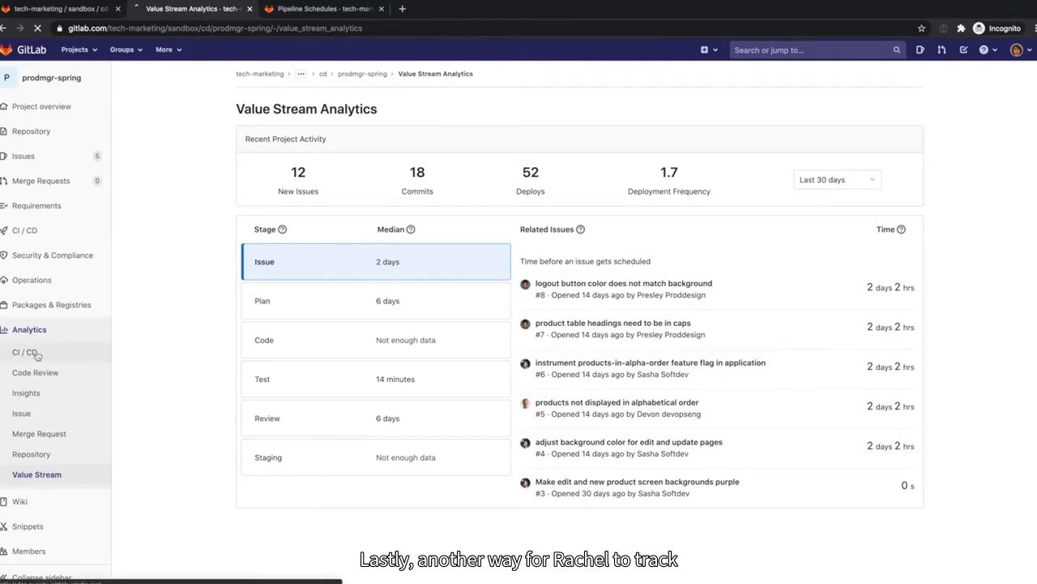
- Open CI/CD Analytics for prodmgr-spring, showing 35 pipelines with a 75% success ratio
left_click(23, 352)
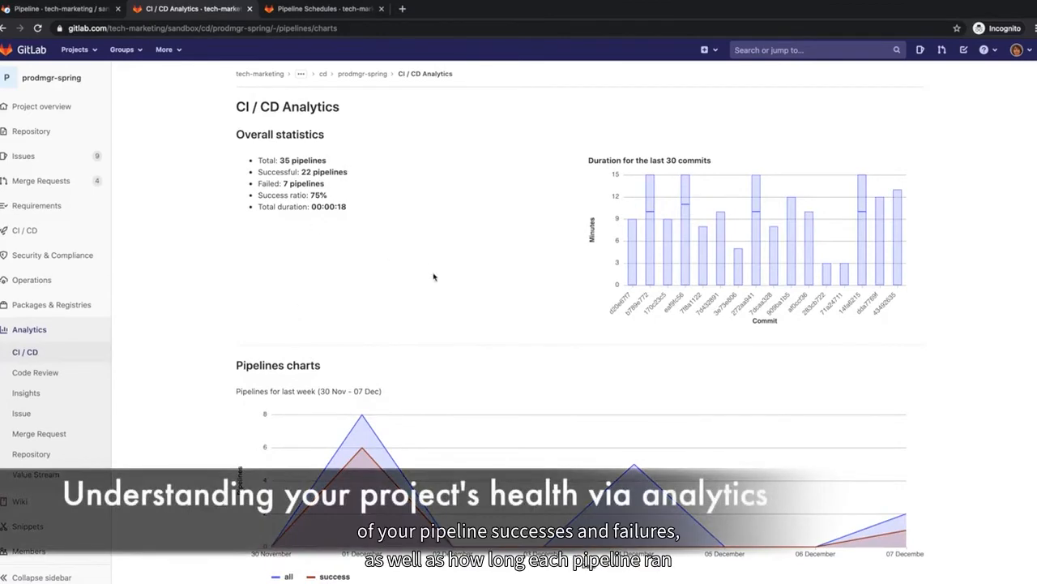
- Review the weekly, monthly and yearly pipeline charts on CI/CD Analytics
scroll("down", 3)
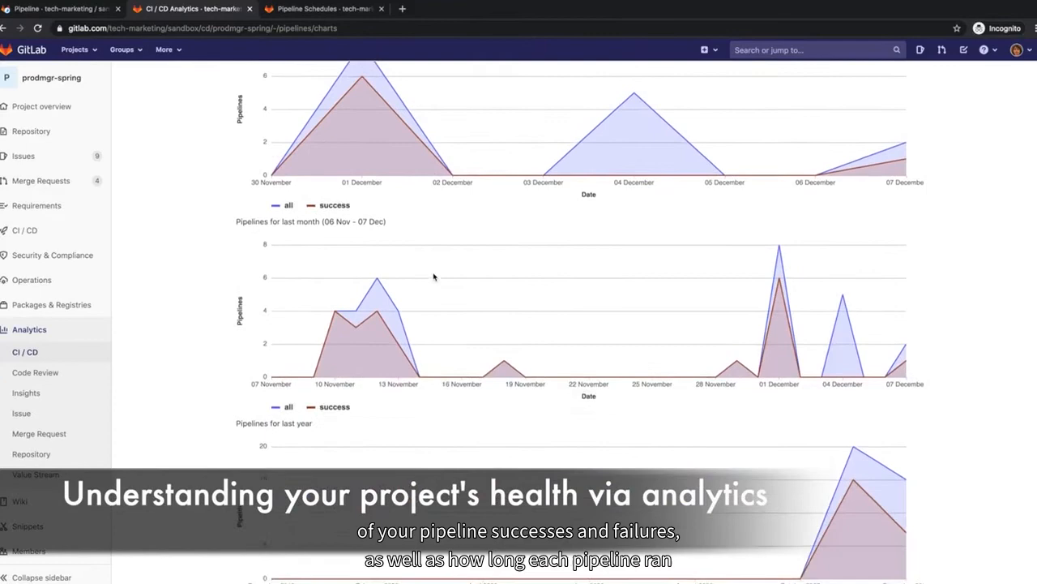
scroll("up", 3)
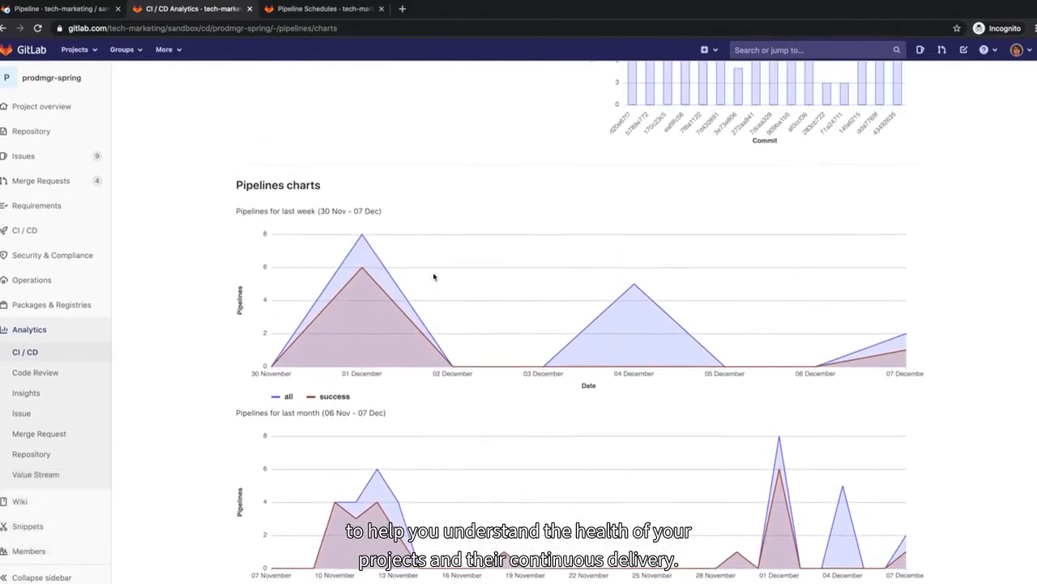
scroll("up", 3)
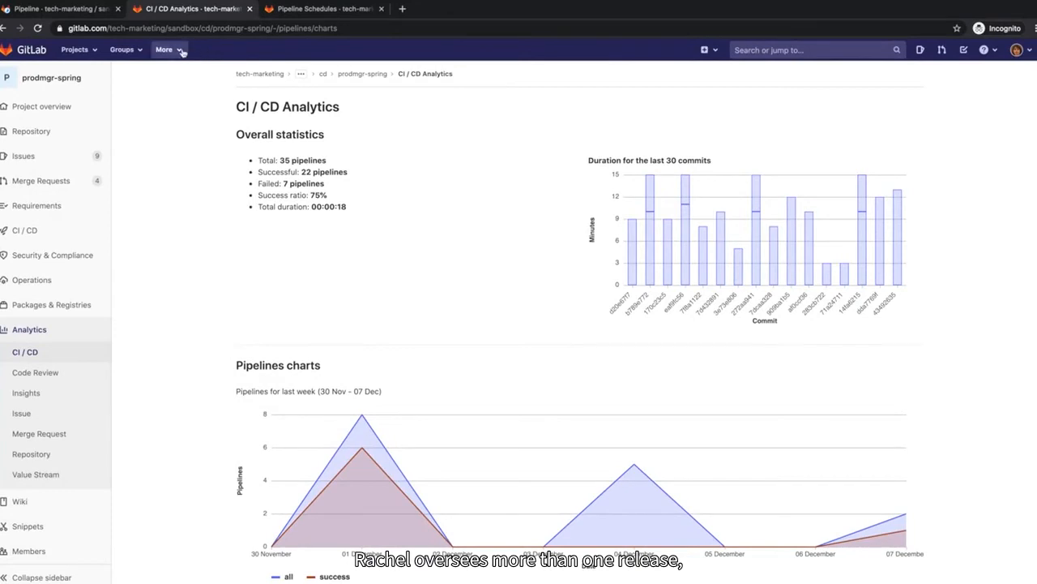
left_click(164, 49)
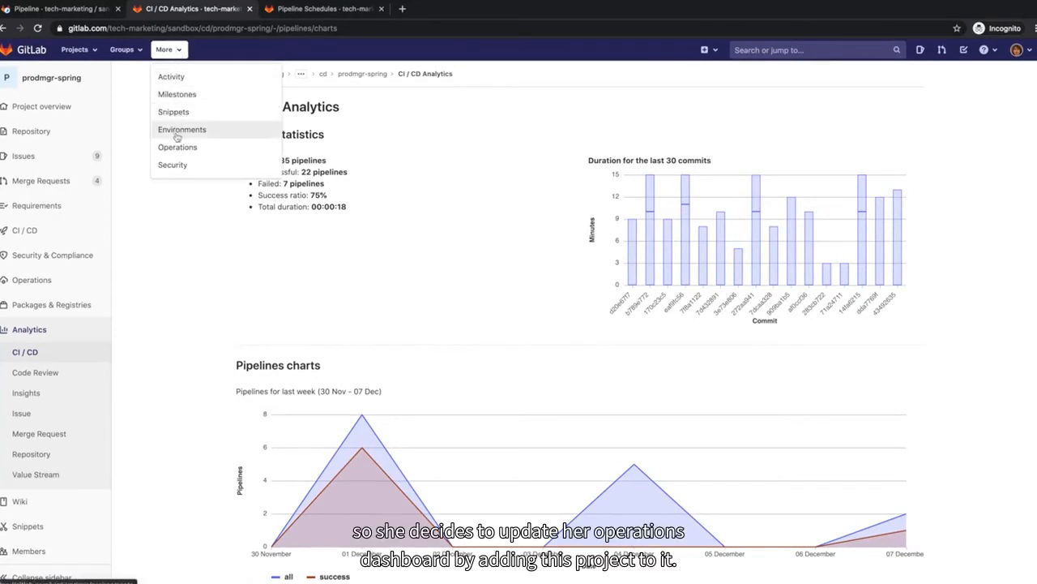
- Add prodmgr-spring to the Operations Dashboard, showing its blocked pipeline and 0 alerts
left_click(177, 146)
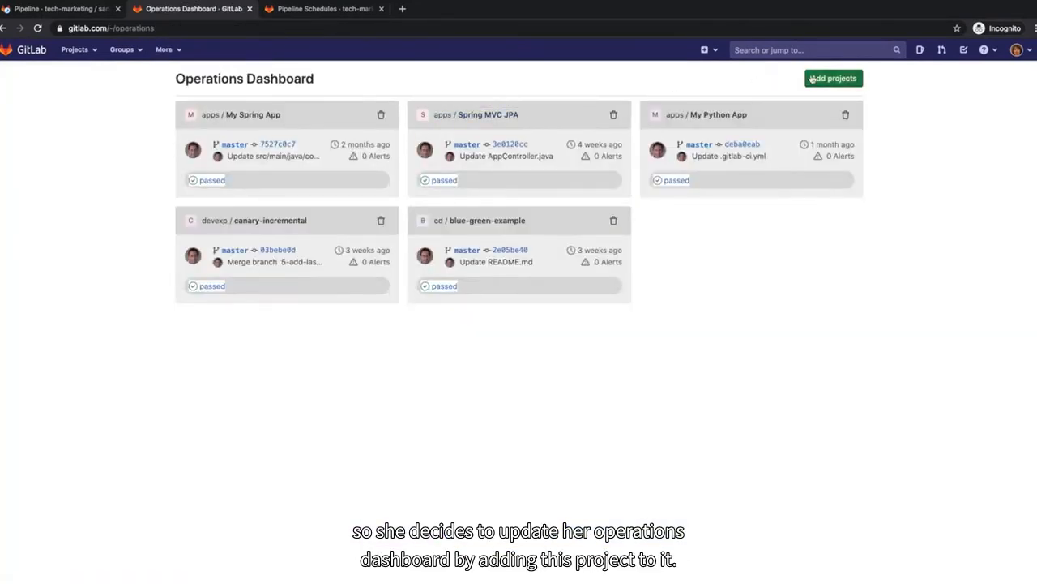
left_click(834, 78)
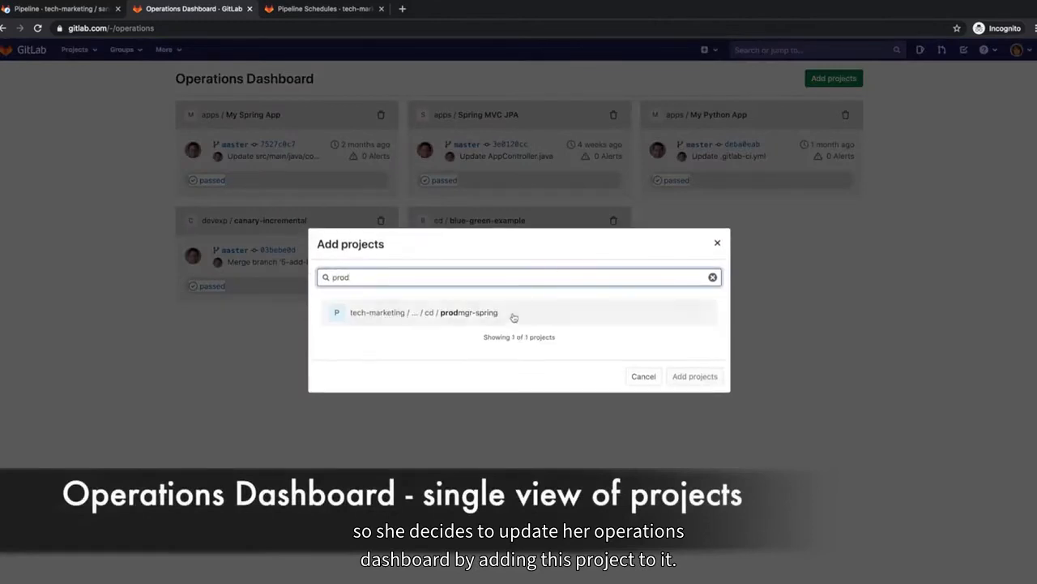
left_click(693, 376)
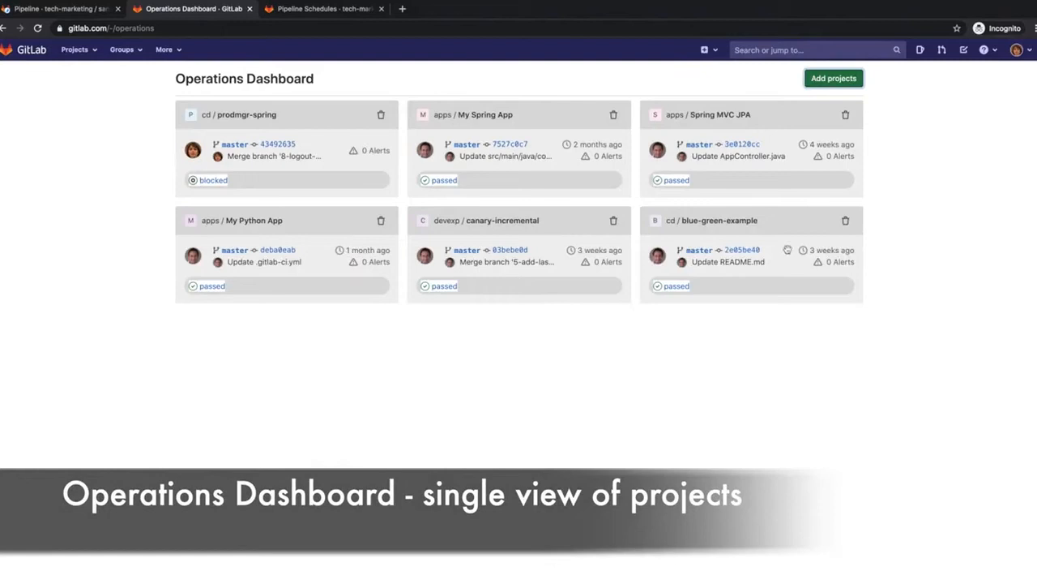
mouse_move(523, 375)
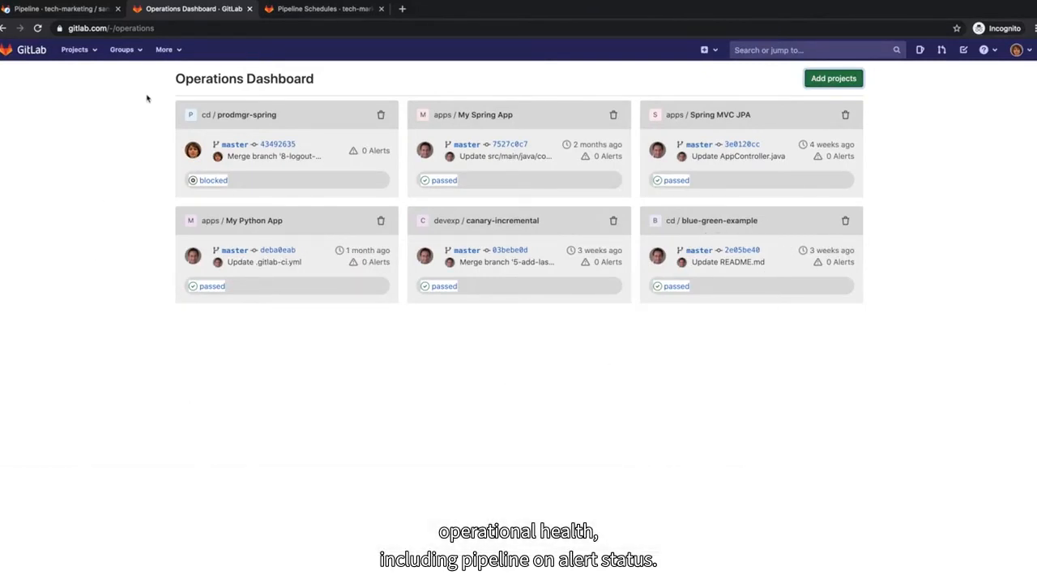
left_click(164, 49)
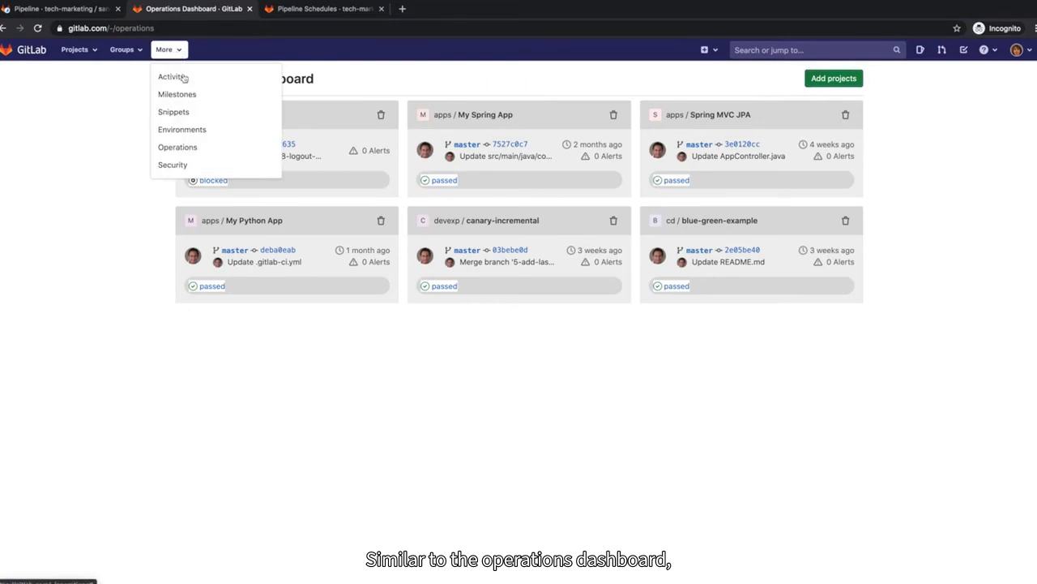
- Open prodmgr-spring's production environment from the cross-project Environments Dashboard
left_click(181, 129)
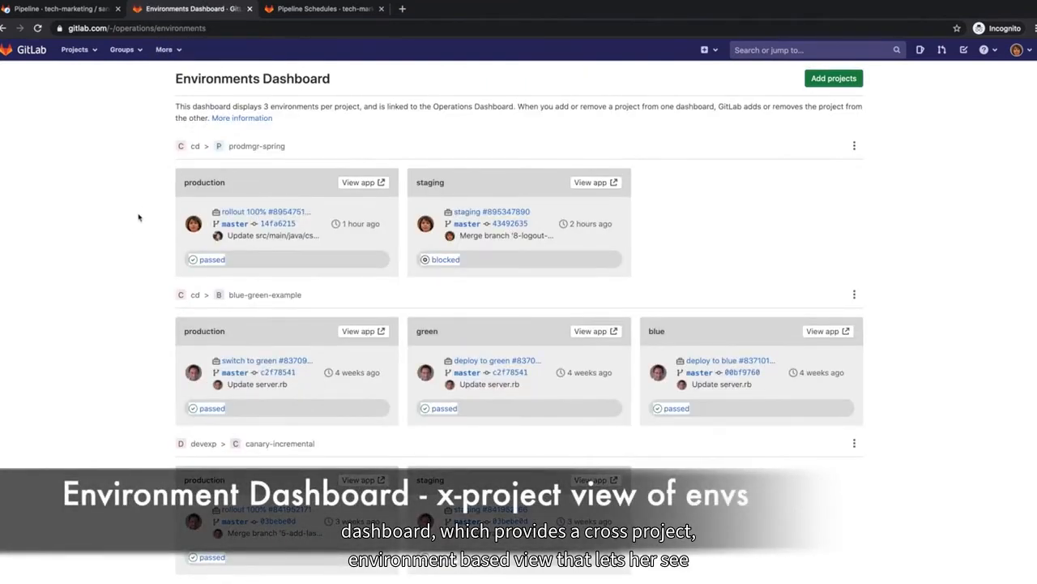
scroll("down", 3)
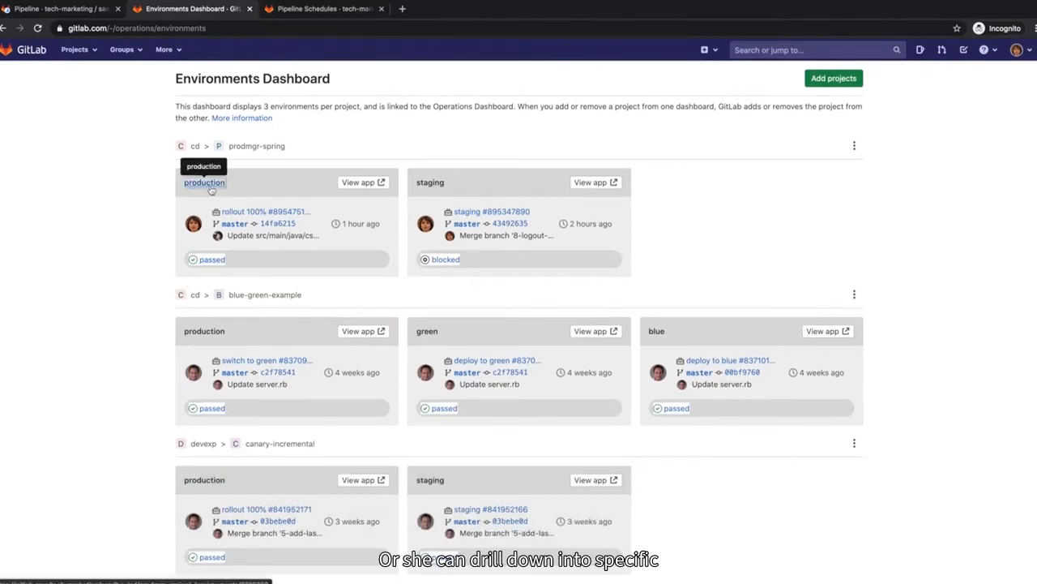
left_click(204, 182)
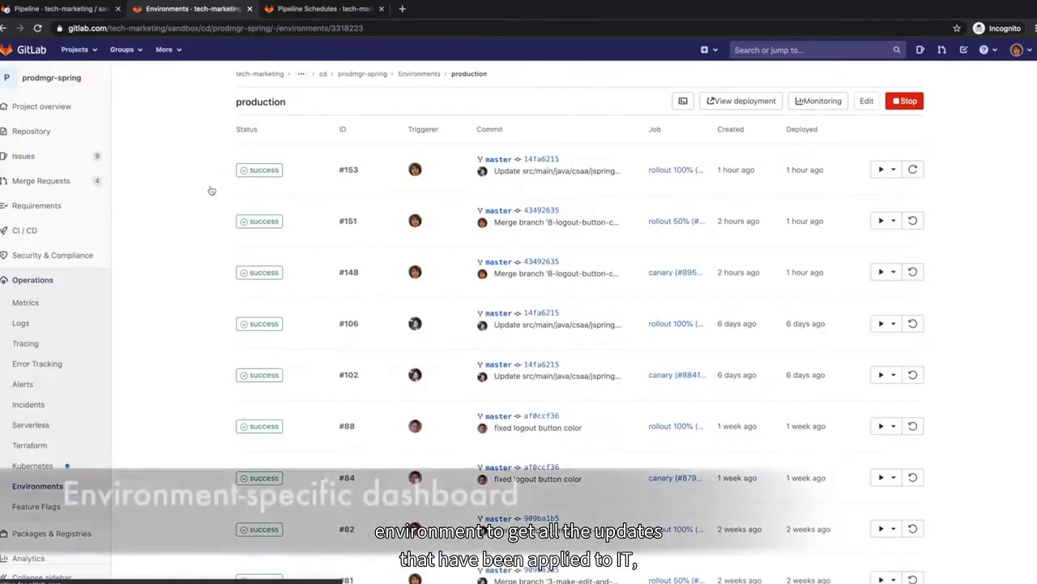
- Scroll through the production deployment history, from #153 down to #81
scroll("down", 3)
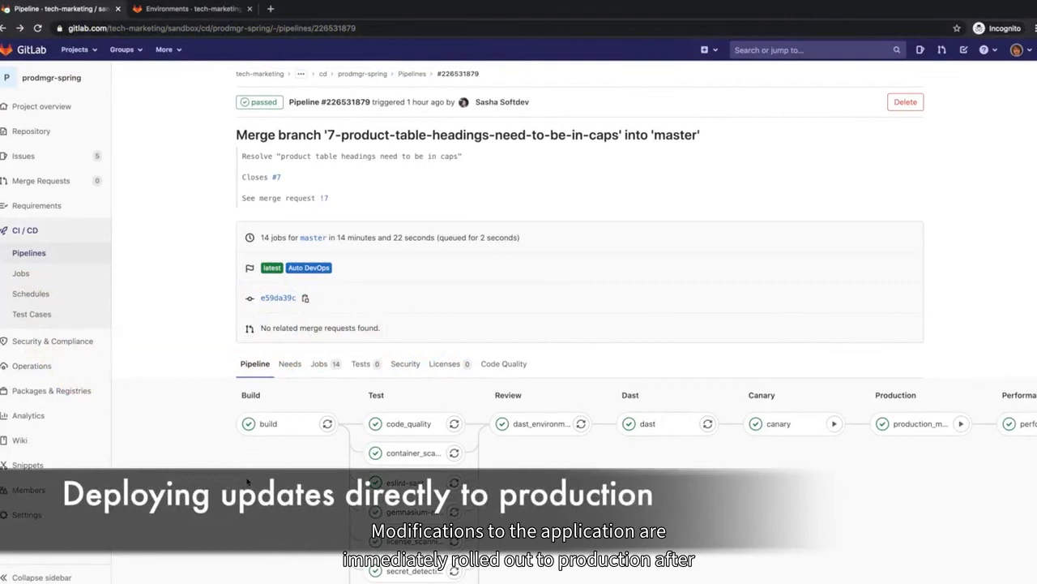
- Scroll across the pipeline job graph, then open the project's Feature Flags page
scroll("down", 3)
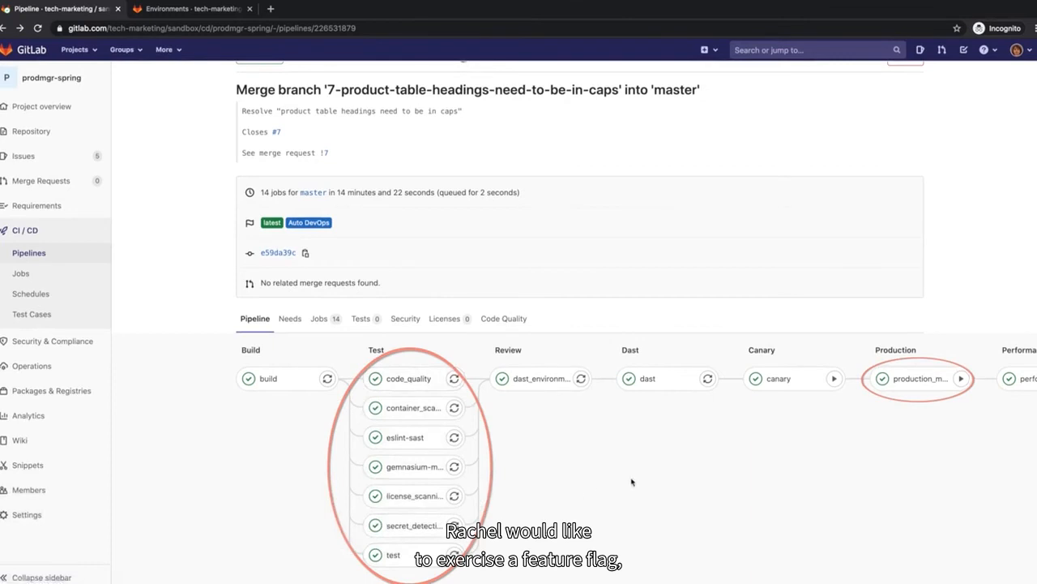
scroll("right", 3)
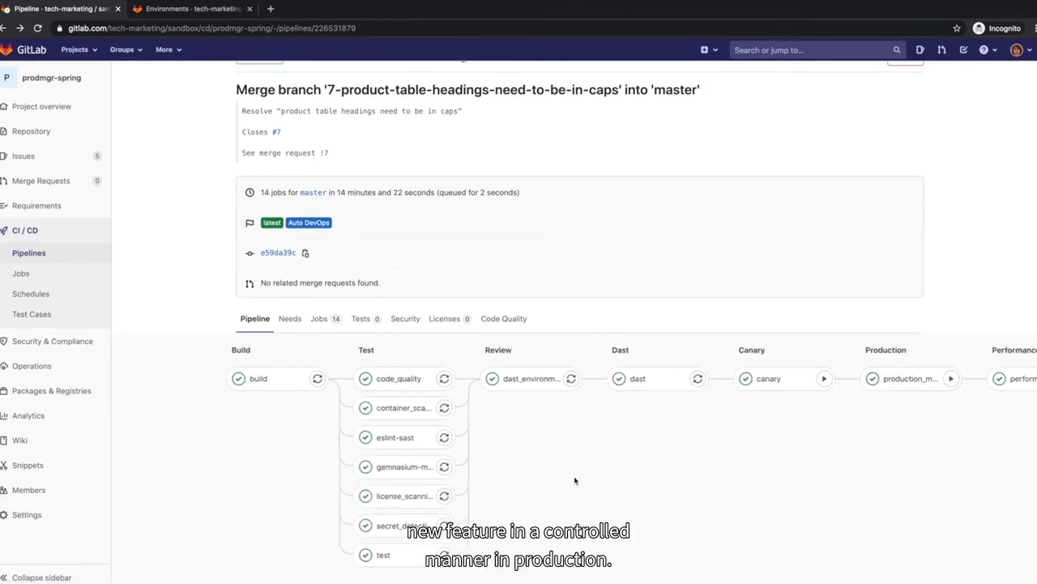
left_click(32, 365)
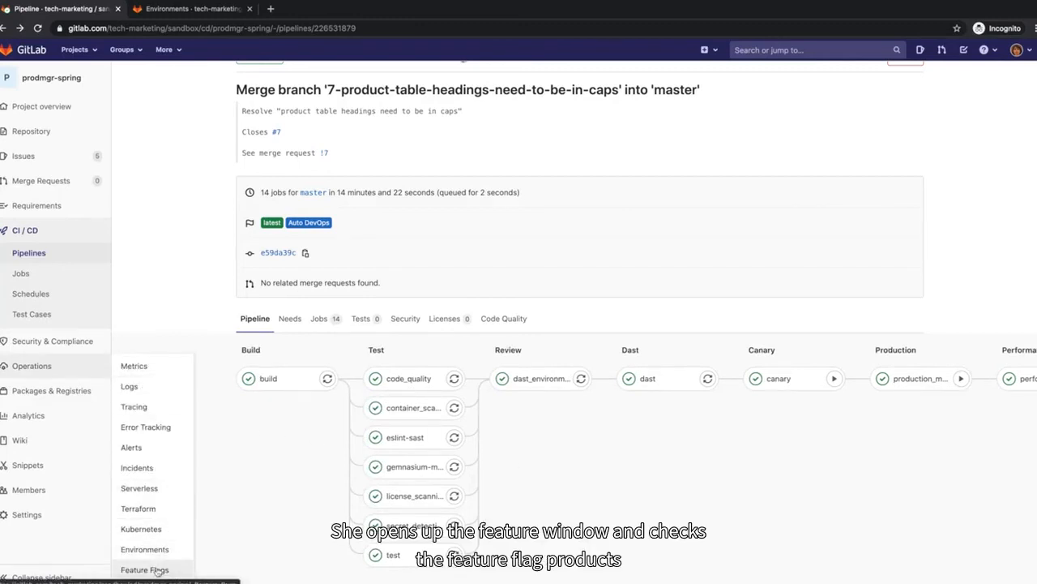
left_click(144, 569)
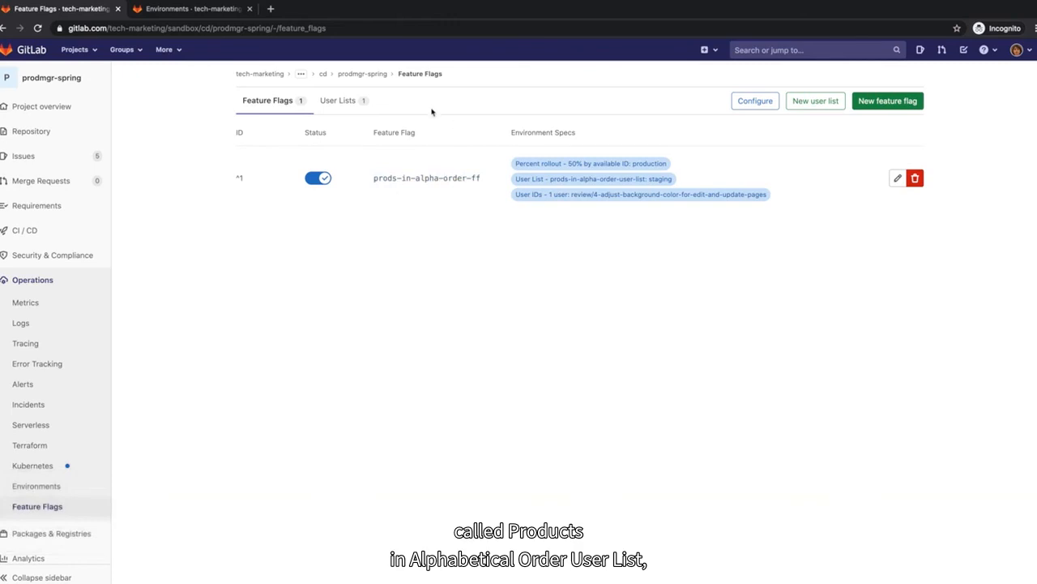
mouse_move(356, 104)
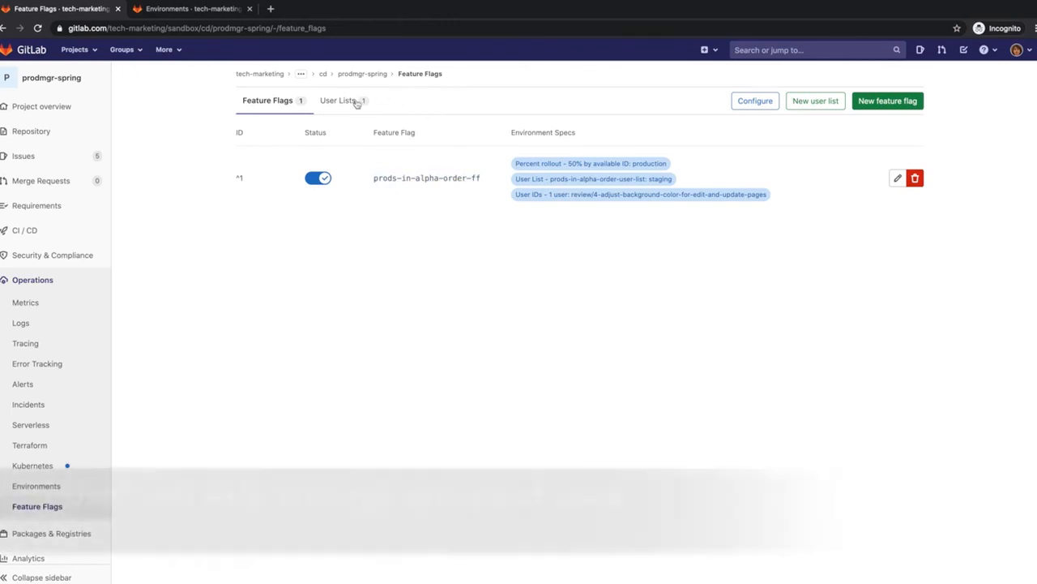
- Check the User Lists tab, then edit the prods-in-alpha-order-ff flag
left_click(337, 100)
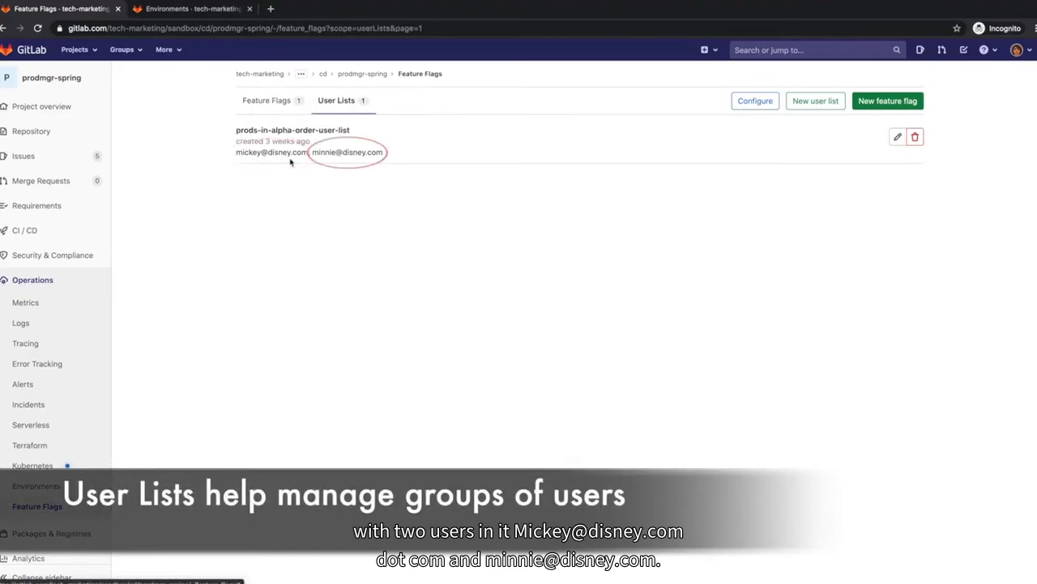
left_click(267, 99)
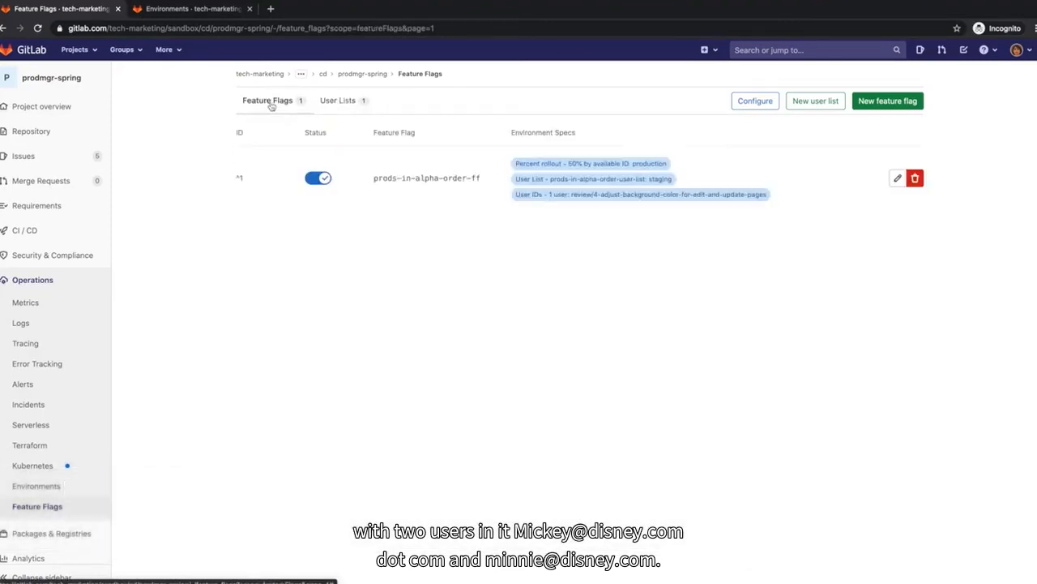
left_click(897, 177)
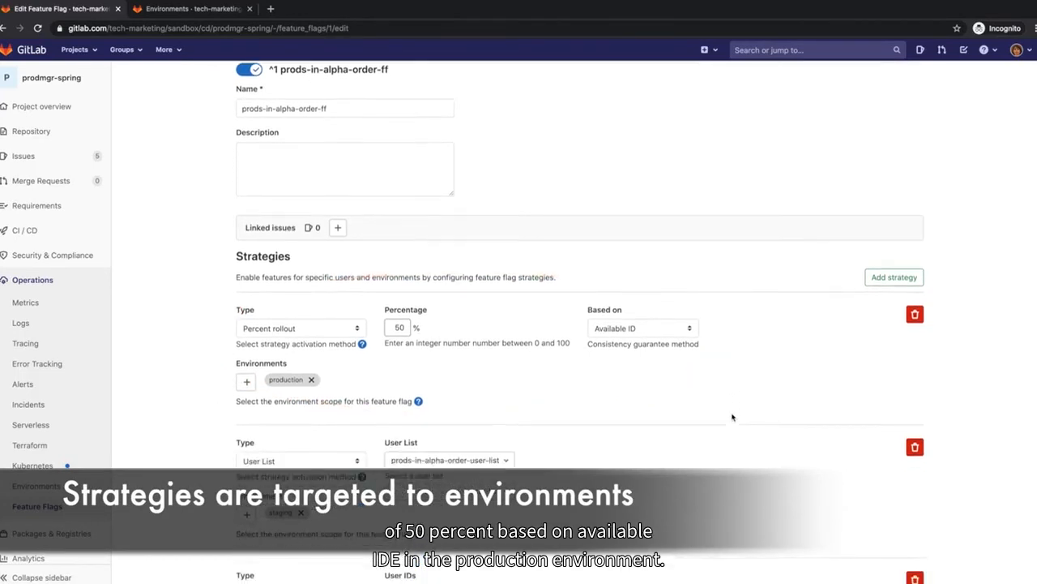
scroll("down", 3)
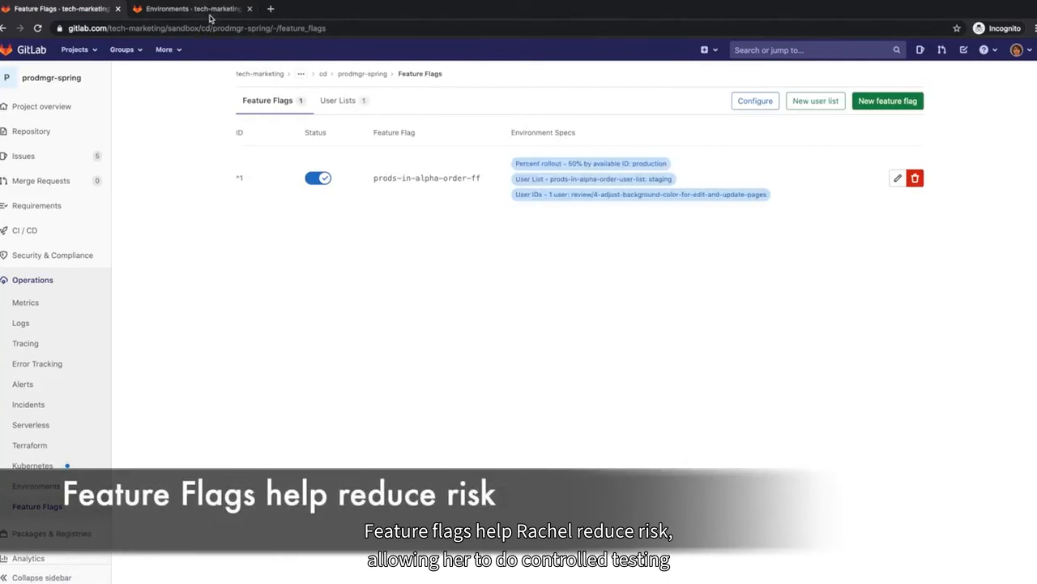
left_click(193, 9)
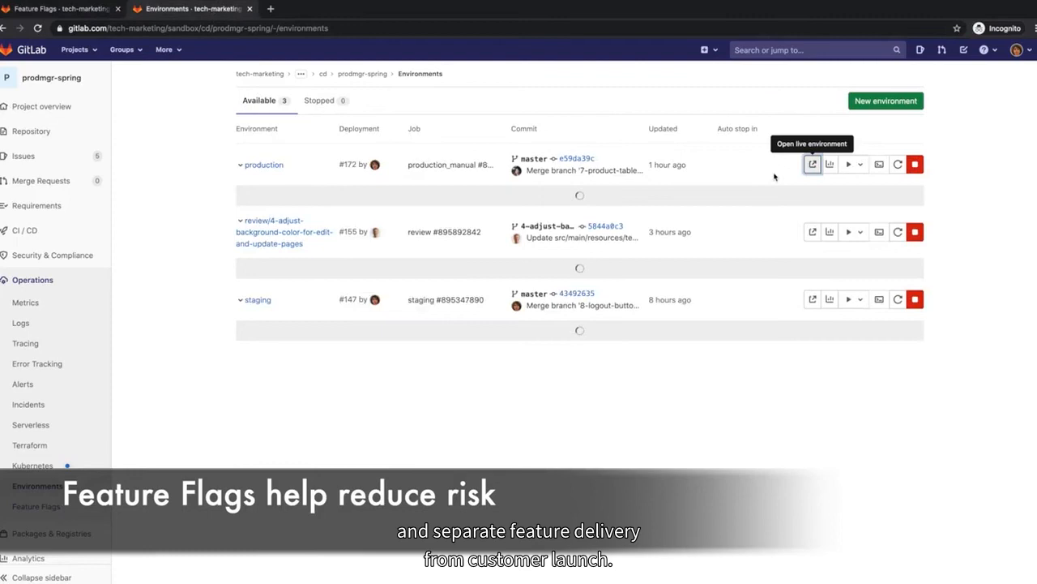
- Open the live production app, sign in, then return to the Feature Flags page
left_click(812, 164)
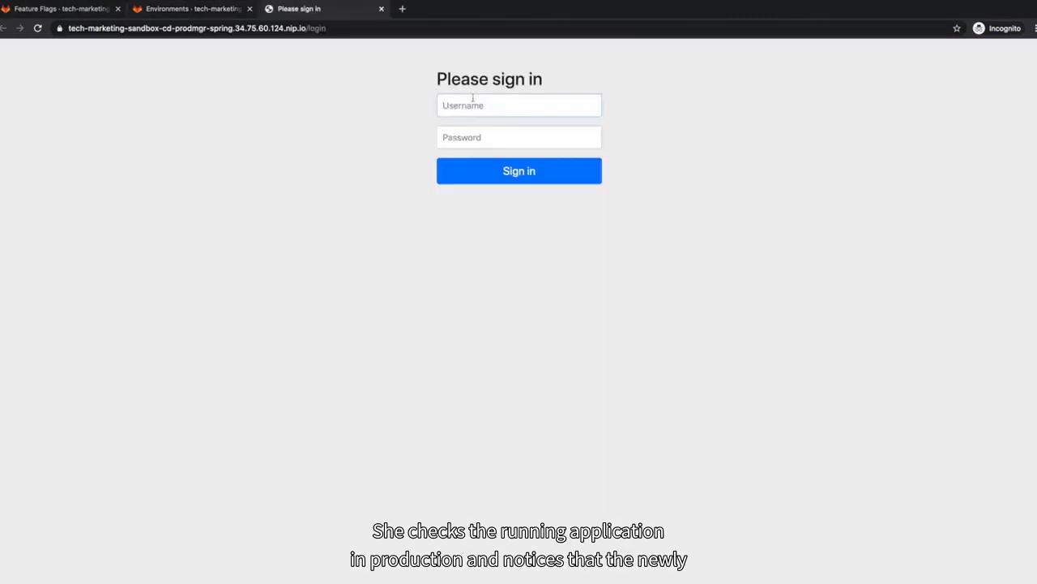
left_click(519, 170)
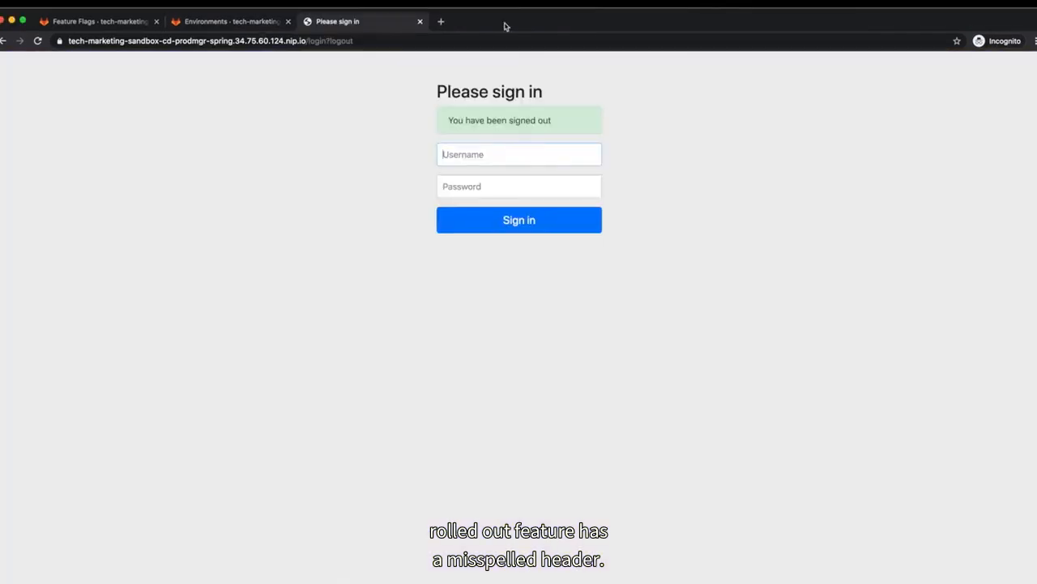
left_click(97, 21)
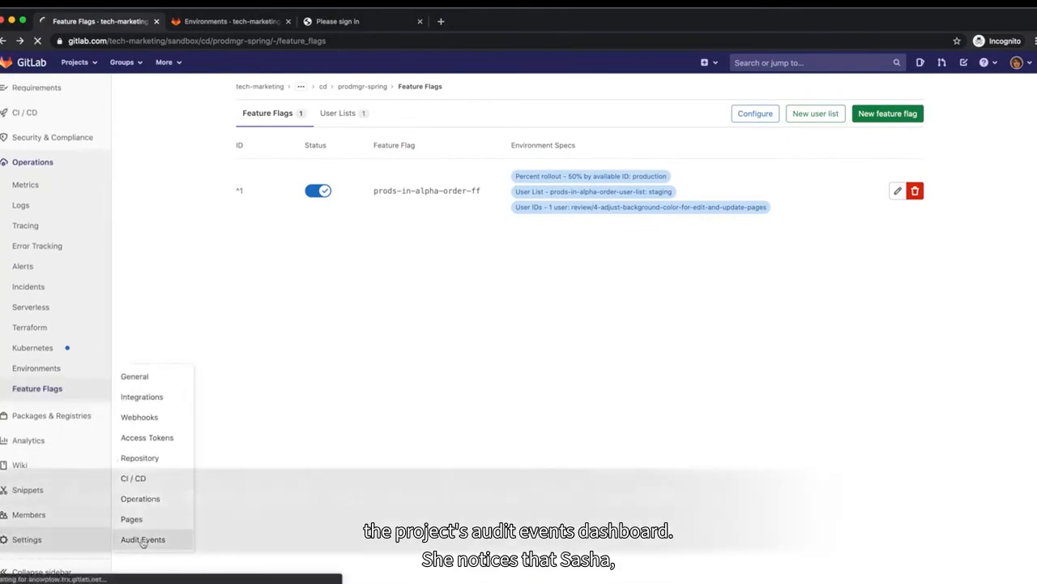
- Review audit events for Sasha's flag toggles, then view the Security Dashboard's vulnerability chart
left_click(143, 539)
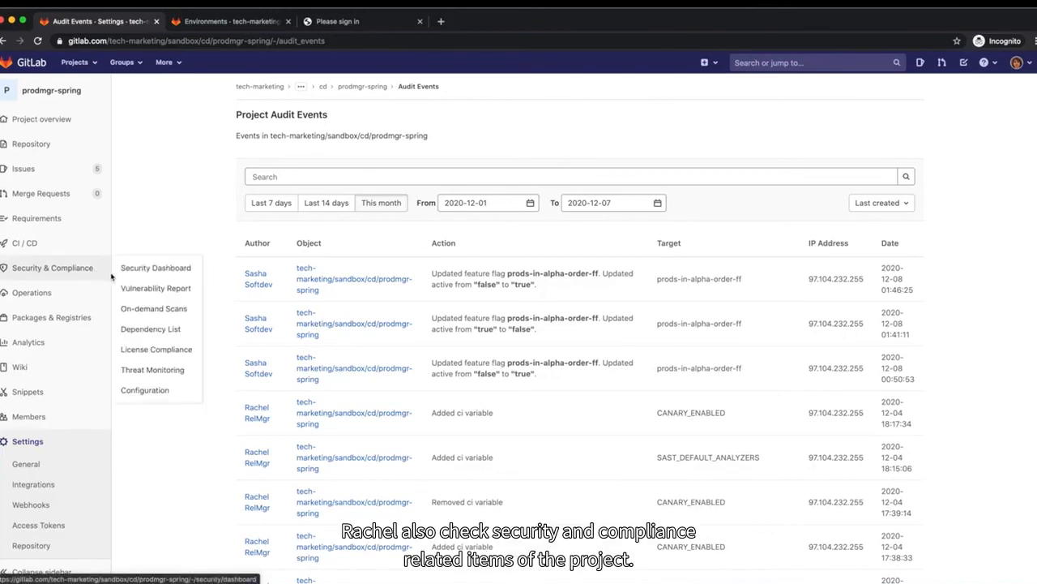
left_click(155, 268)
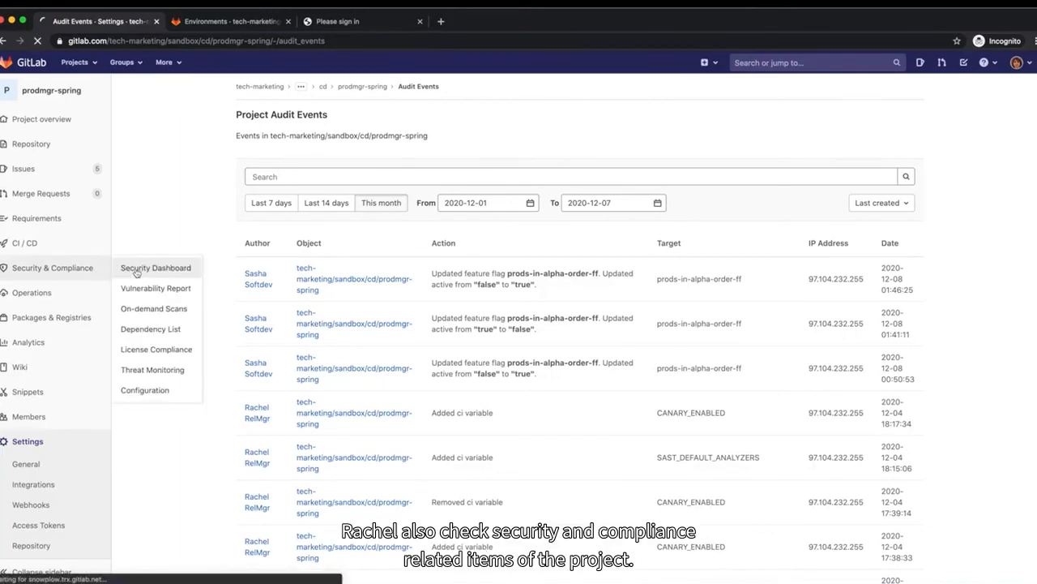
left_click(154, 267)
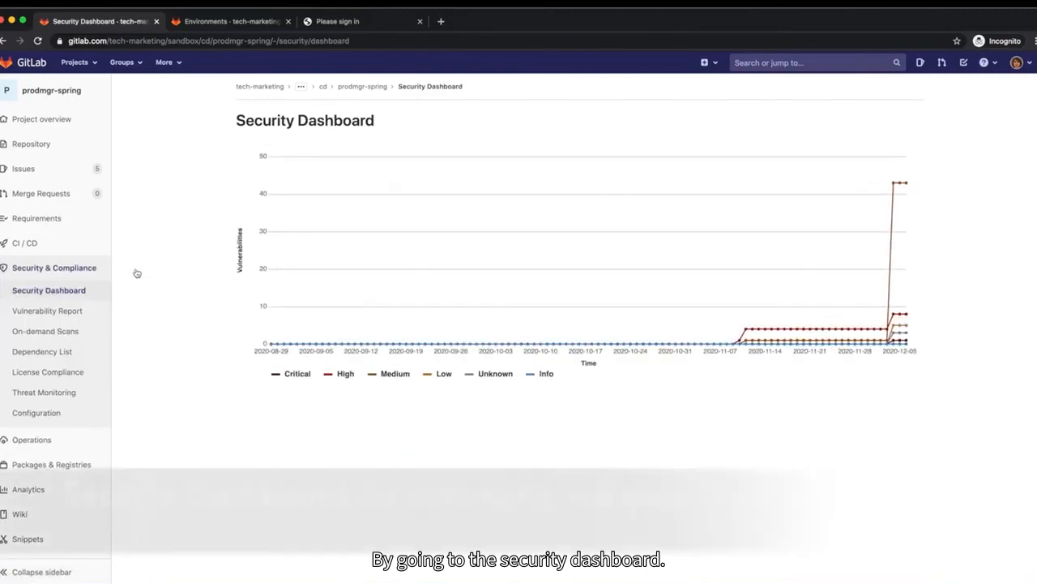
mouse_move(849, 205)
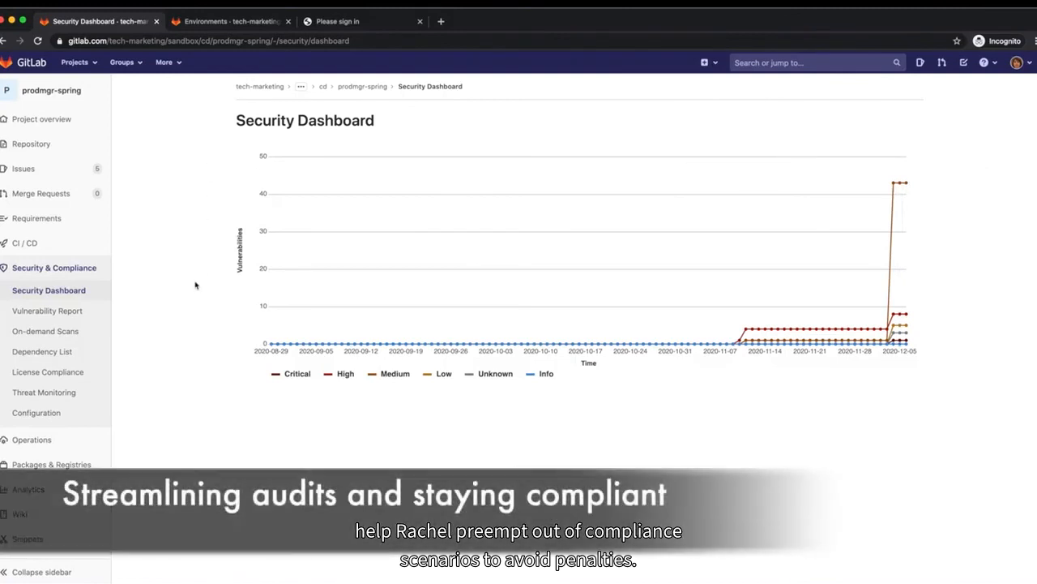
mouse_move(112, 423)
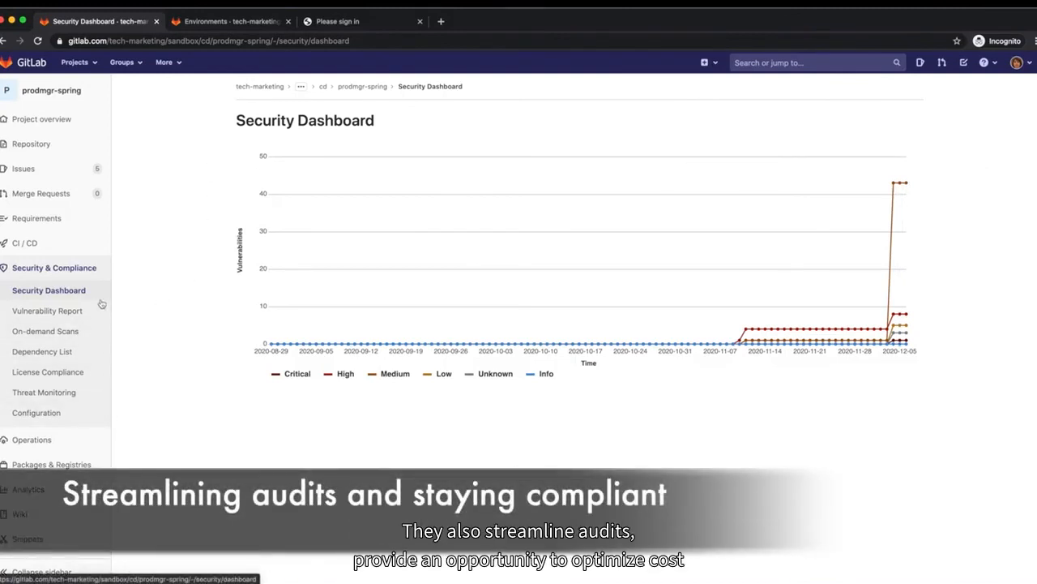
mouse_move(154, 276)
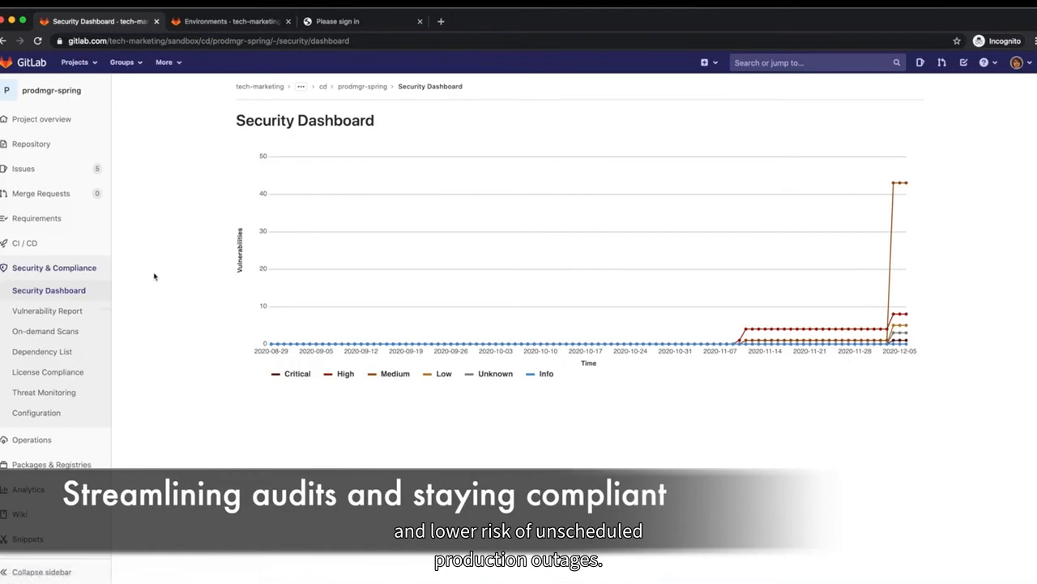